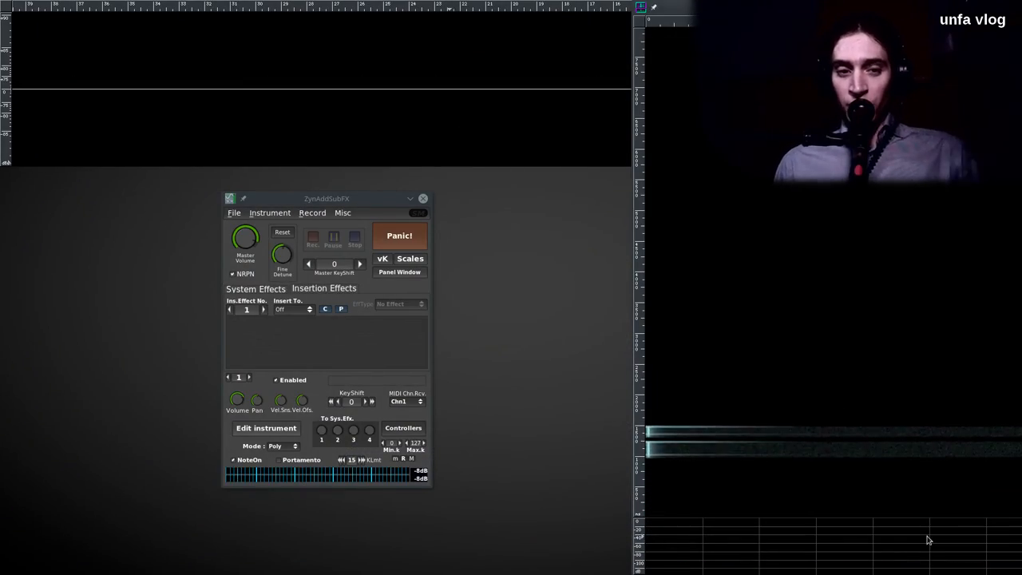
# Move the main window aside and bring up the instrument editor for the current patch
pyautogui.moveTo(326, 198); pyautogui.dragTo(349, 189)
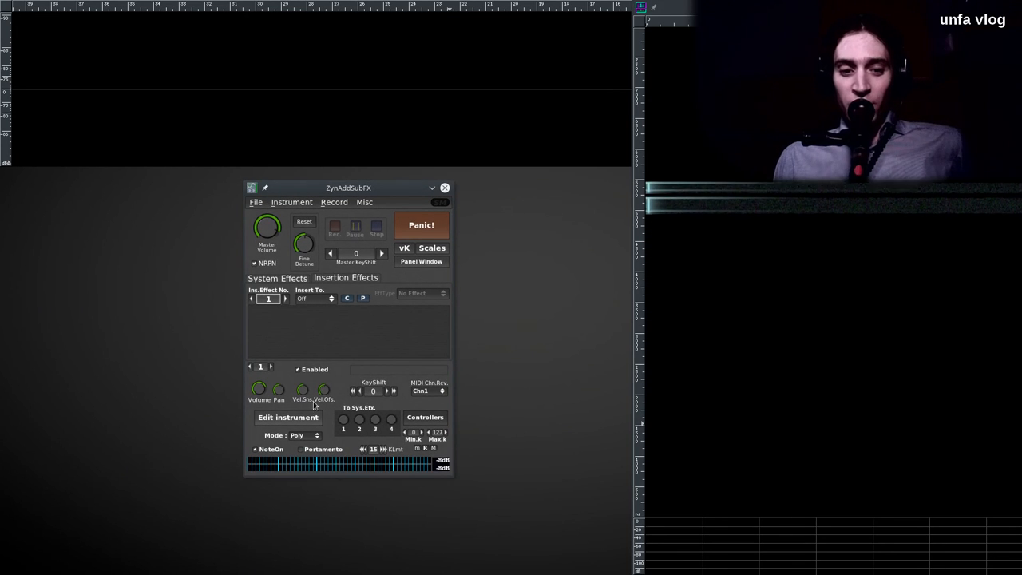
pyautogui.click(287, 417)
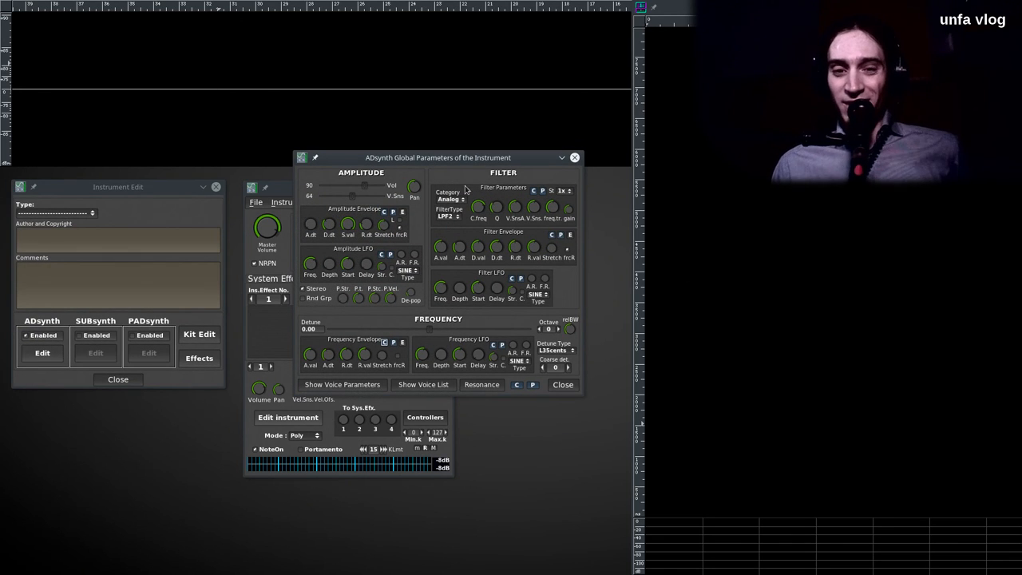
# Set voice 1's oscillator sound source to White noise in the voice parameters
pyautogui.moveTo(437, 157); pyautogui.dragTo(473, 189)
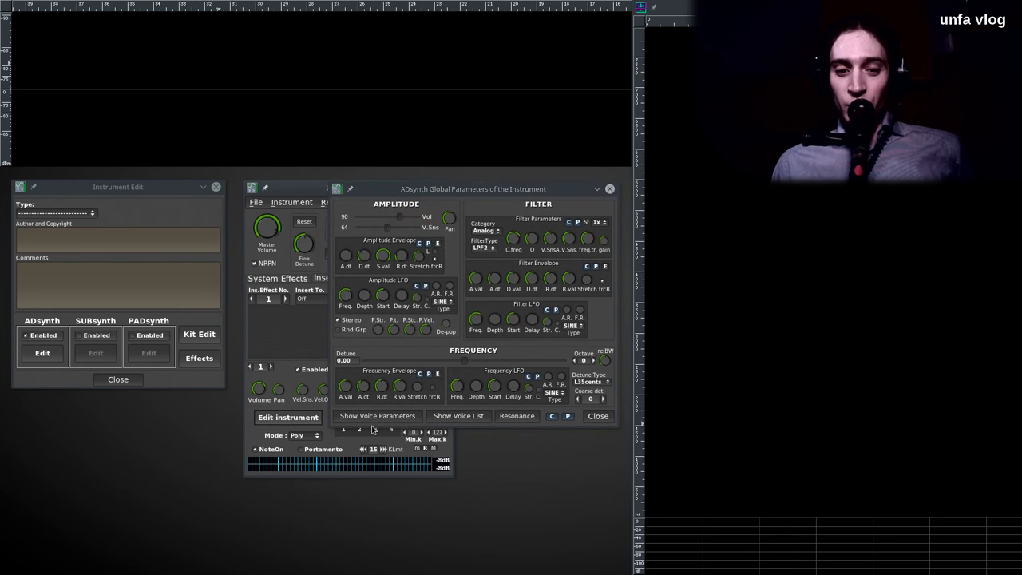
pyautogui.click(376, 415)
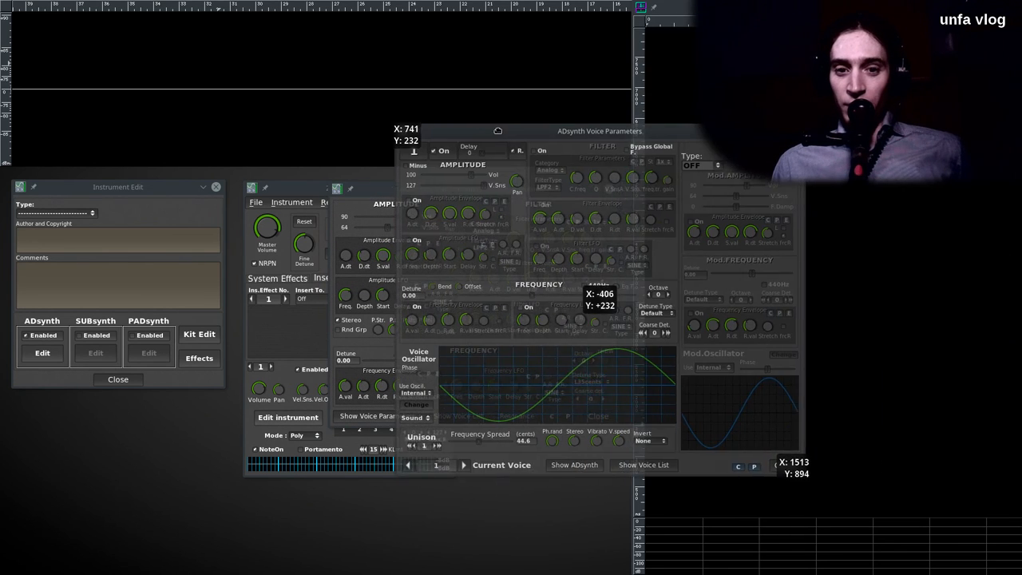
pyautogui.moveTo(599, 131); pyautogui.dragTo(622, 136)
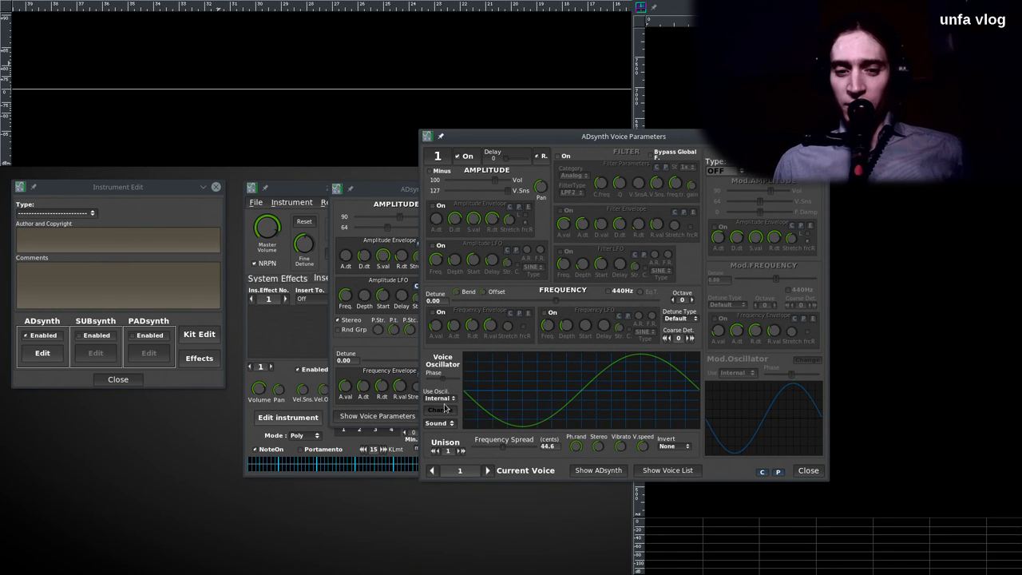
pyautogui.click(440, 422)
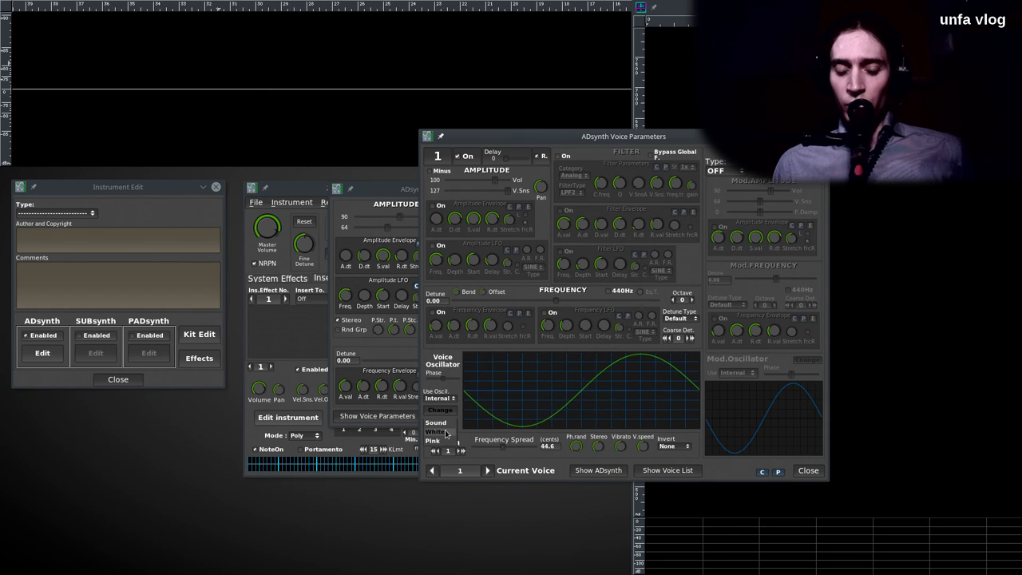
pyautogui.click(437, 422)
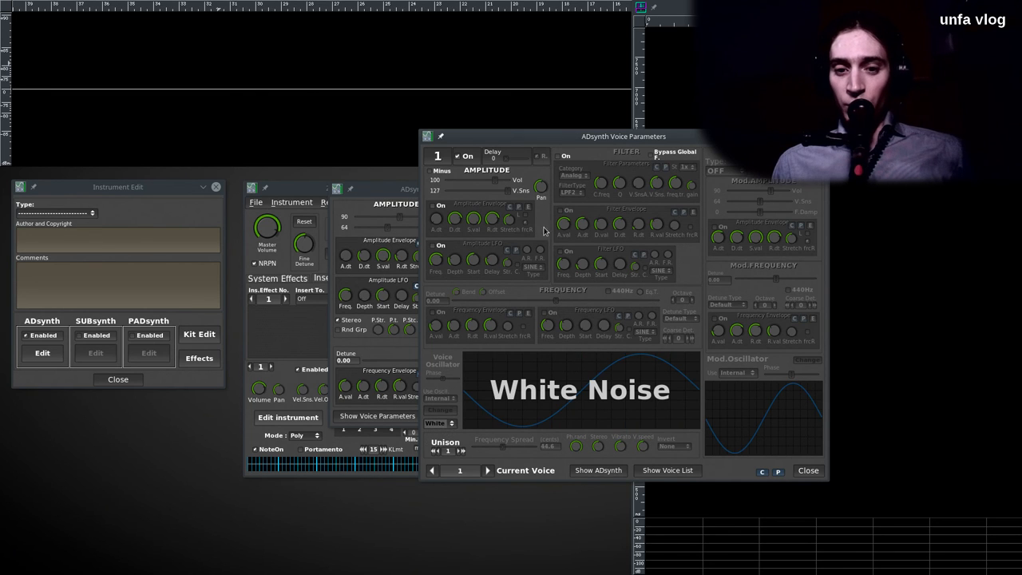
pyautogui.moveTo(571, 240)
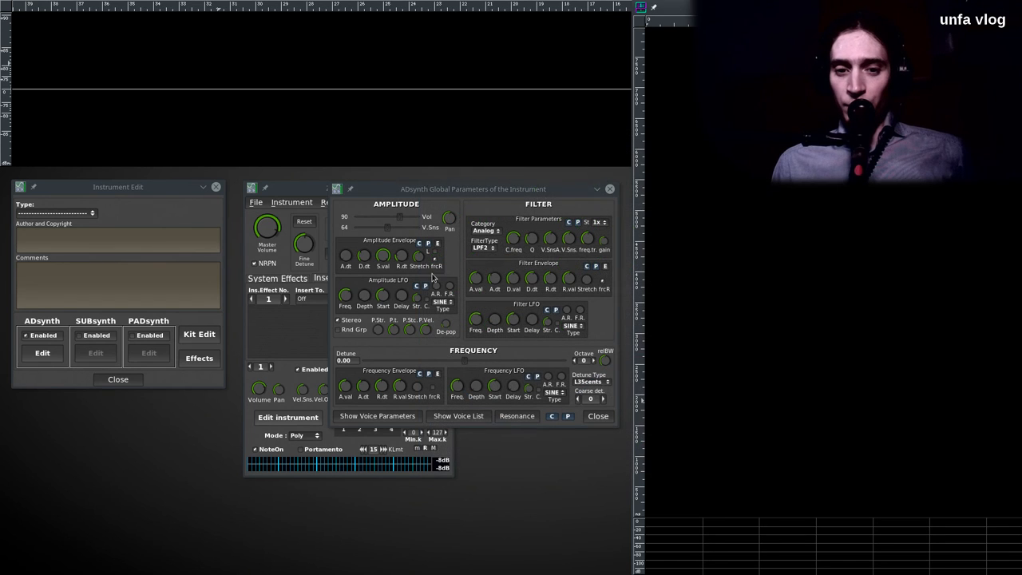
# Lower the instrument volume to 43 and make the global filter a BPF2 band-pass
pyautogui.click(486, 231)
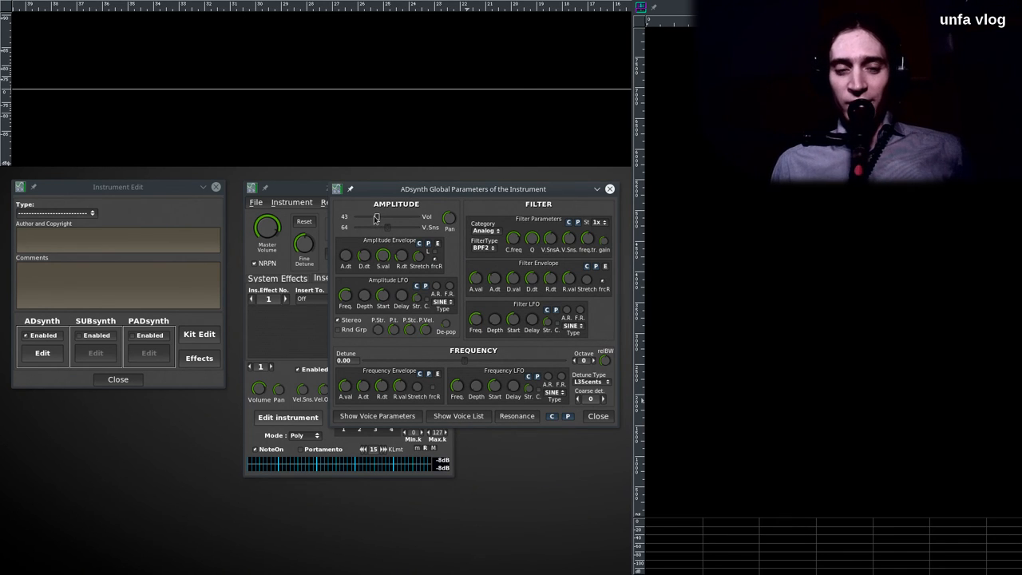
pyautogui.moveTo(605, 246)
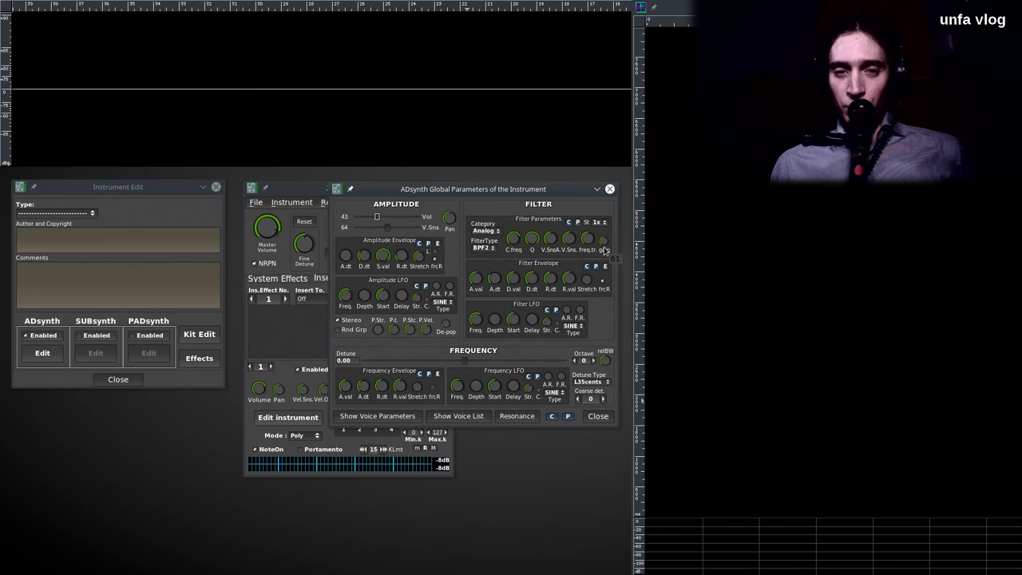
pyautogui.moveTo(545, 255)
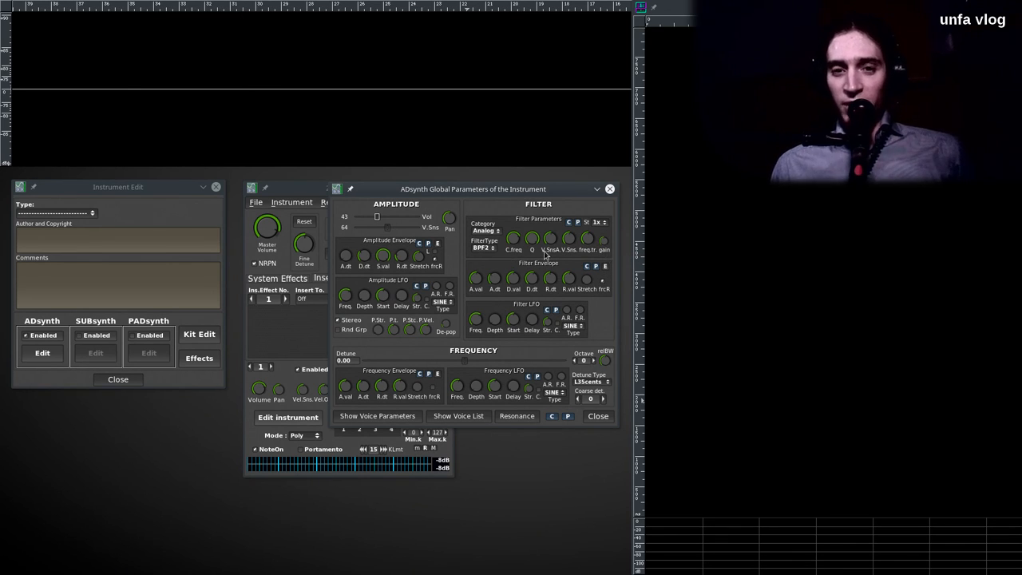
pyautogui.moveTo(541, 249)
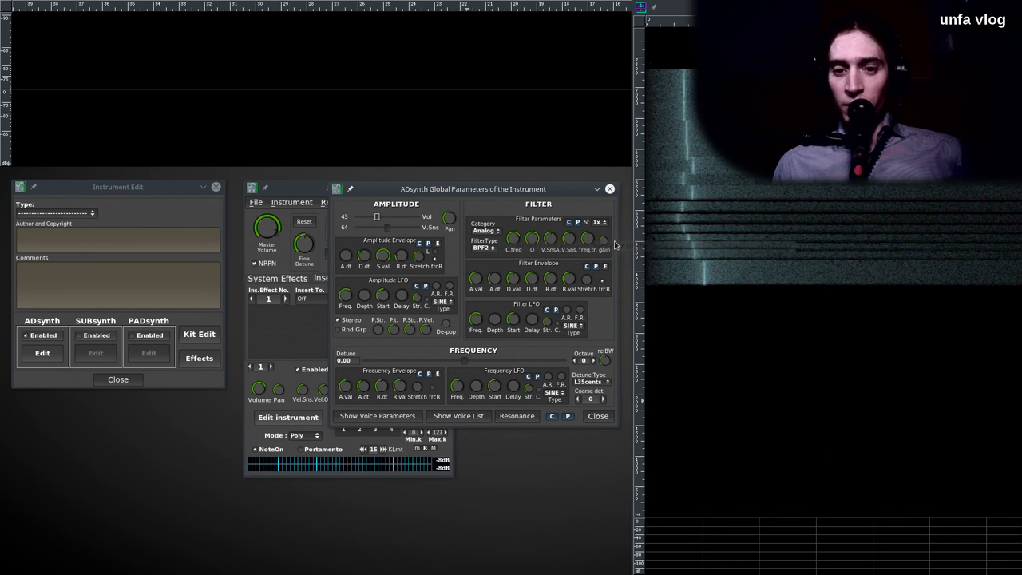
pyautogui.moveTo(557, 239)
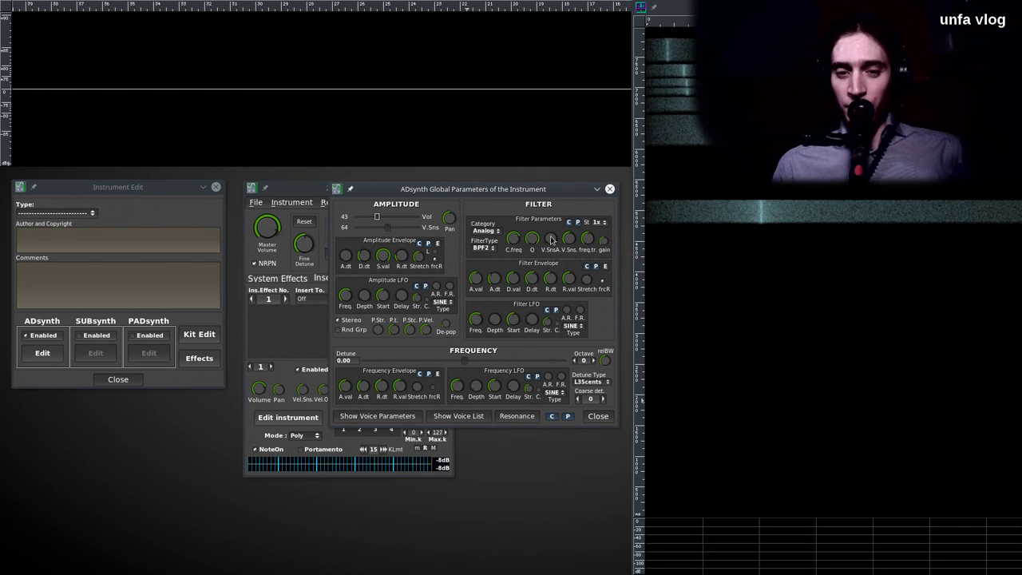
pyautogui.moveTo(552, 238)
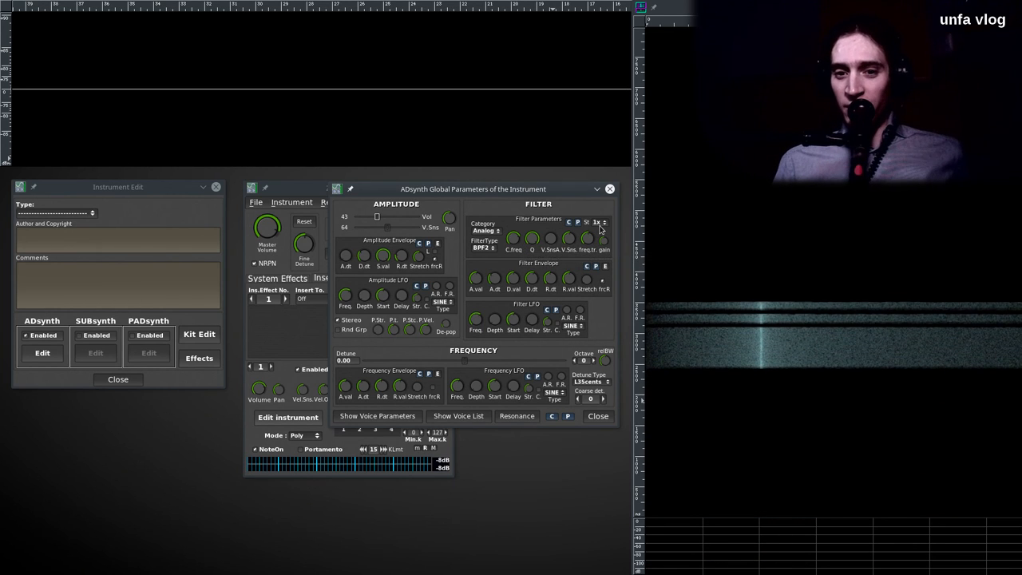
# Raise the global filter stages from 1x to 2x while auditioning notes
pyautogui.click(598, 222)
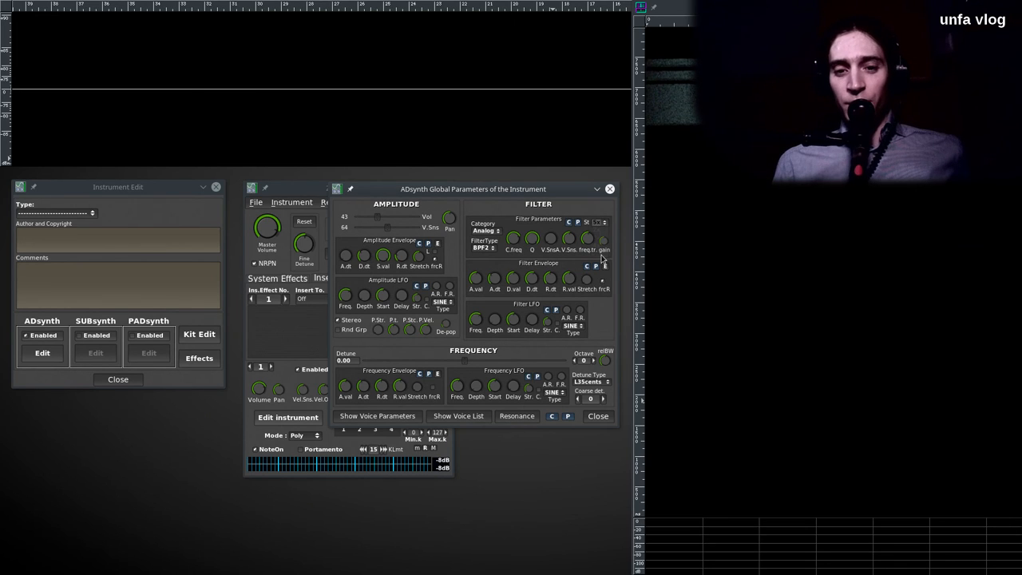
pyautogui.moveTo(604, 224)
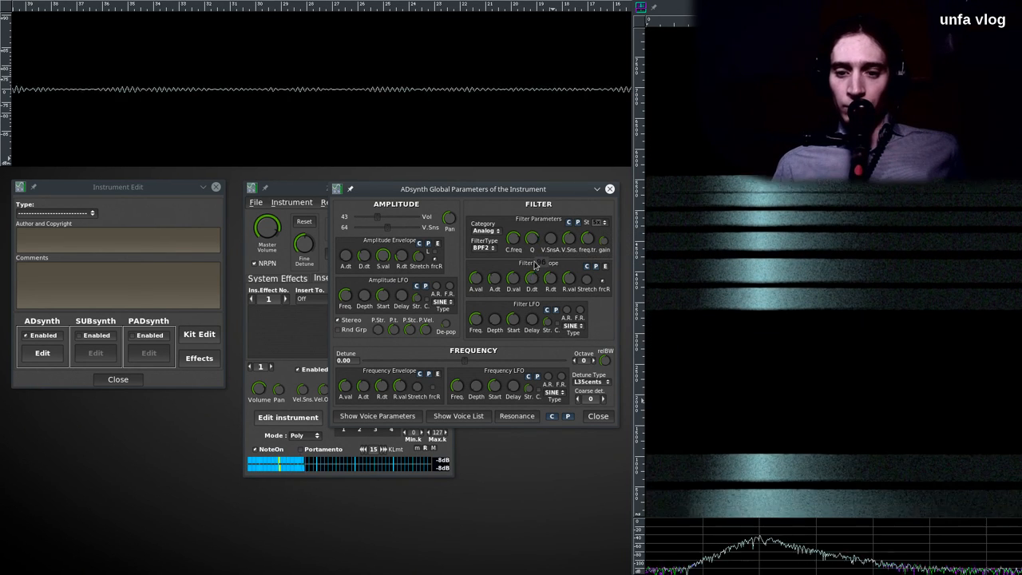
pyautogui.click(597, 189)
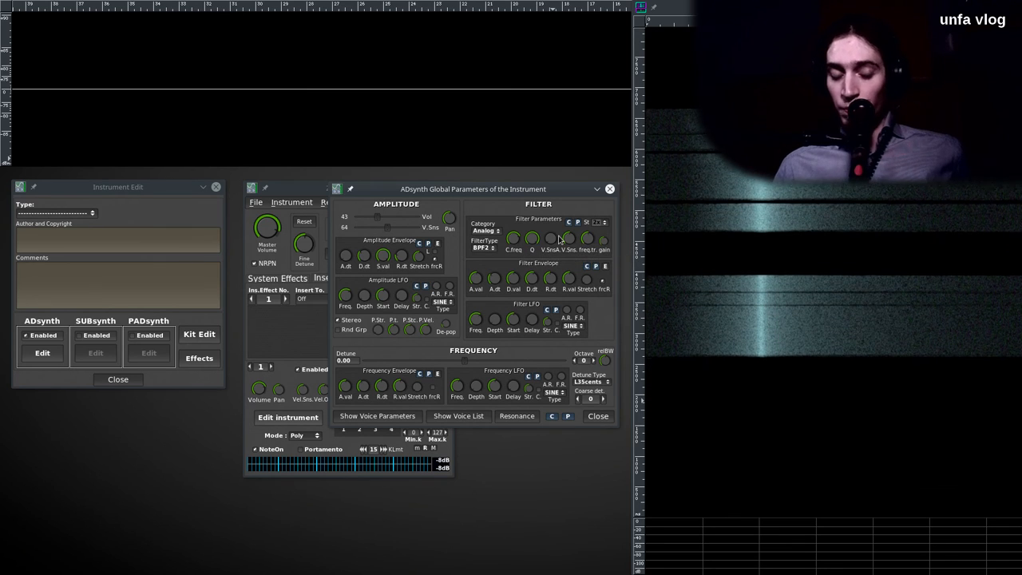
pyautogui.moveTo(443, 288)
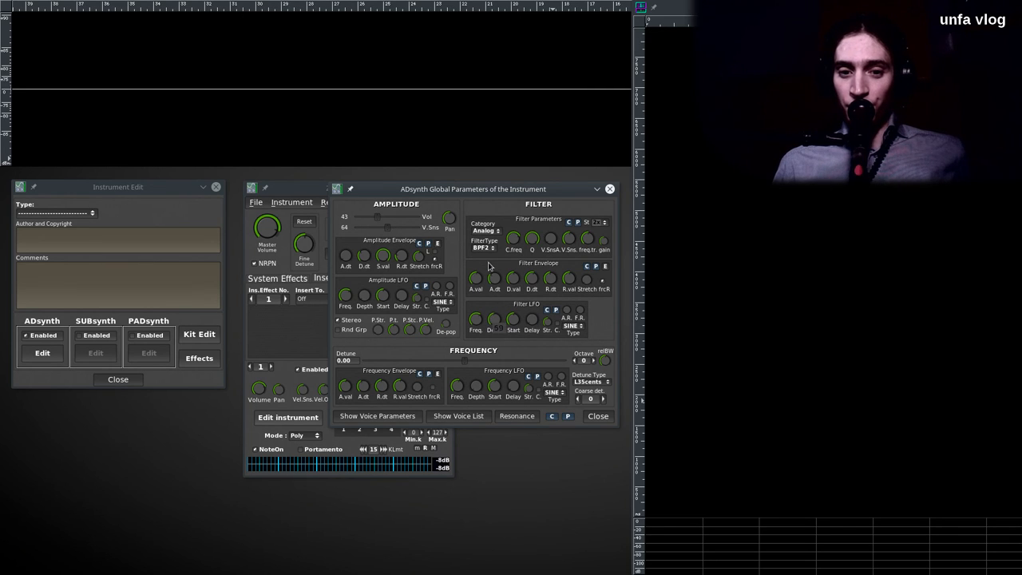
pyautogui.moveTo(494, 323)
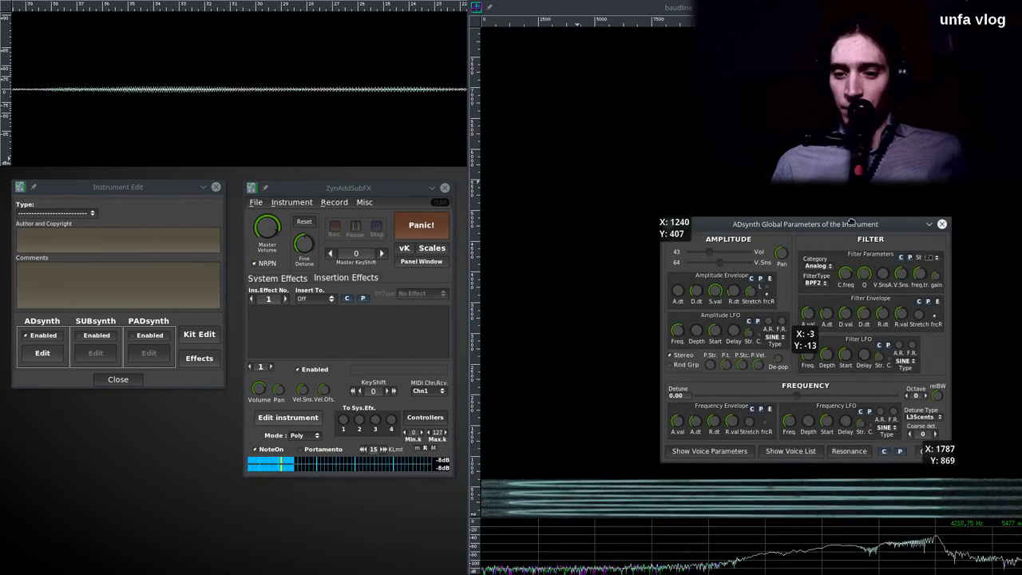
pyautogui.moveTo(796, 223); pyautogui.dragTo(806, 186)
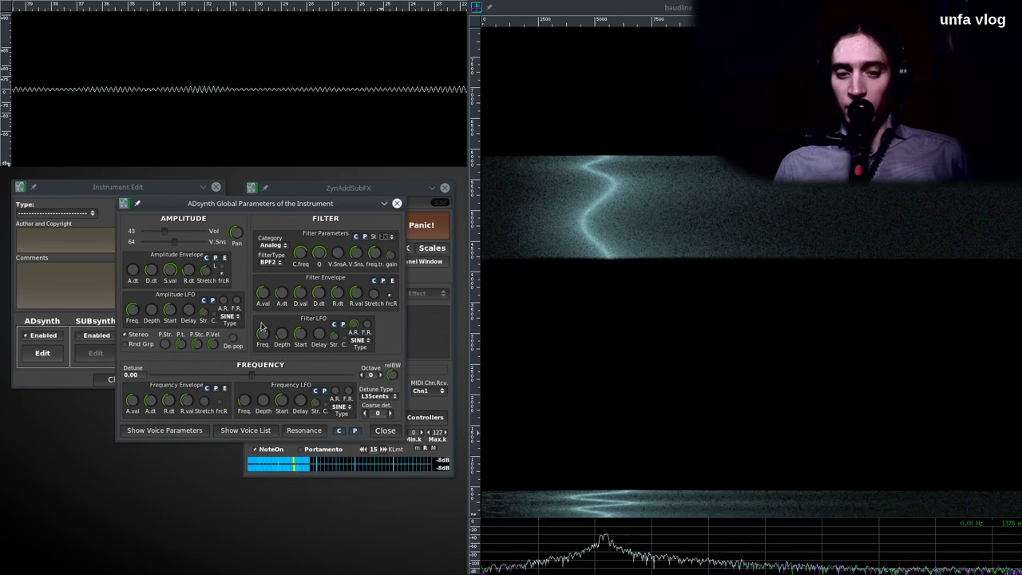
# Adjust the global Filter Envelope knobs so the noise band sweeps during notes
pyautogui.click(382, 236)
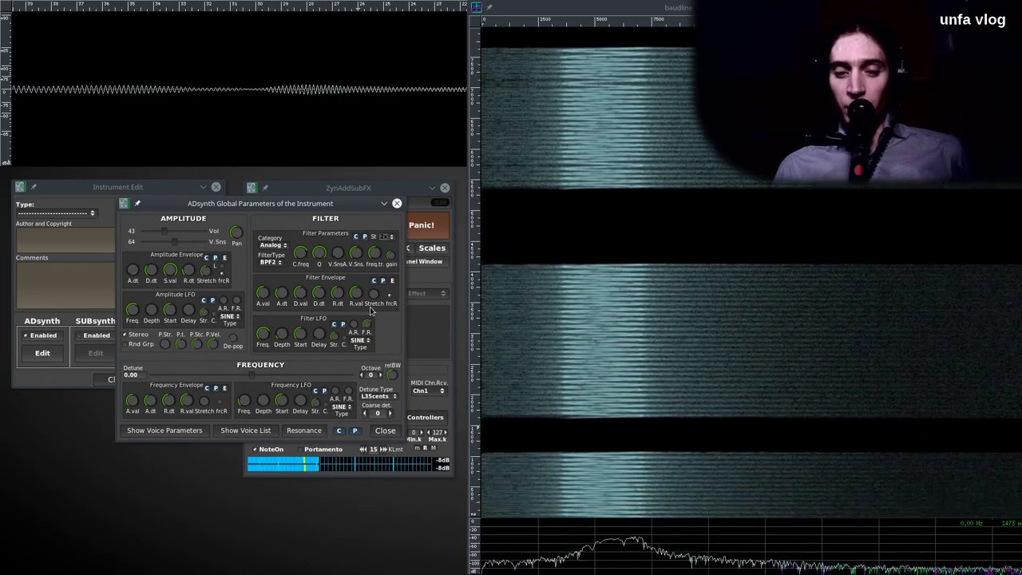
pyautogui.moveTo(349, 364)
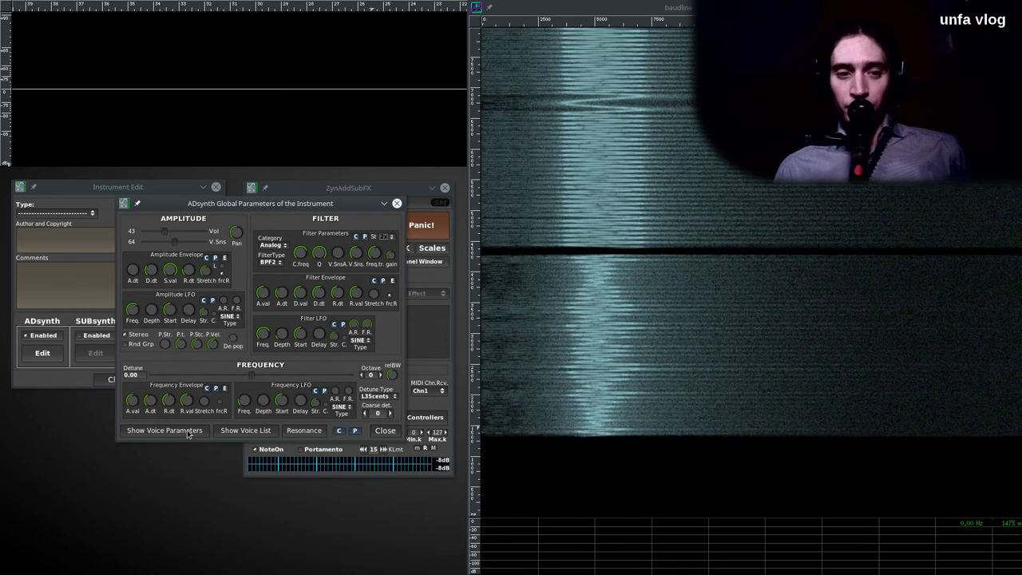
# Set voice 1's Octave spinner to 6 and bring up its oscillator waveform editor
pyautogui.click(164, 430)
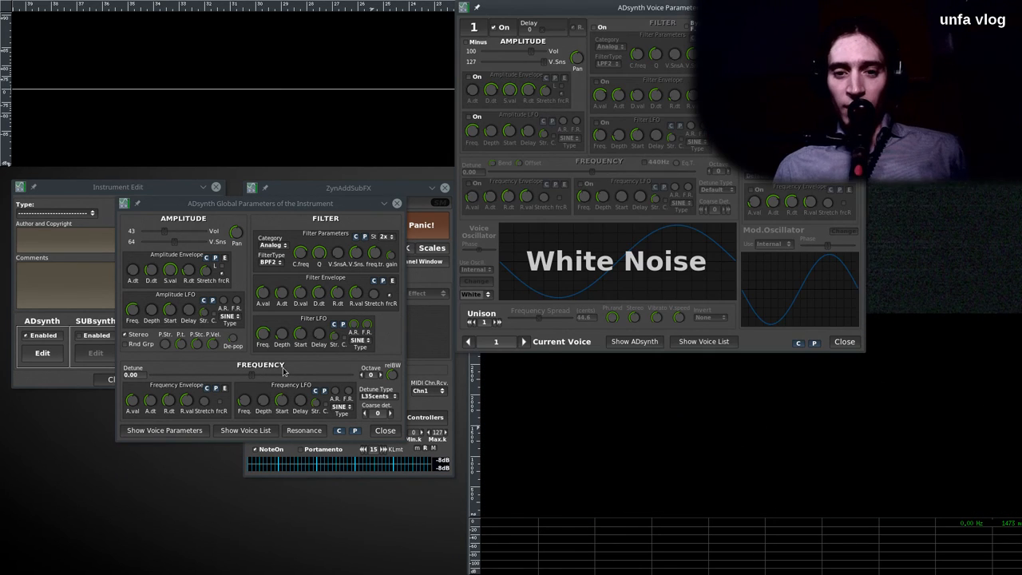
pyautogui.moveTo(511, 102)
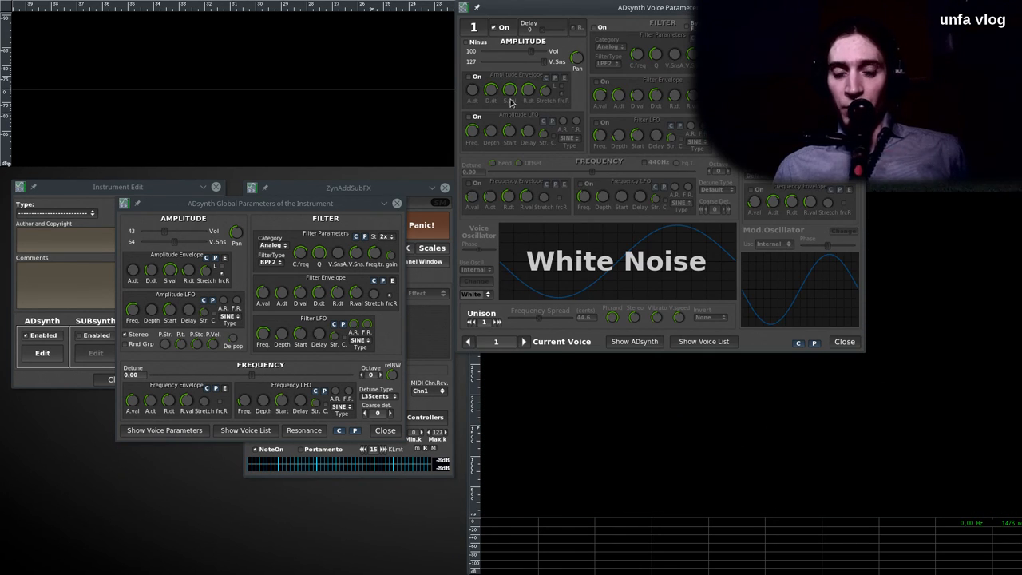
pyautogui.moveTo(482, 301)
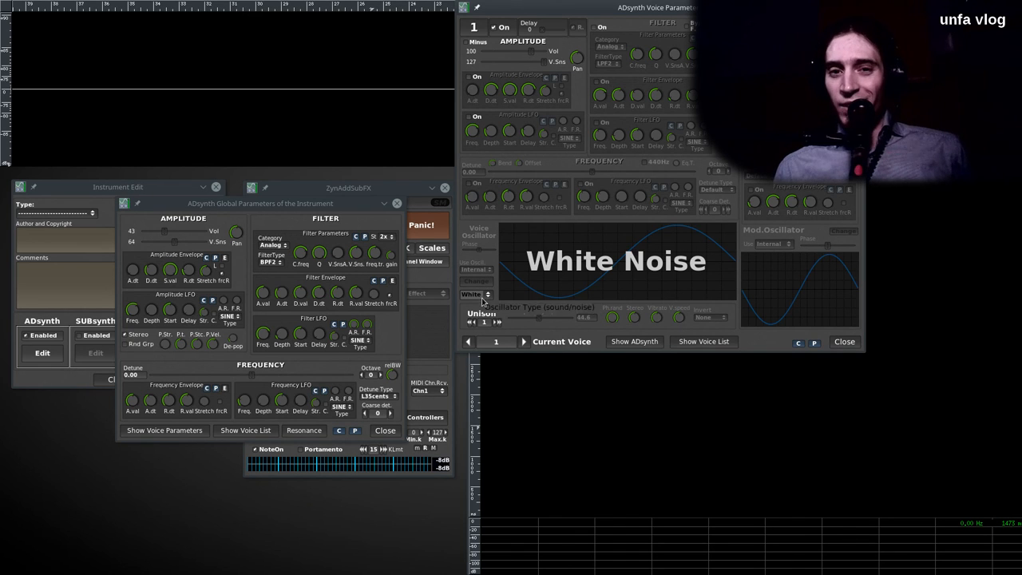
pyautogui.click(474, 294)
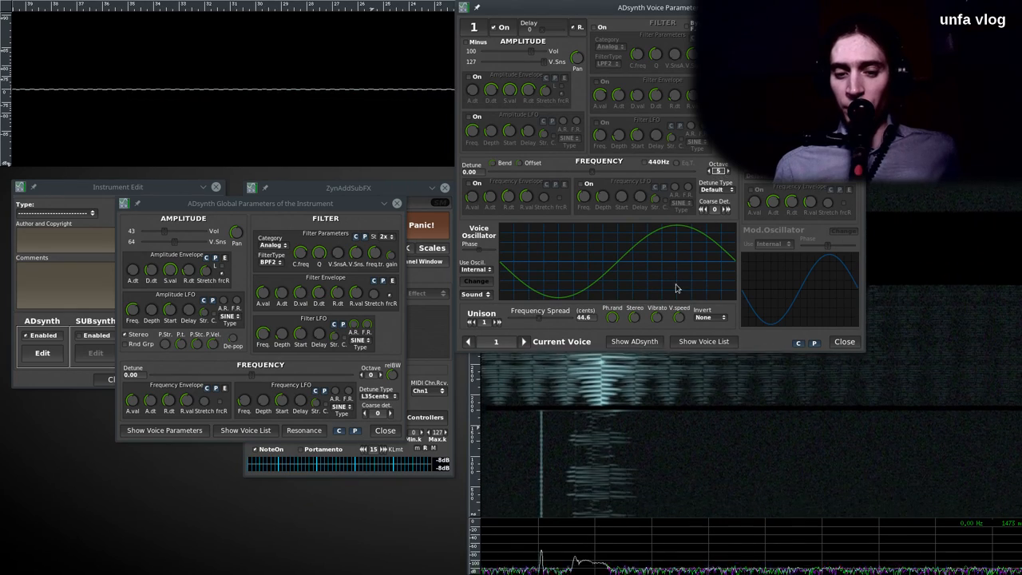
pyautogui.moveTo(761, 275)
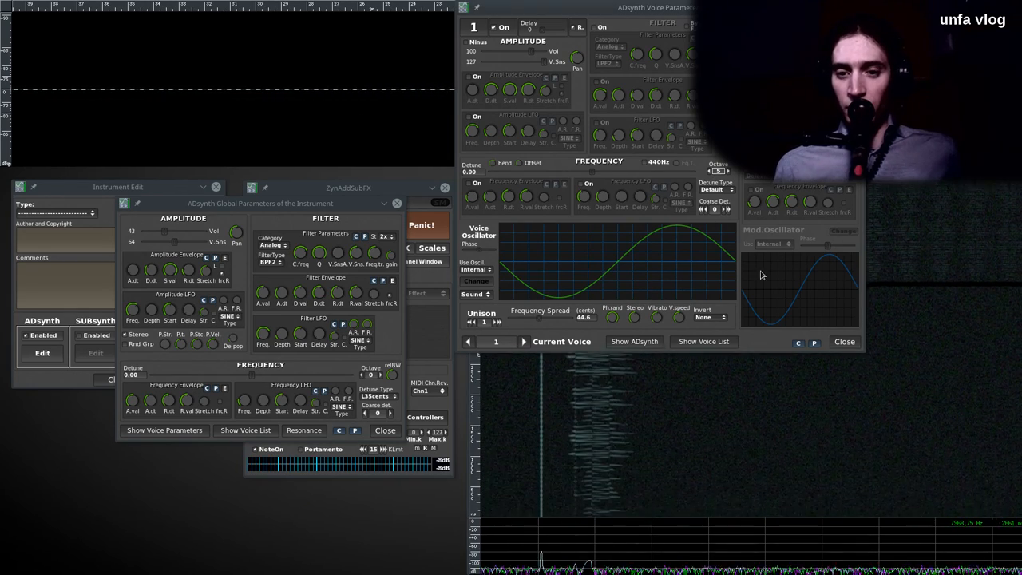
pyautogui.click(727, 168)
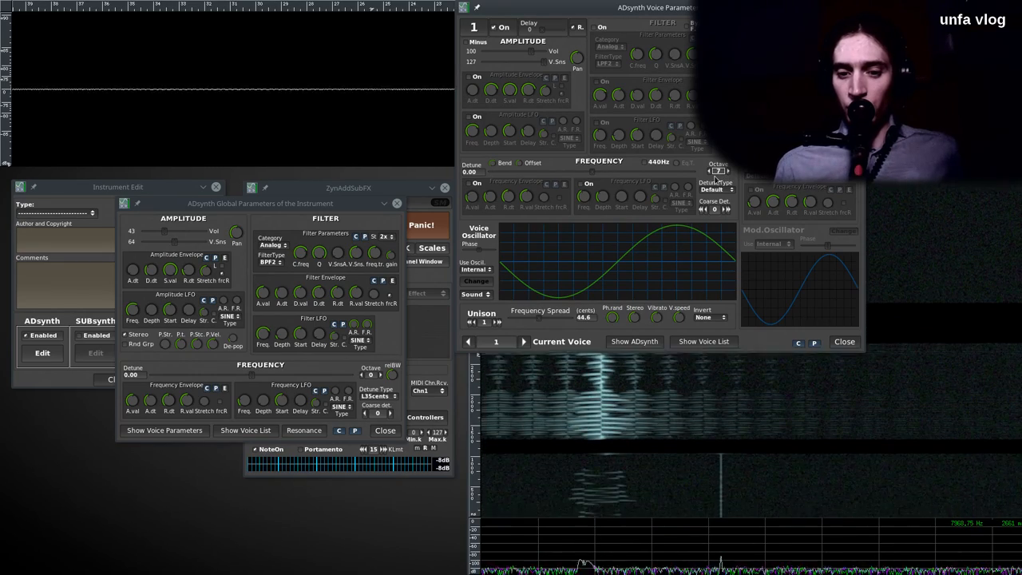
pyautogui.click(727, 170)
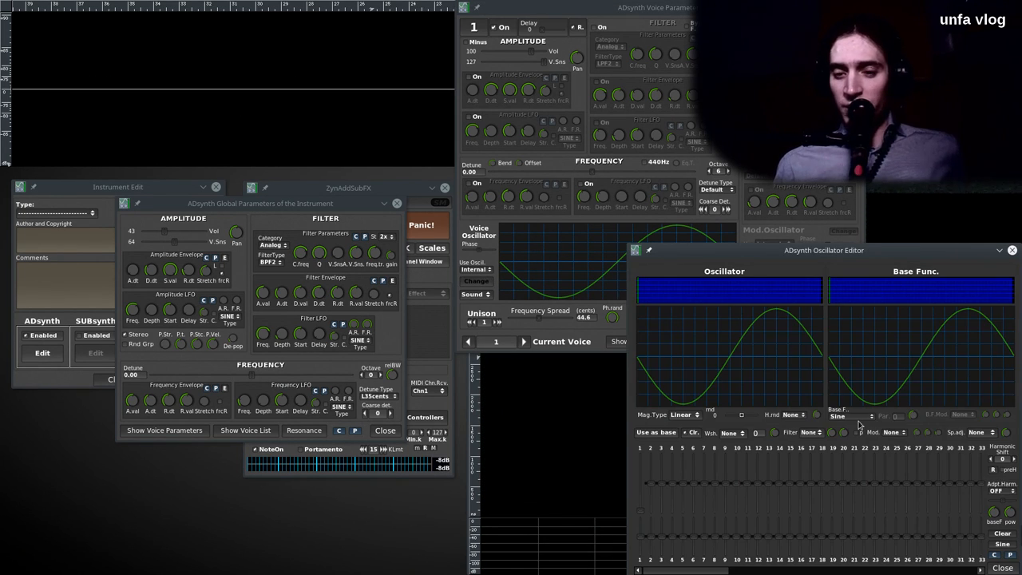
# Choose Saw as voice 1's base function, at octave -2
pyautogui.click(848, 415)
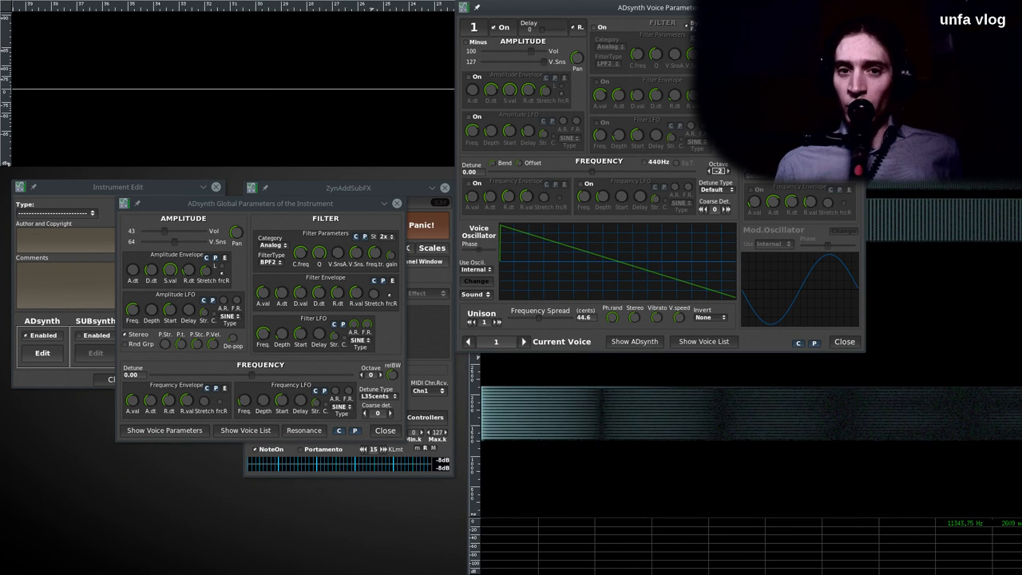
pyautogui.moveTo(663, 297)
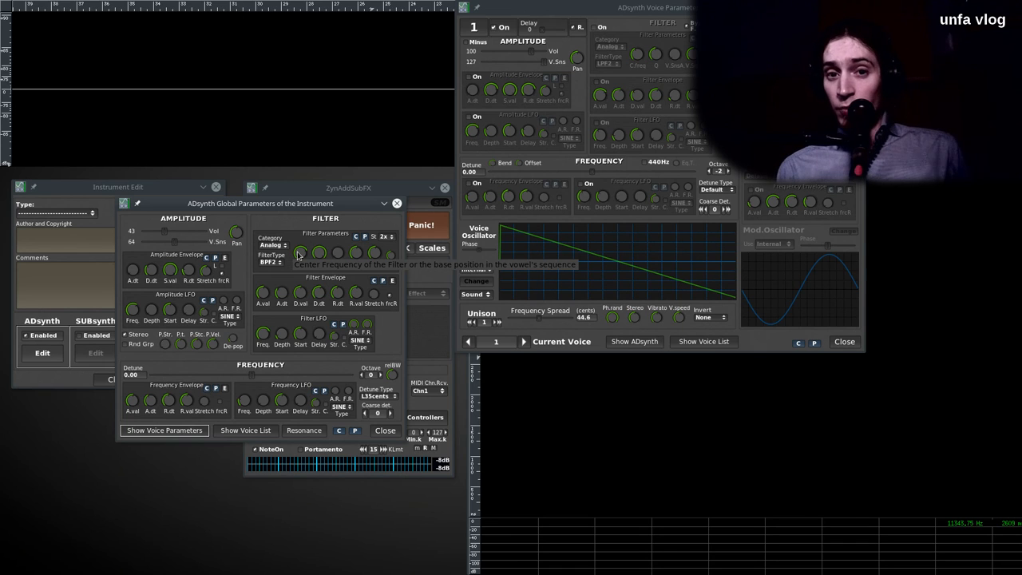
pyautogui.moveTo(305, 261)
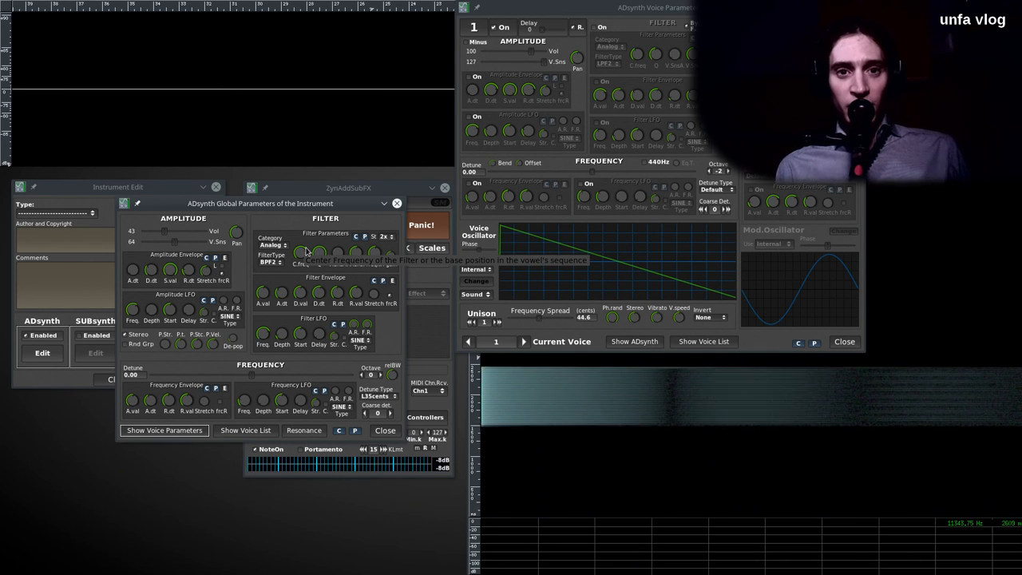
pyautogui.moveTo(325, 165)
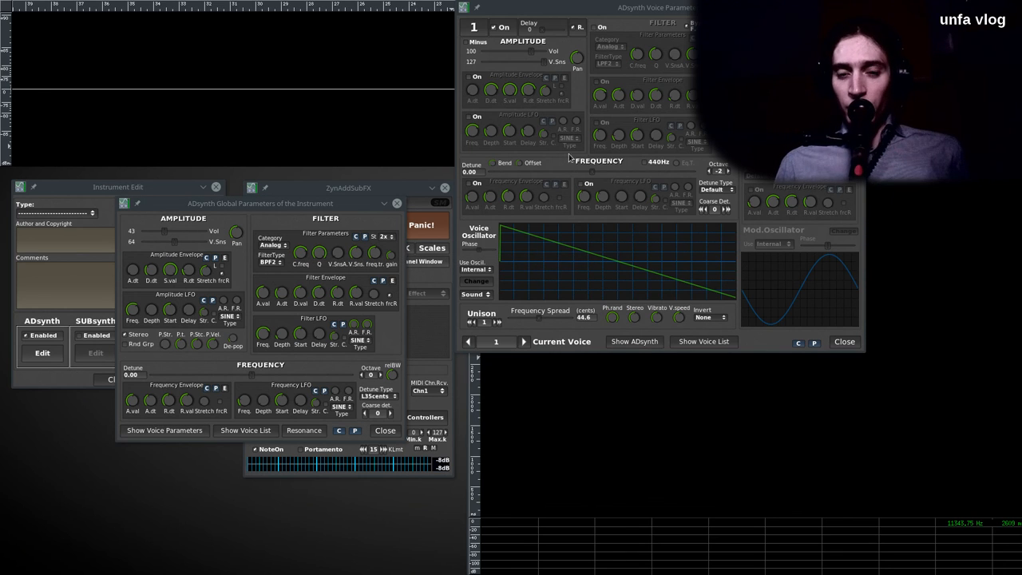
# Copy voice 1's settings for voice 3, then reset voice 1's waveform to sine
pyautogui.click(718, 171)
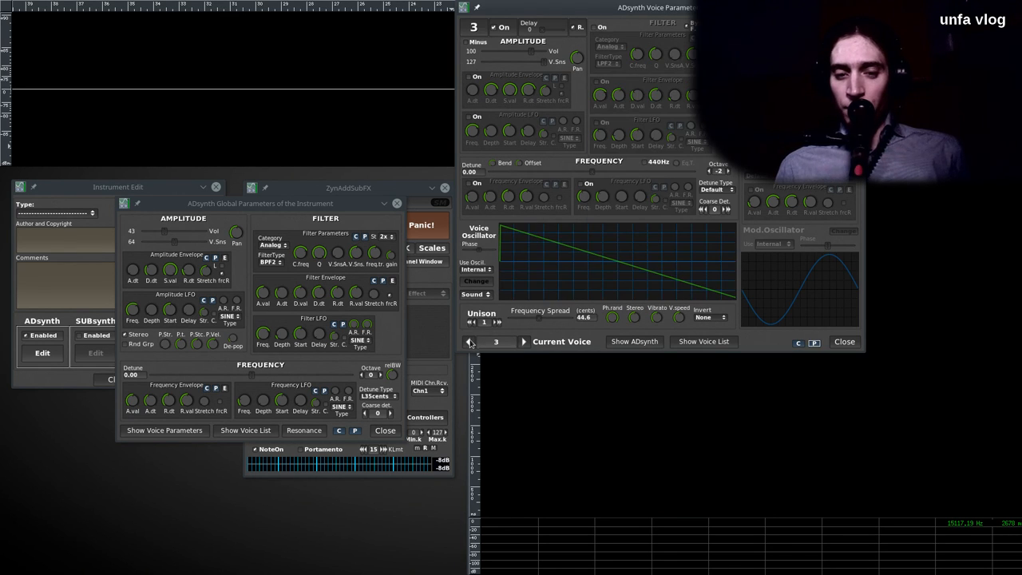
pyautogui.click(468, 342)
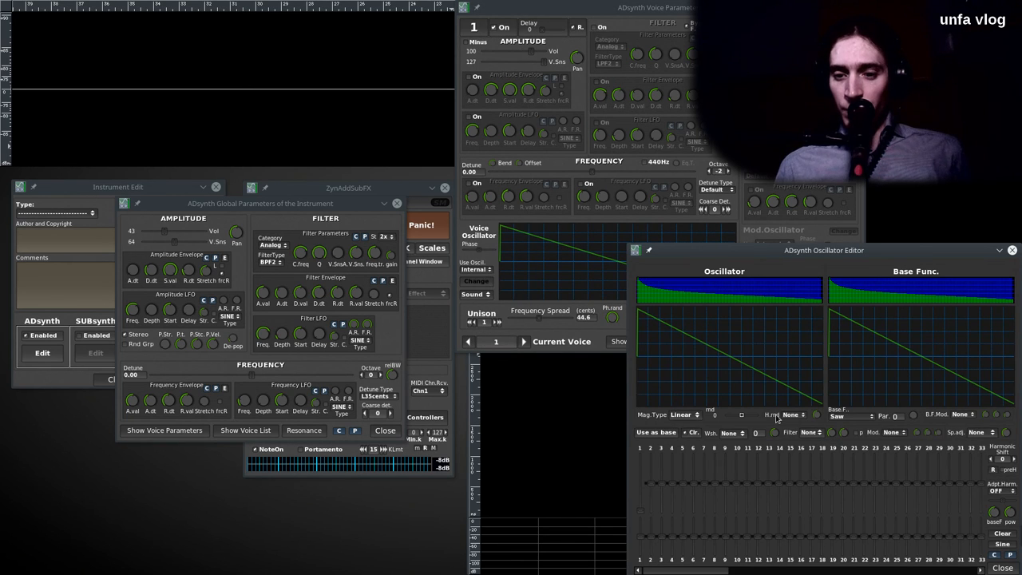
pyautogui.click(850, 415)
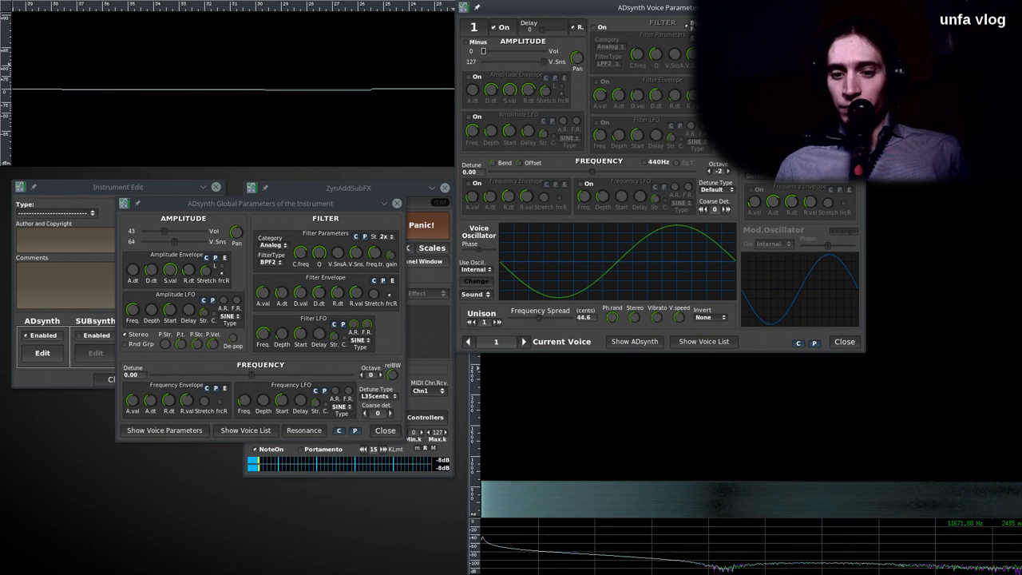
# Switch voice 2 on, then move to voice 3
pyautogui.click(525, 342)
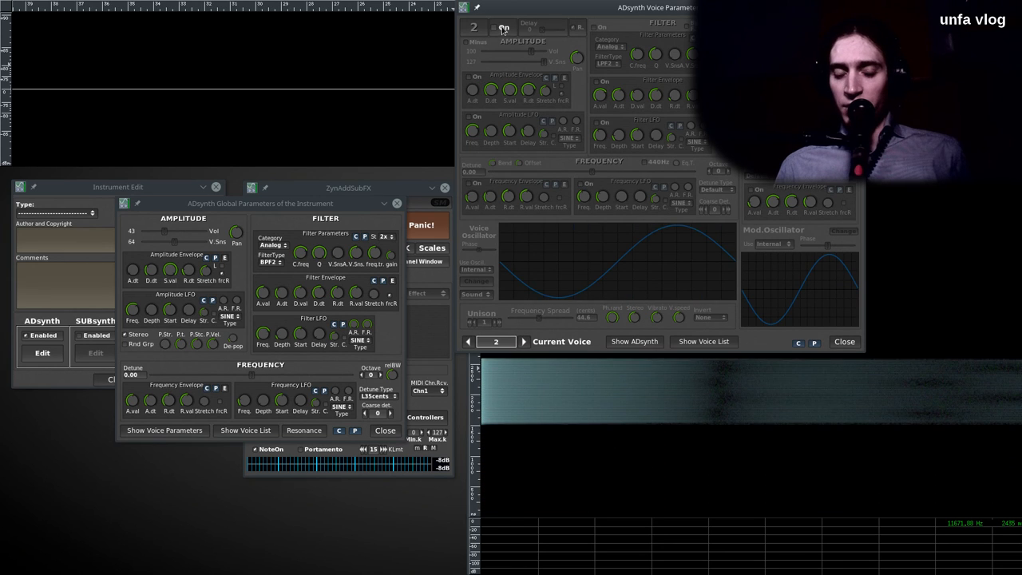
pyautogui.click(493, 26)
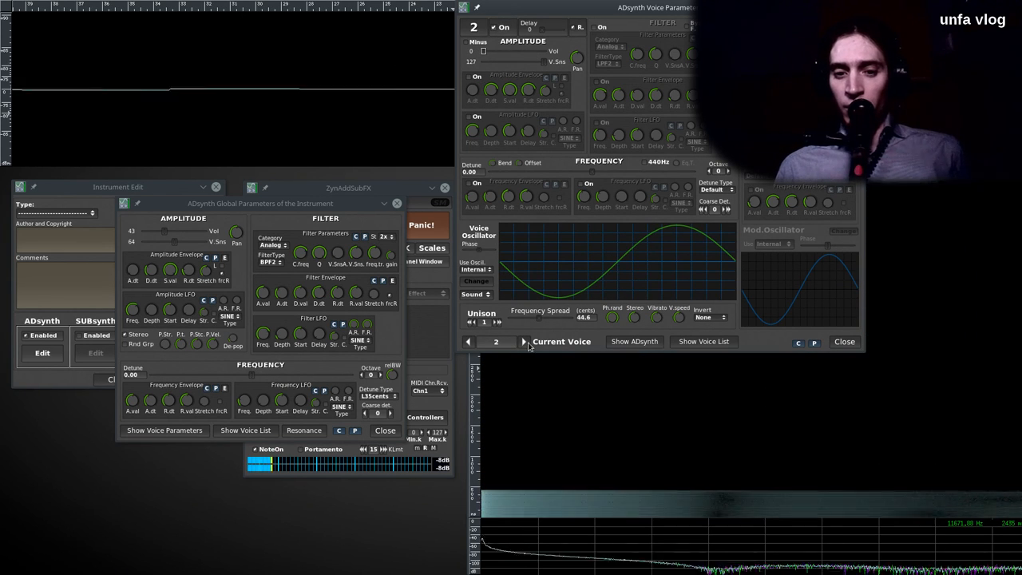
pyautogui.click(524, 342)
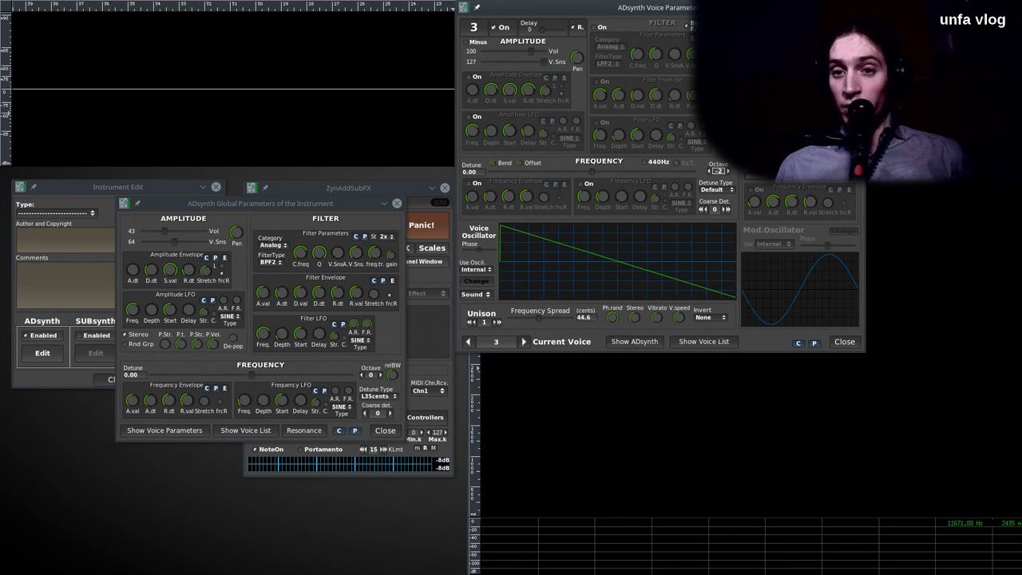
# Step the Current Voice selector from voice 3 back to voice 2
pyautogui.click(716, 170)
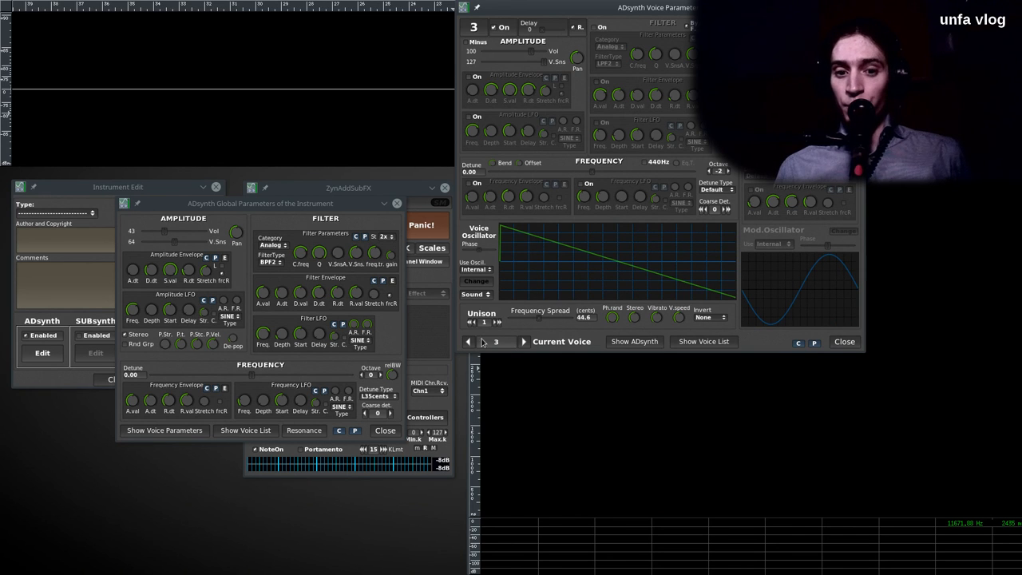
pyautogui.click(468, 342)
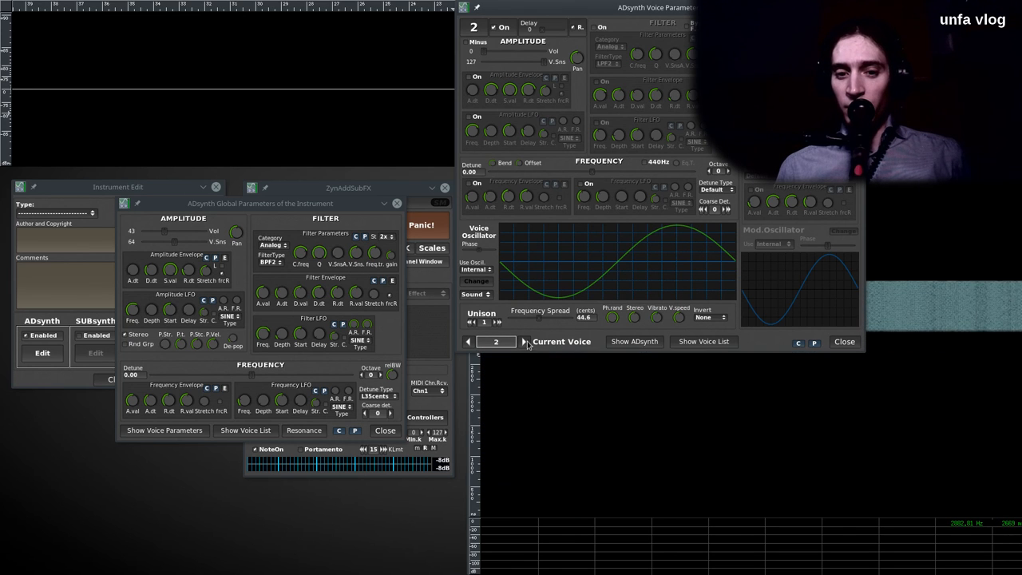
pyautogui.click(525, 341)
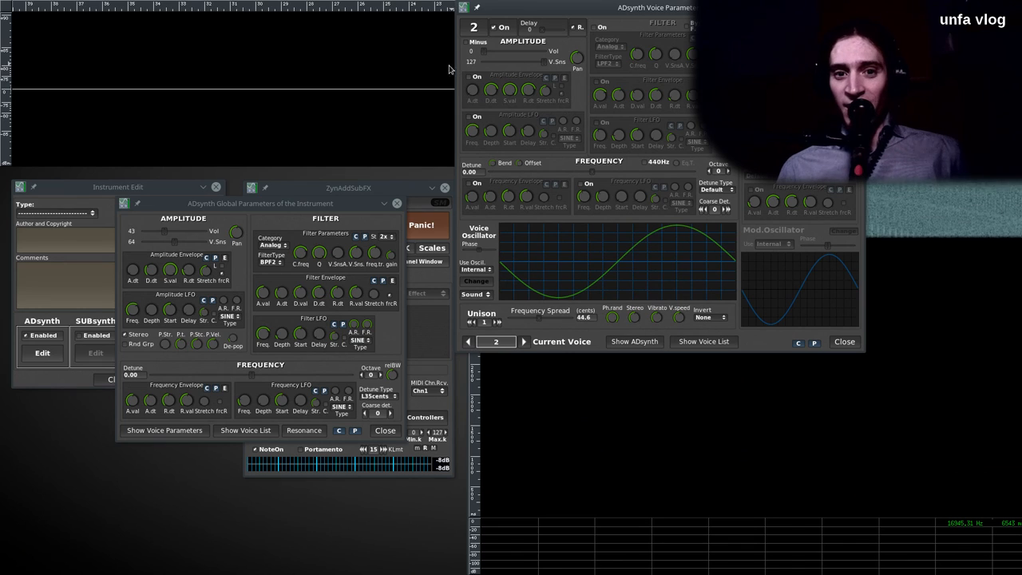
# Enable voice 2's own amplitude envelope and its per-voice filter
pyautogui.click(472, 76)
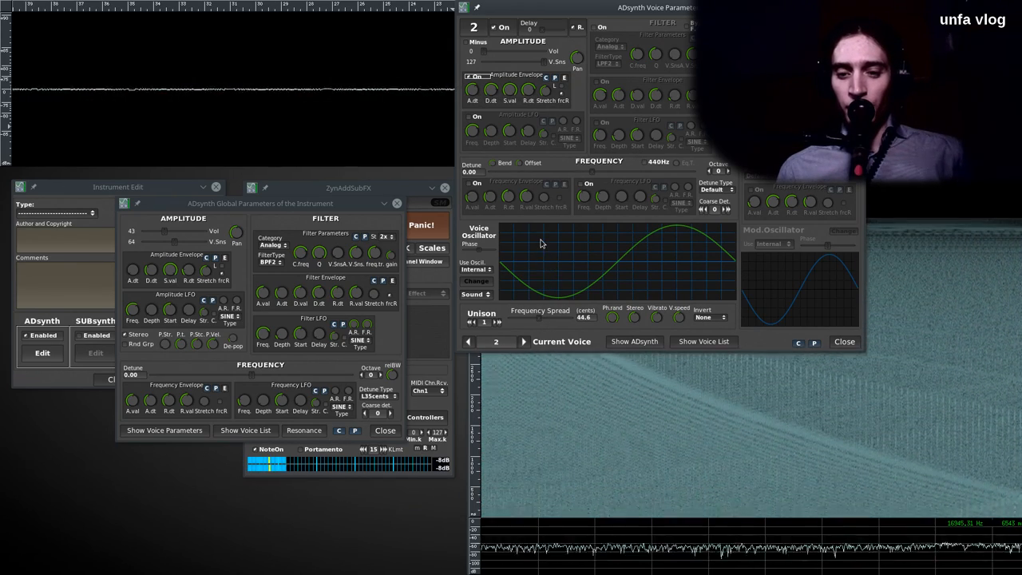
pyautogui.moveTo(893, 431)
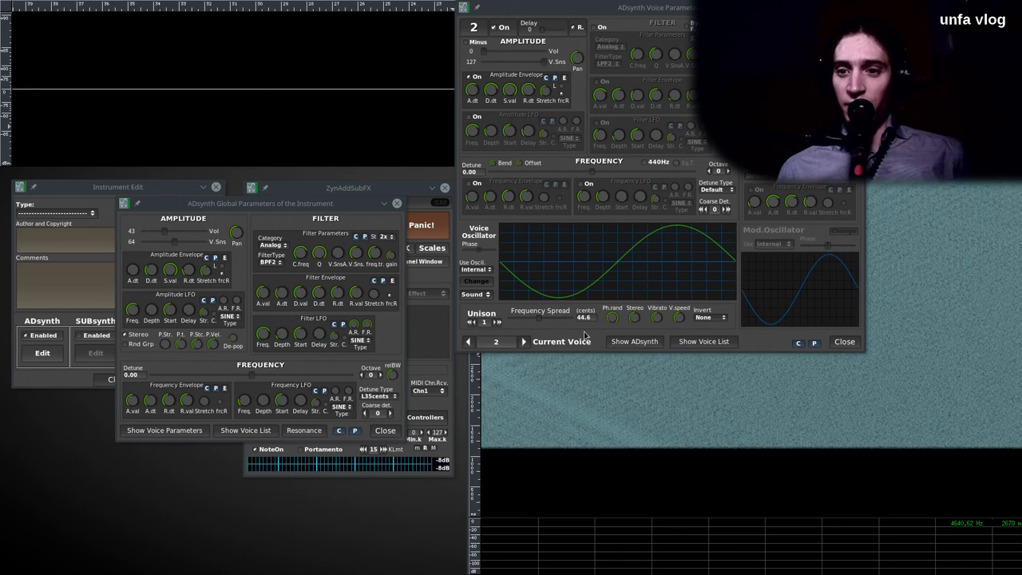
pyautogui.moveTo(497, 95)
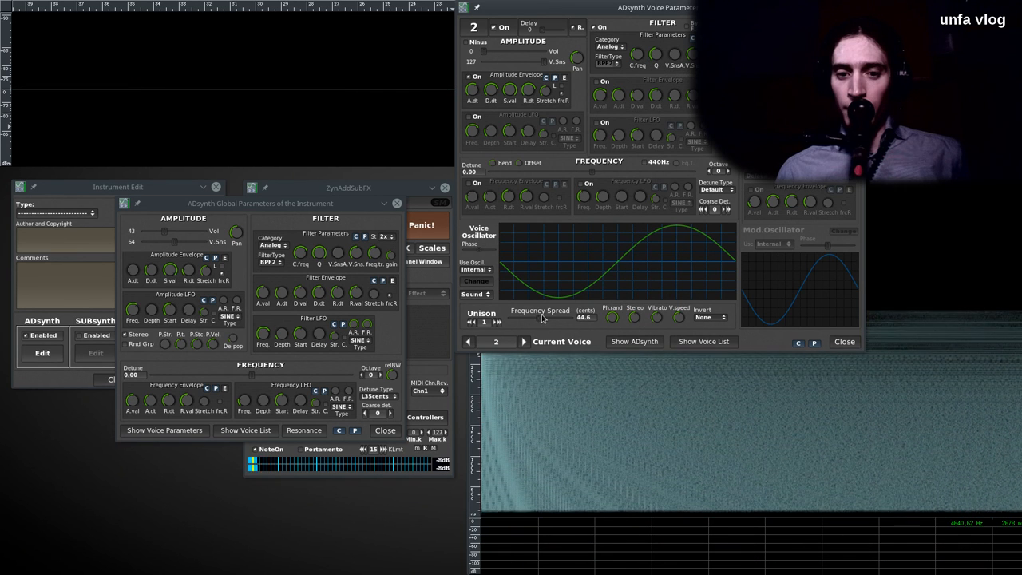
# Give voice 2 an AbsSine base waveform with Par. 36, producing narrow downward spikes
pyautogui.click(524, 342)
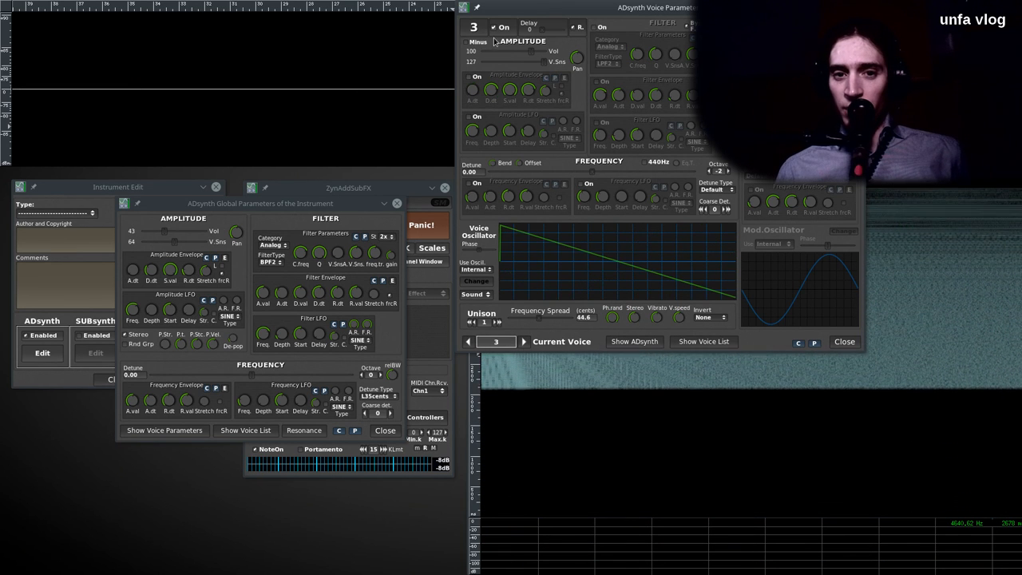
pyautogui.click(467, 341)
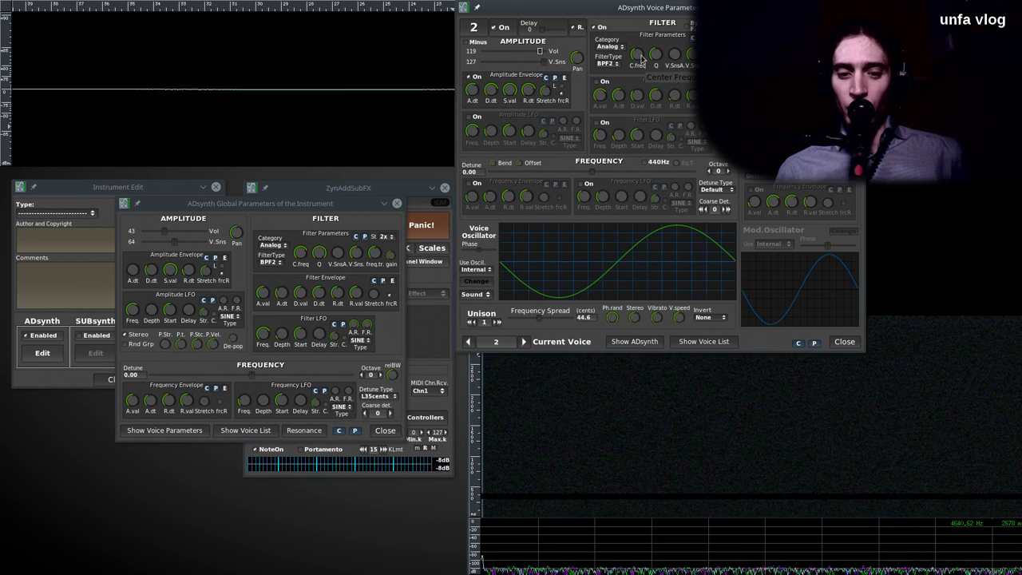
pyautogui.moveTo(605, 297)
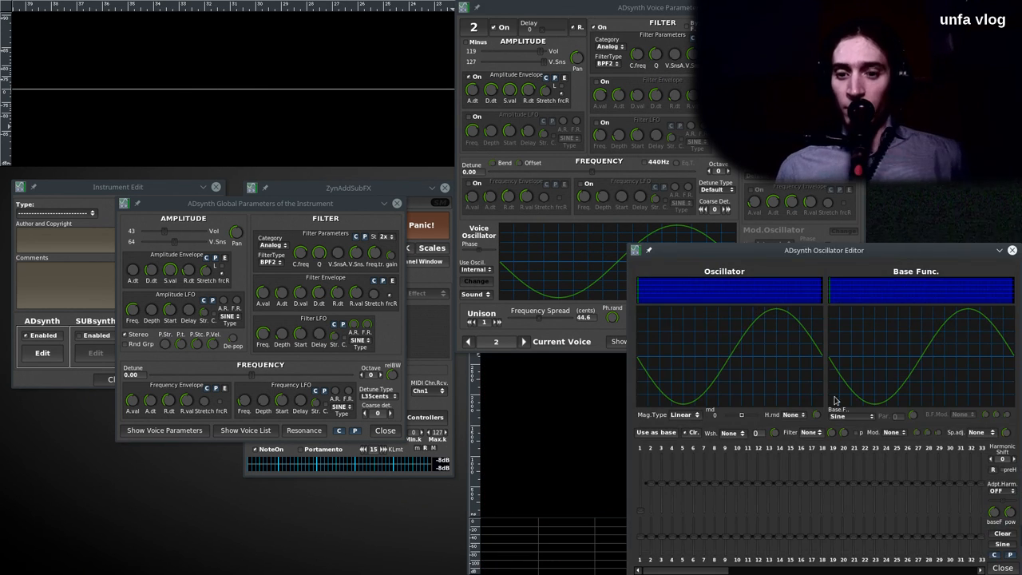
pyautogui.click(850, 416)
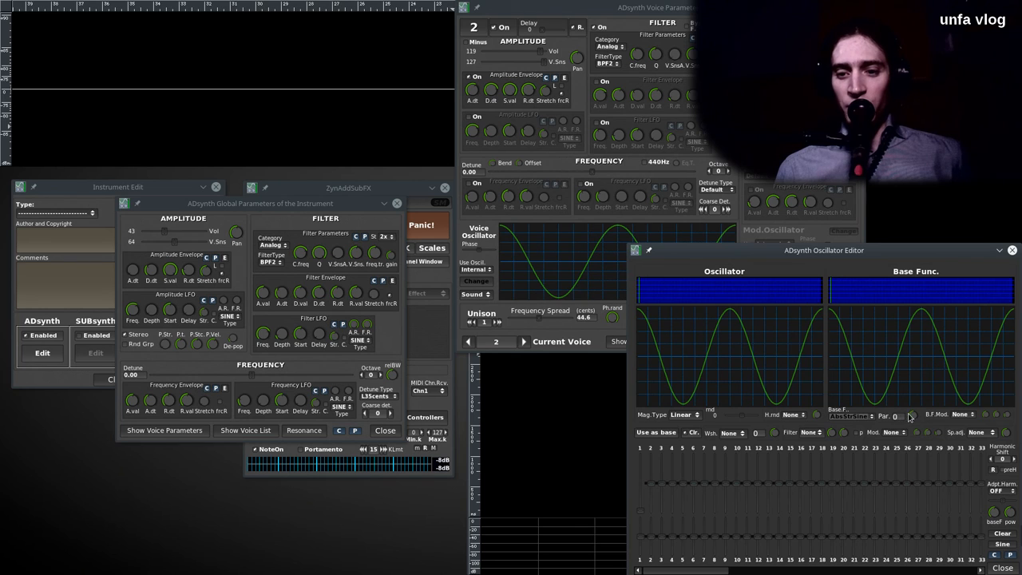
pyautogui.moveTo(910, 415); pyautogui.dragTo(937, 399)
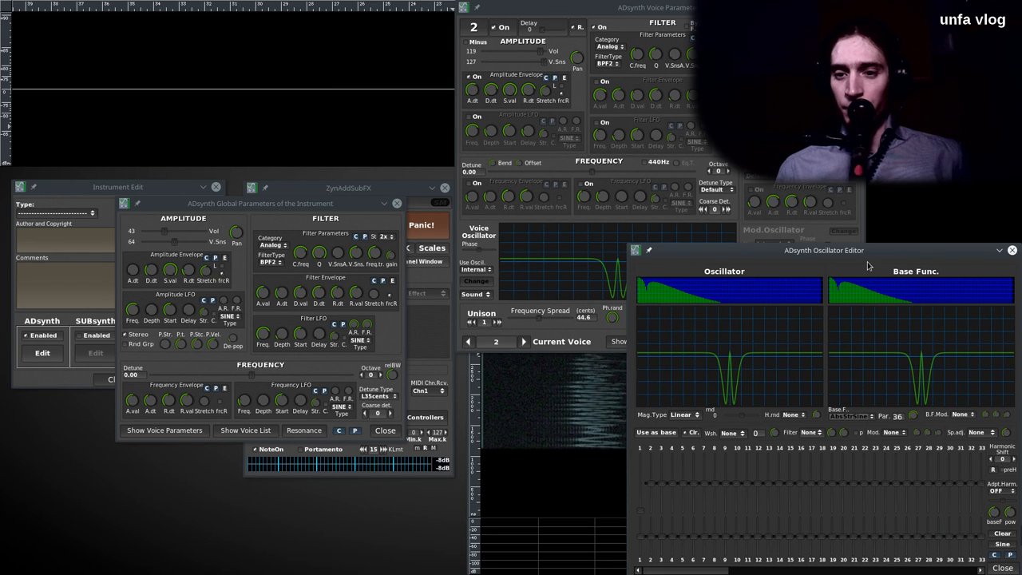
pyautogui.moveTo(824, 249); pyautogui.dragTo(700, 134)
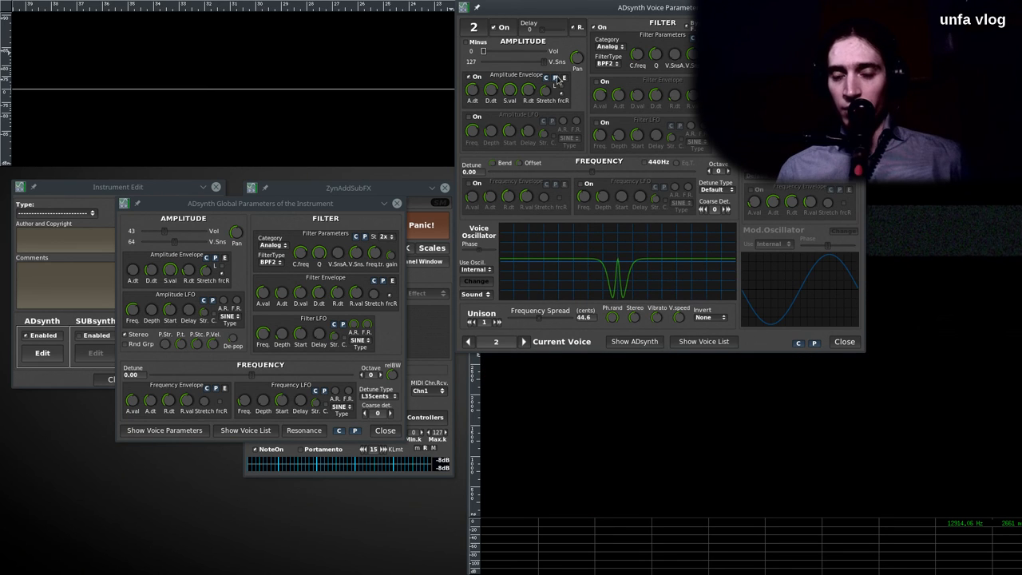
# Select voice 2 and switch its Frequency LFO on
pyautogui.click(523, 341)
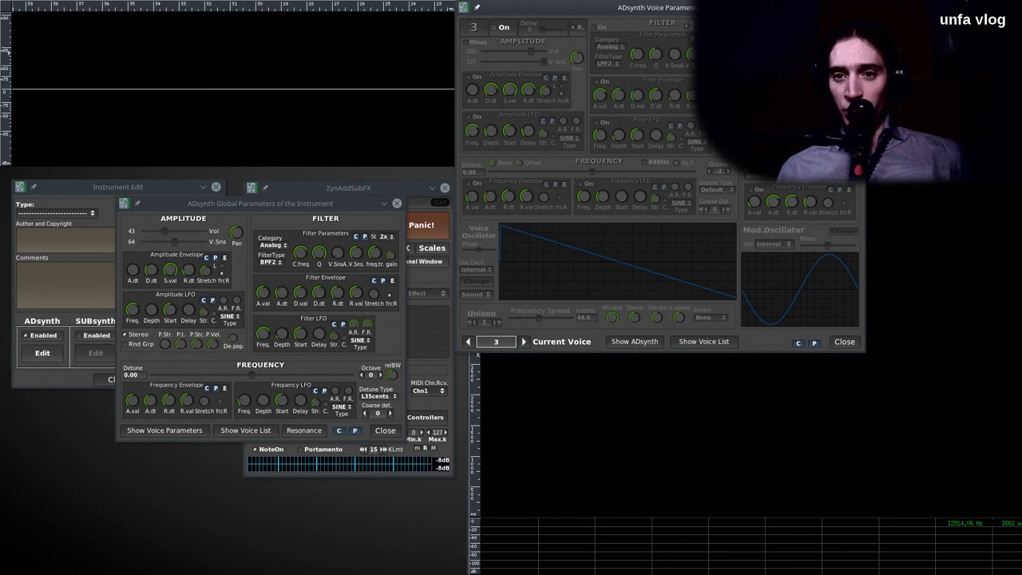
pyautogui.click(466, 342)
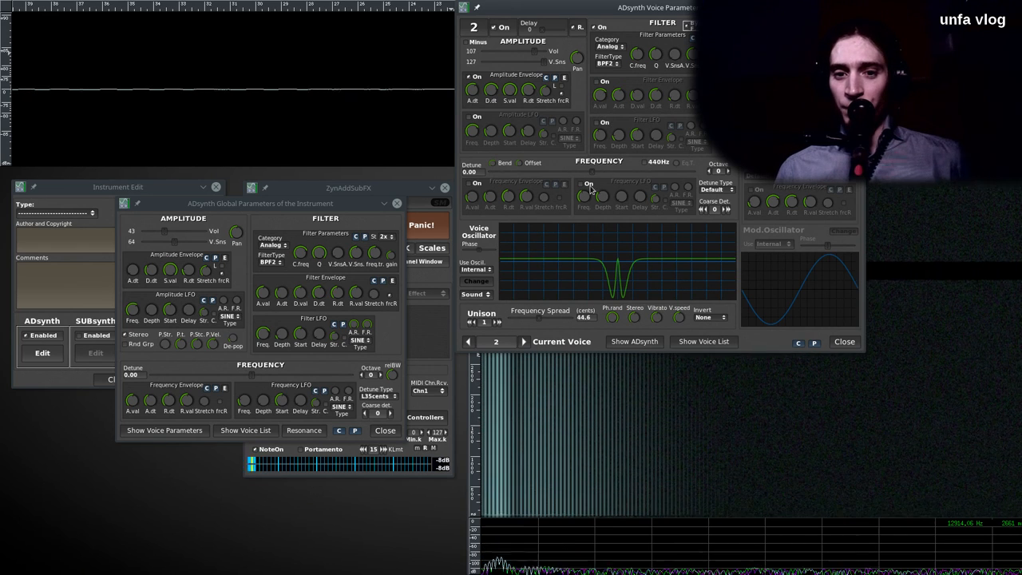
pyautogui.click(588, 183)
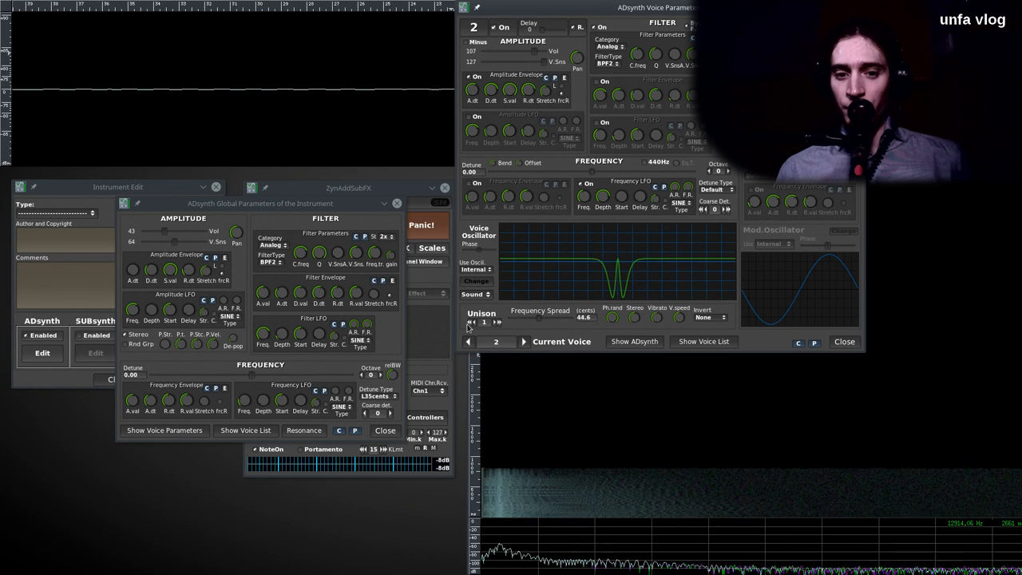
# Switch voice 1's Frequency LFO on
pyautogui.click(469, 341)
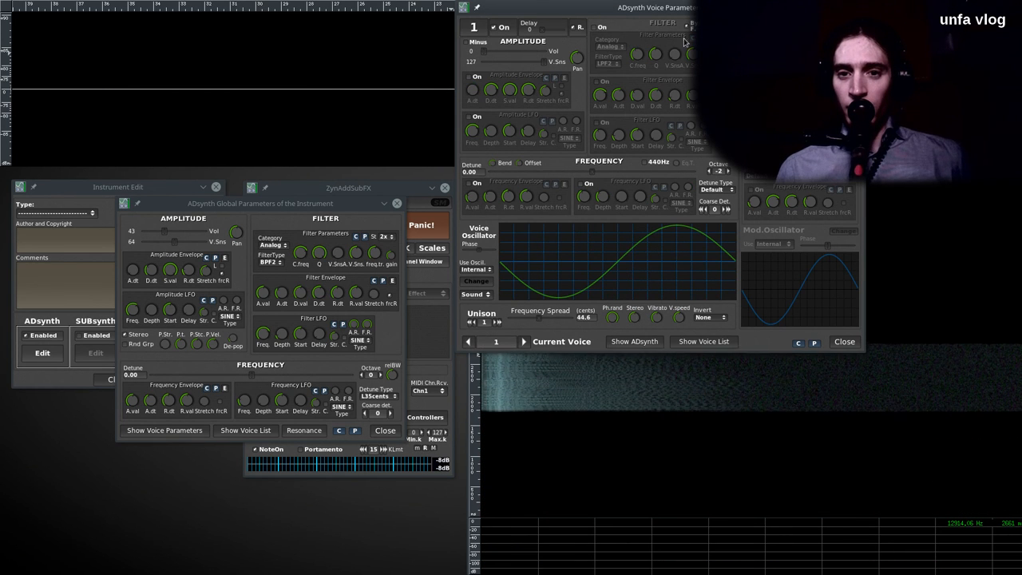
pyautogui.click(476, 280)
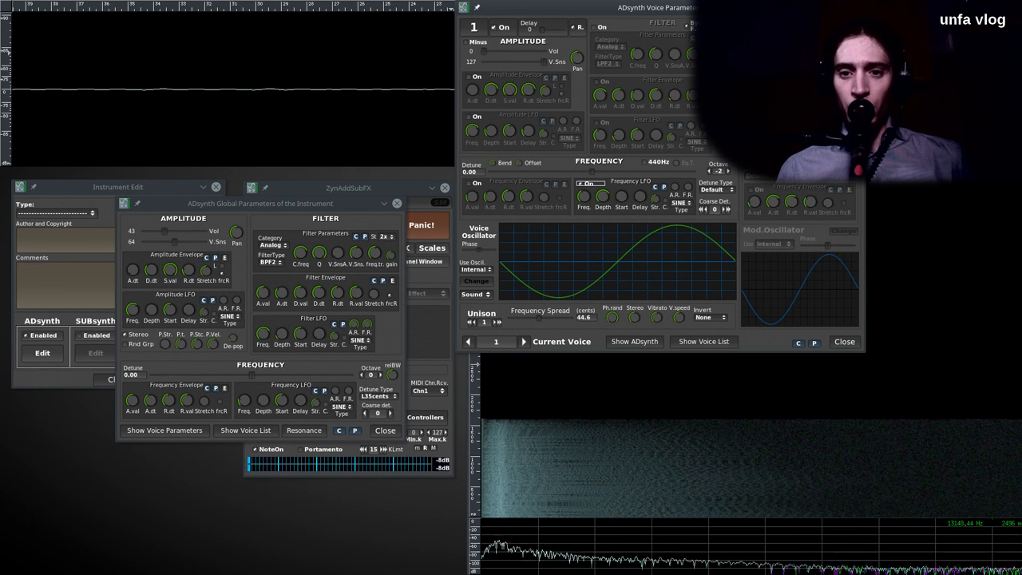
pyautogui.click(524, 341)
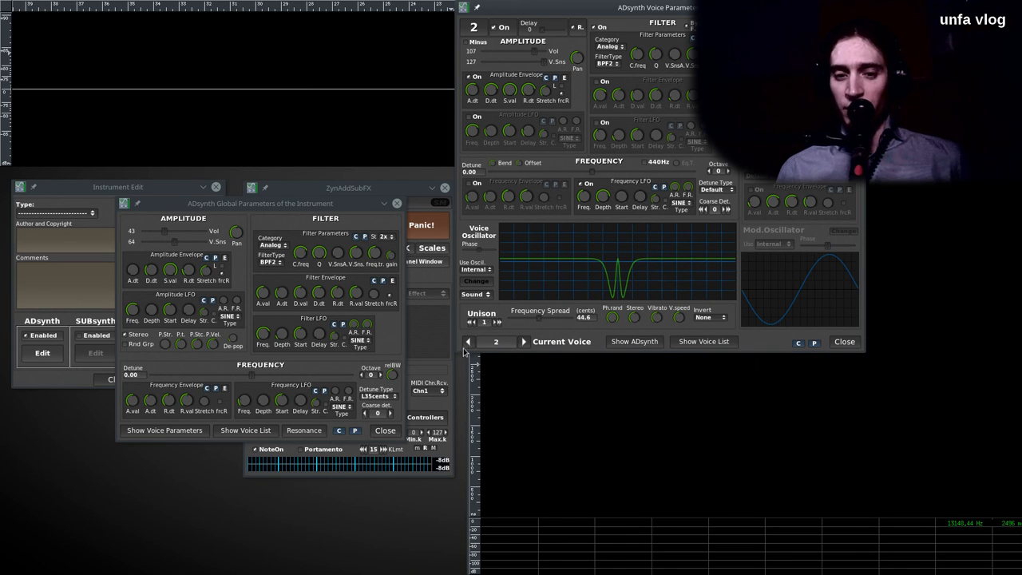
# Adjust voice 2's filter centre frequency (C.freq)
pyautogui.click(469, 342)
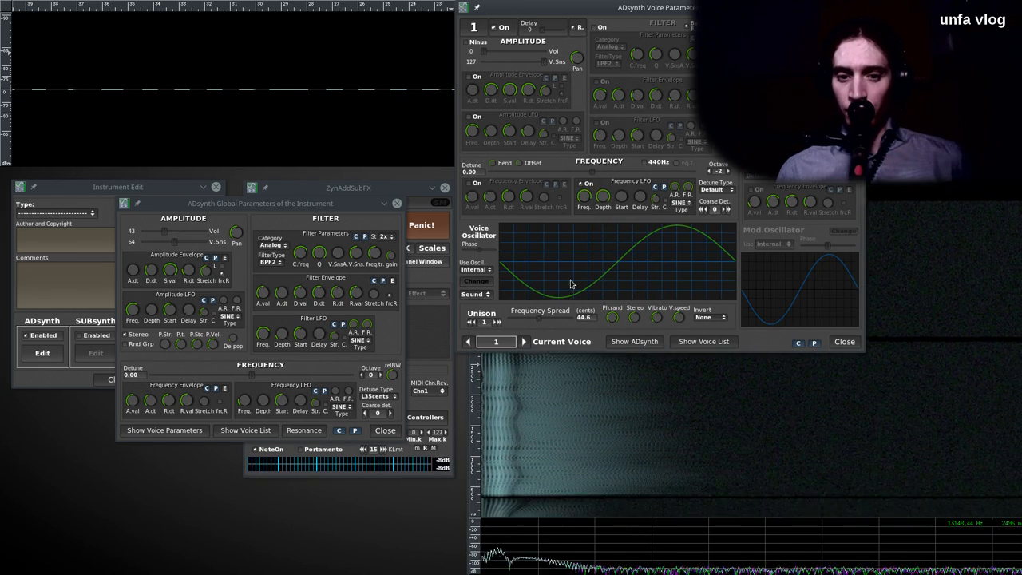
pyautogui.click(523, 342)
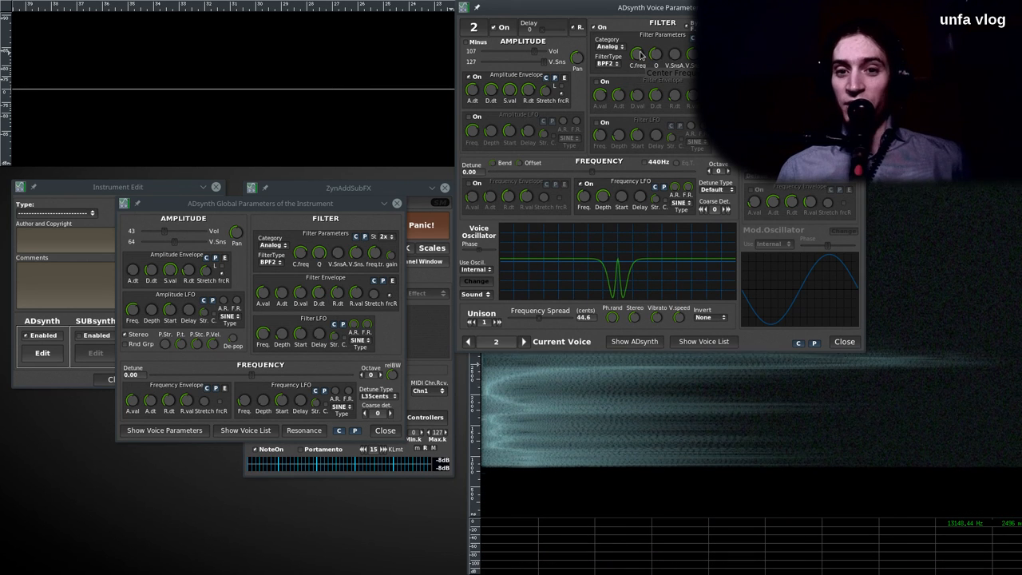
pyautogui.click(599, 122)
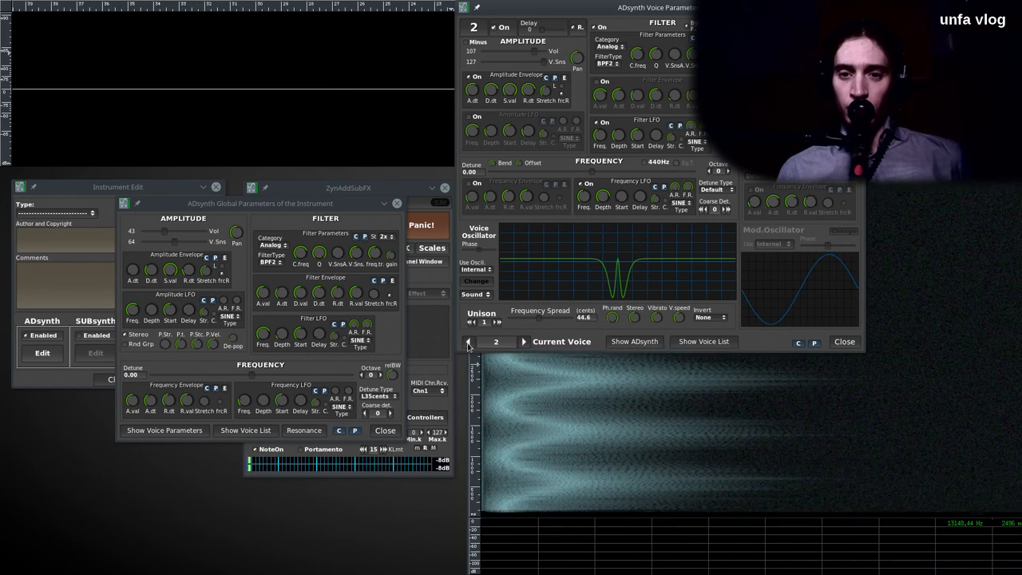
# Set voice 3 to octave -2 with its Frequency LFO on, cancelling the paste dialog
pyautogui.click(467, 341)
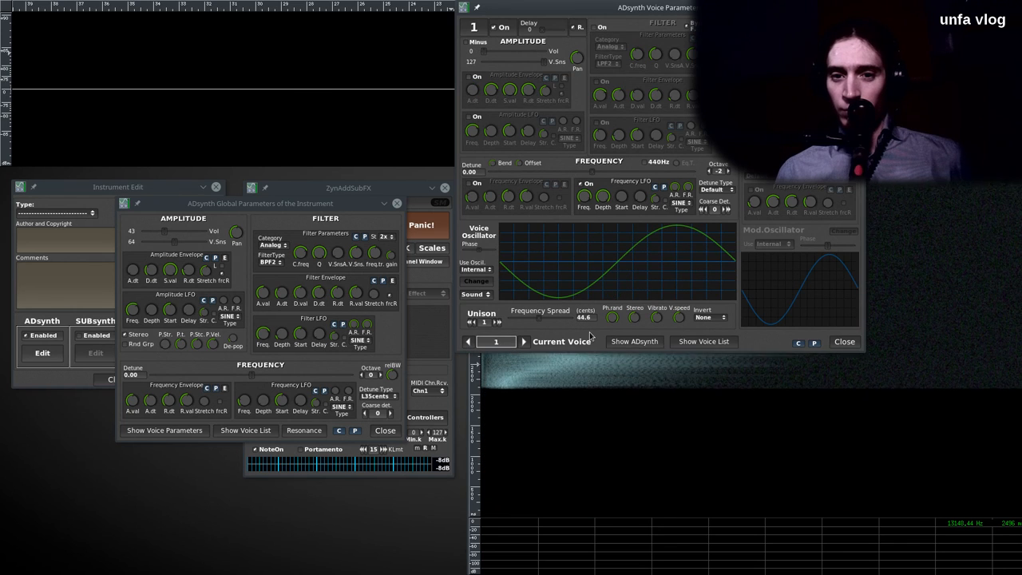
pyautogui.click(524, 341)
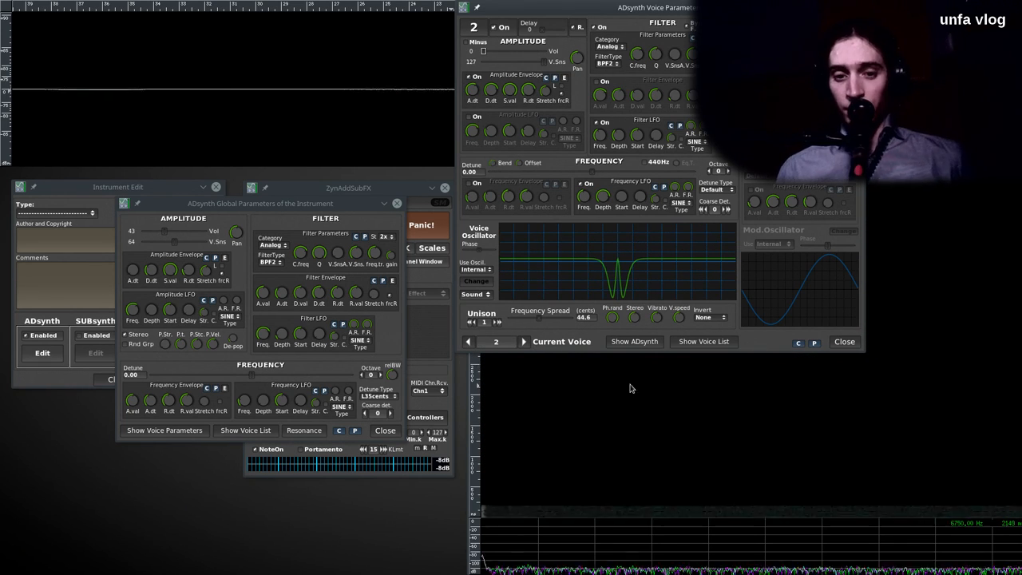
pyautogui.click(523, 341)
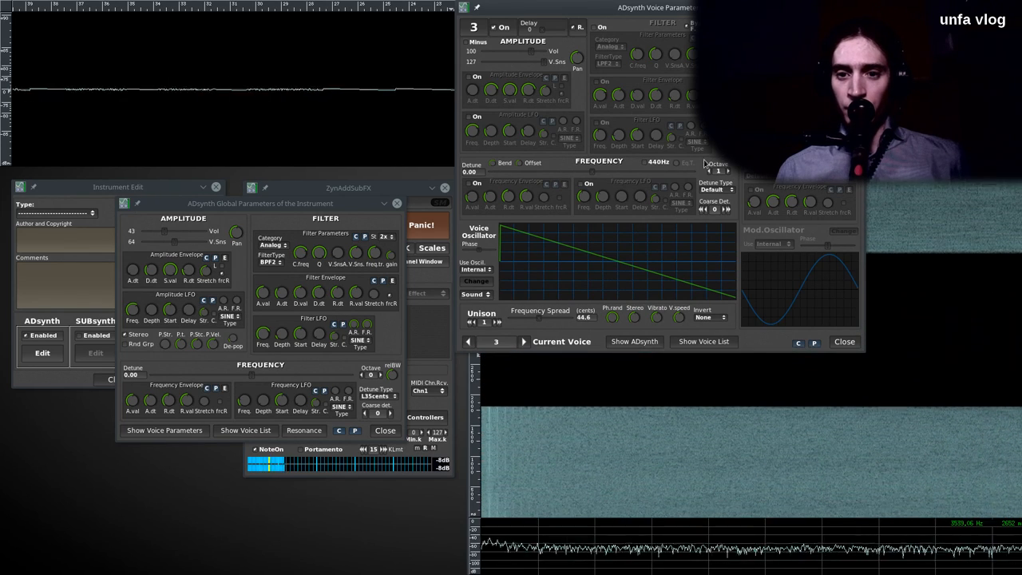
pyautogui.click(722, 171)
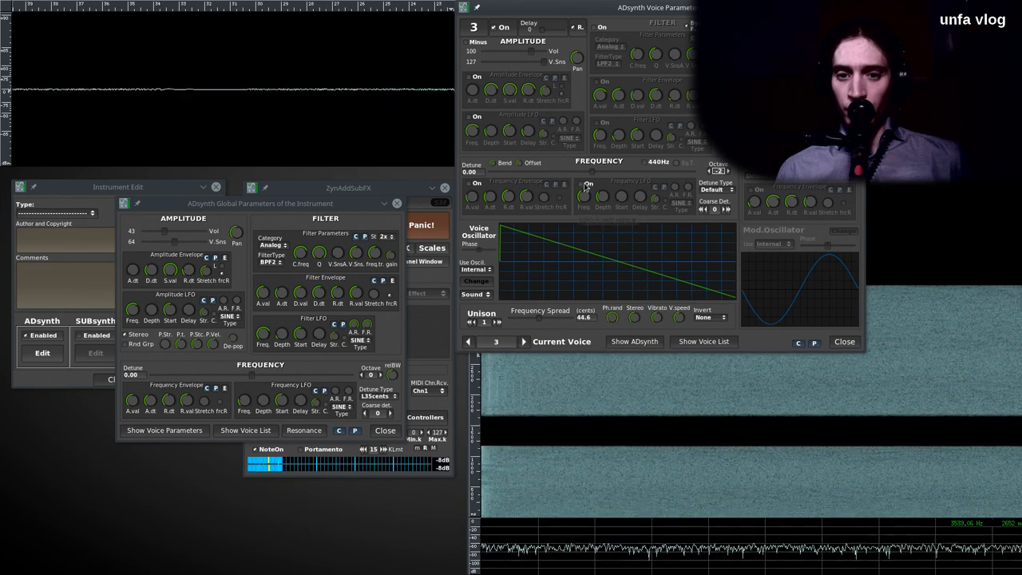
pyautogui.click(586, 183)
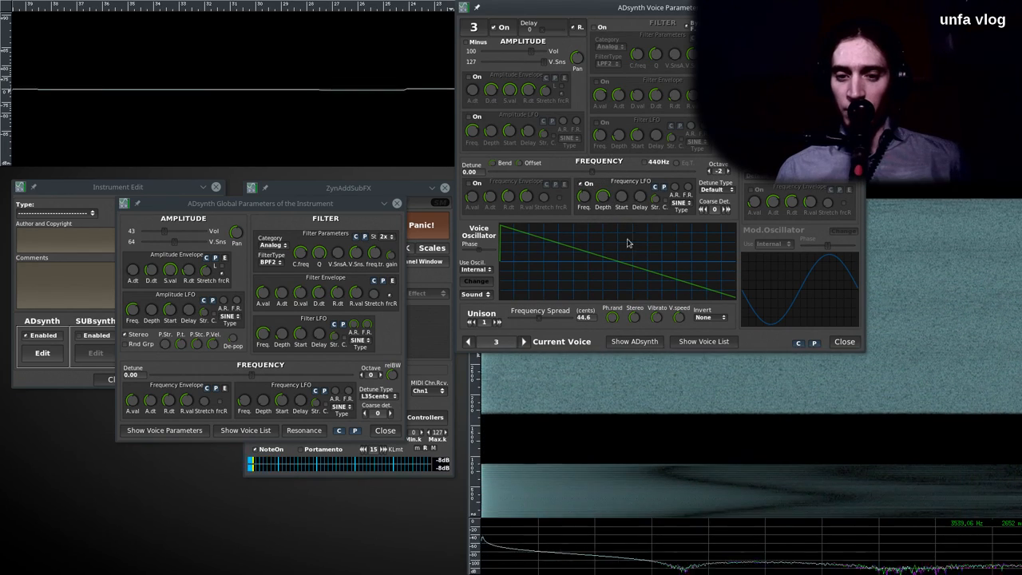
pyautogui.moveTo(601, 195)
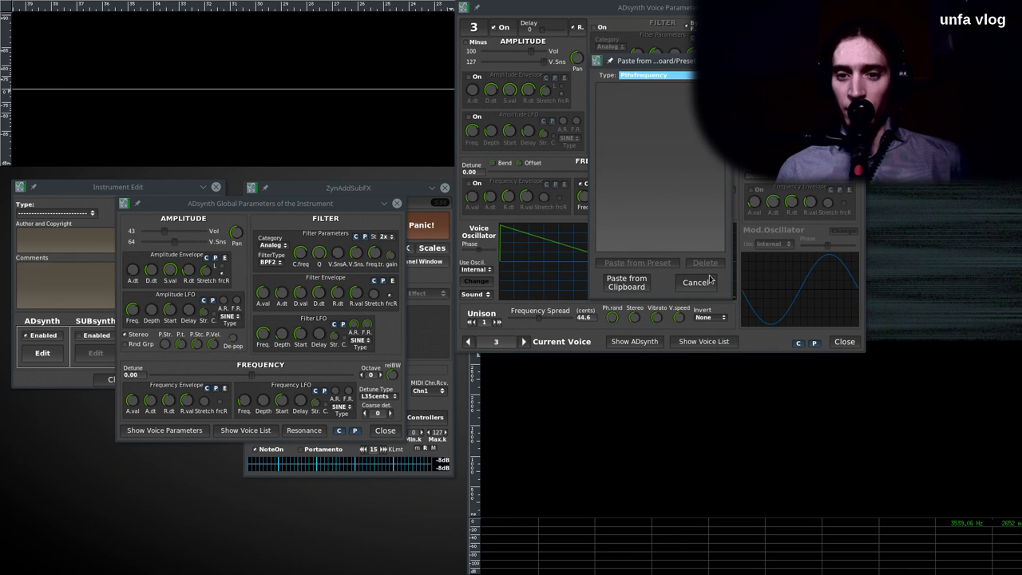
pyautogui.click(696, 282)
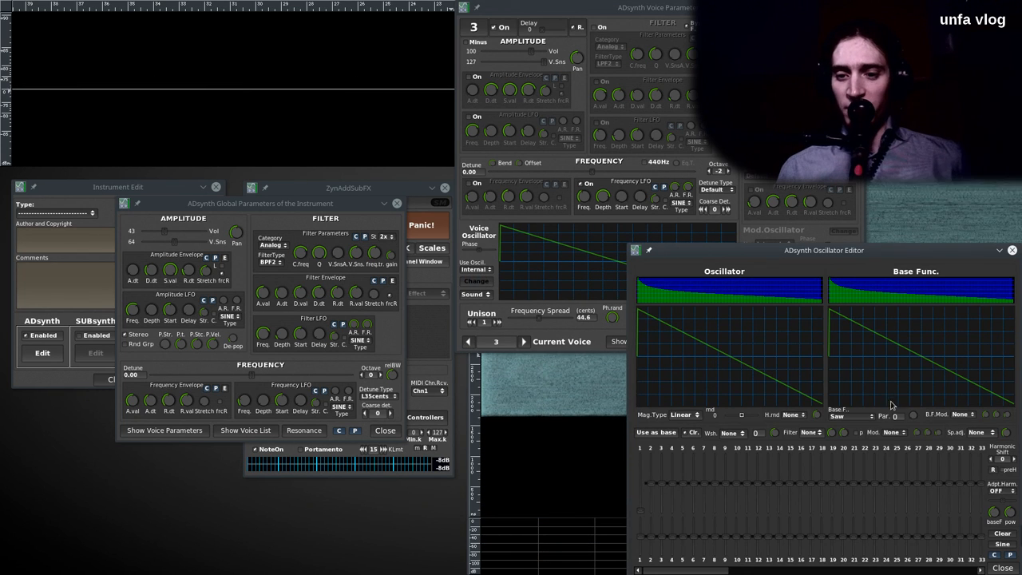
# Keep voice 3's Saw base, Par. -50, Lmt waveshaping and LP2 filter for a rounded ramp
pyautogui.click(850, 416)
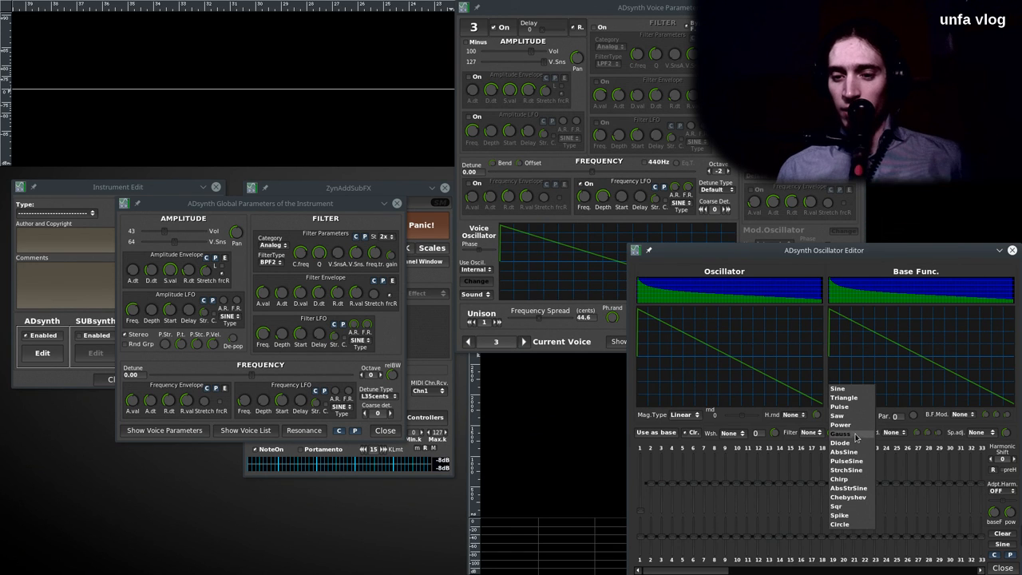
pyautogui.click(836, 416)
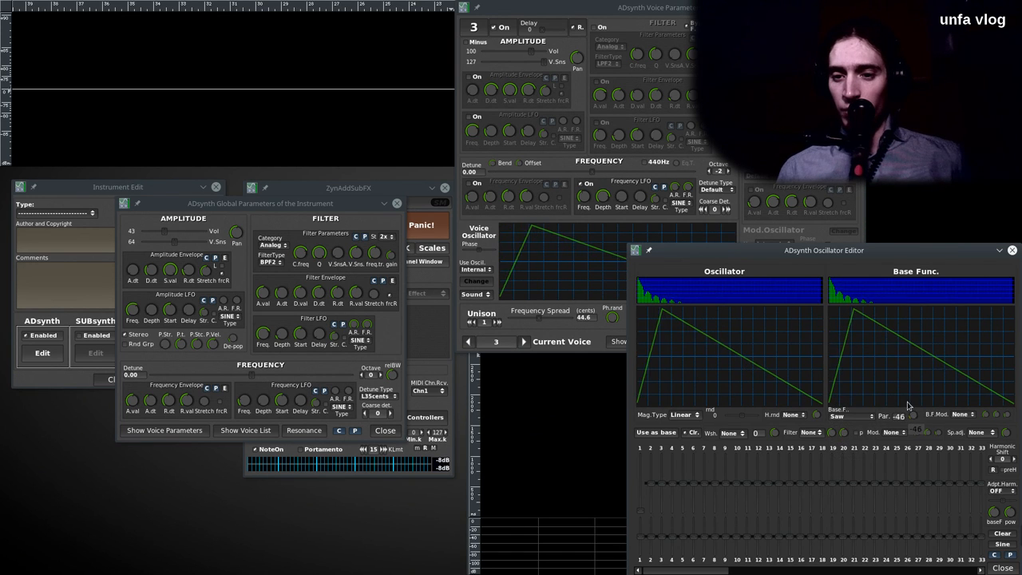
pyautogui.click(731, 432)
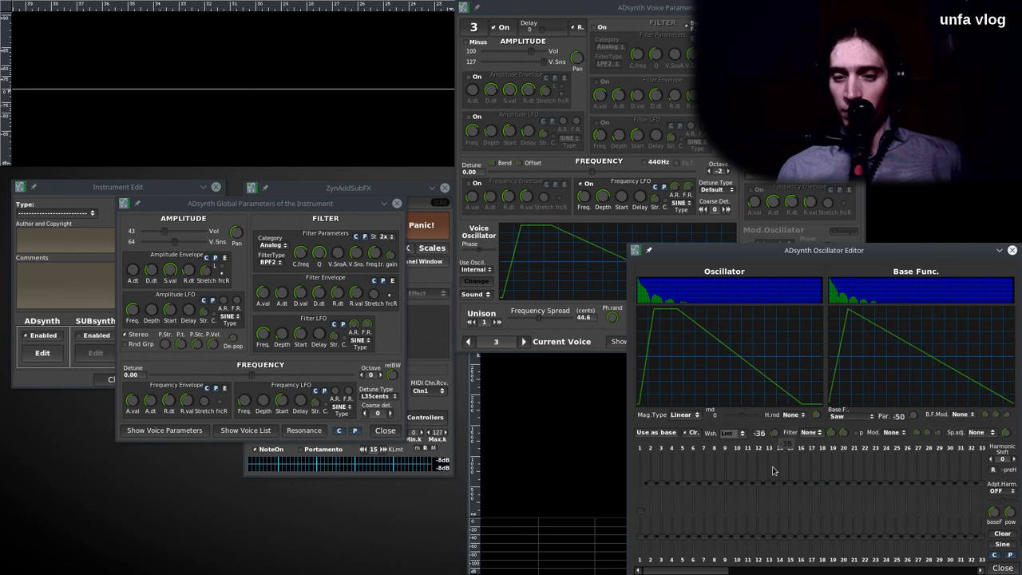
pyautogui.click(732, 432)
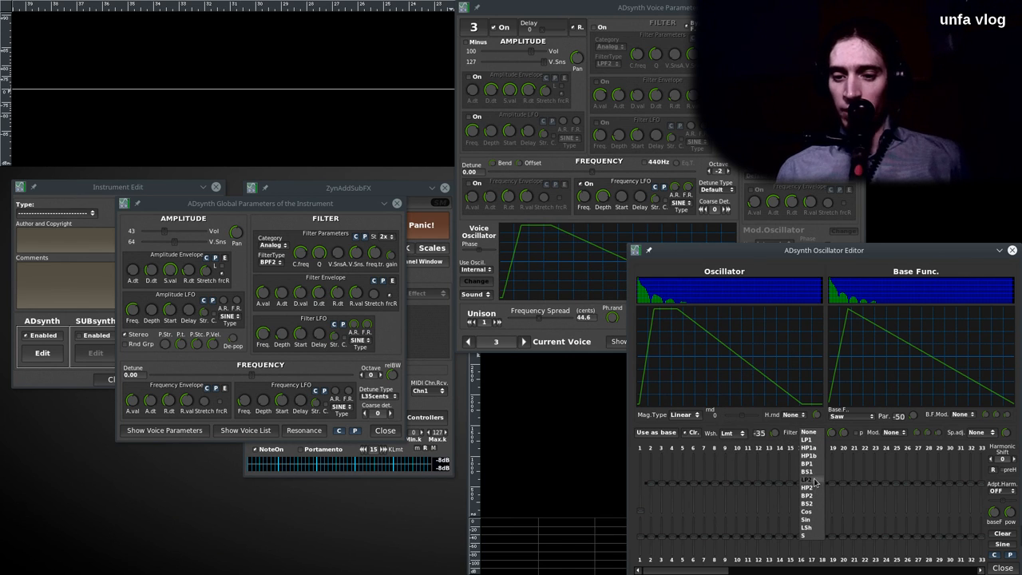
pyautogui.click(806, 455)
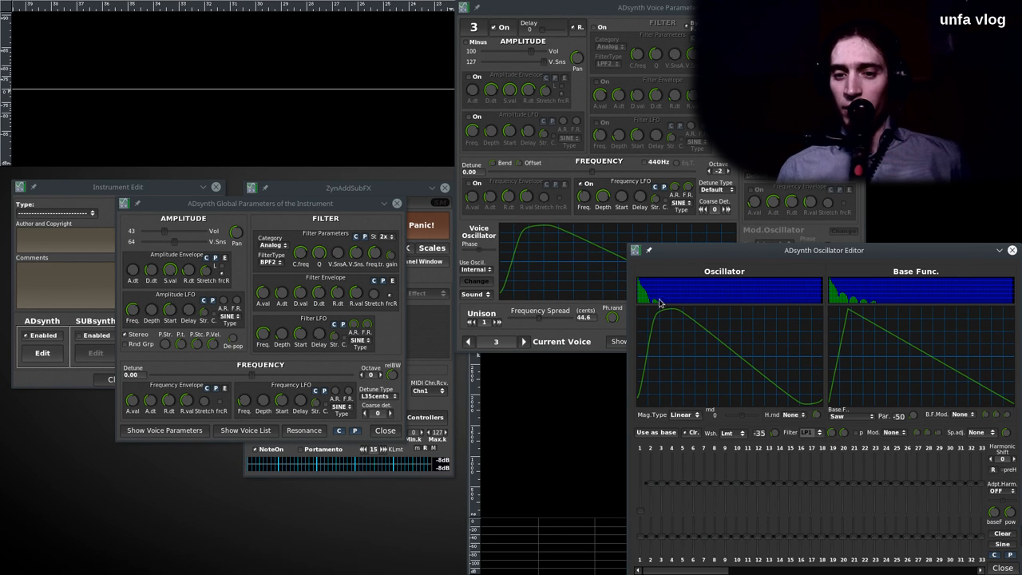
pyautogui.moveTo(823, 250); pyautogui.dragTo(625, 118)
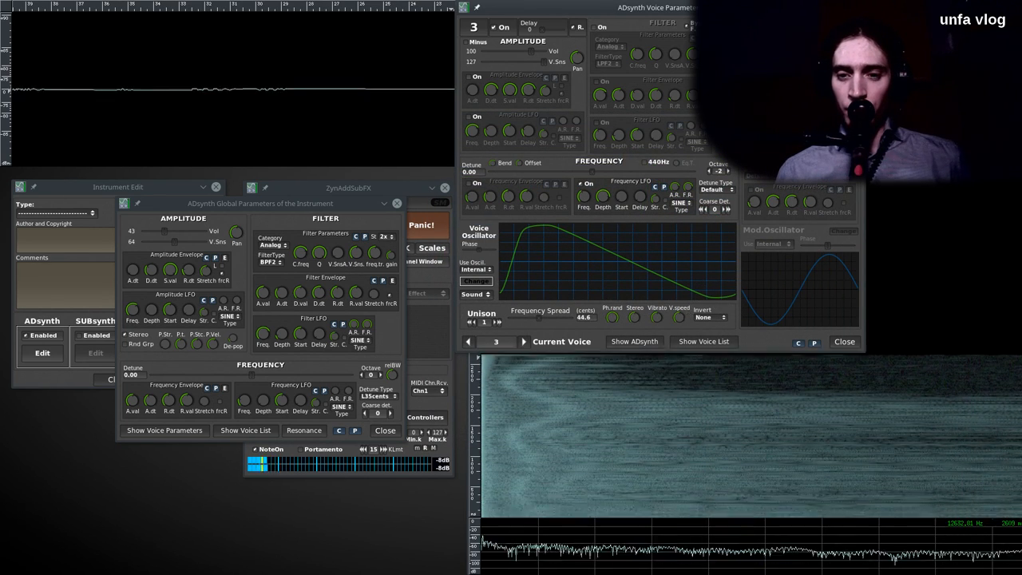
# Step through the voices to land on voice 2's parameters
pyautogui.click(469, 341)
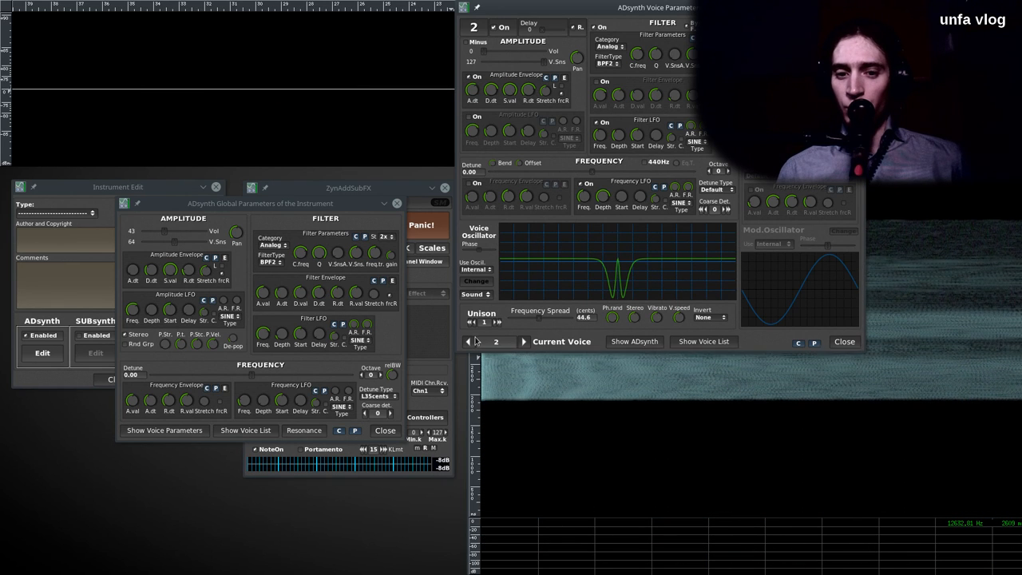
pyautogui.click(467, 342)
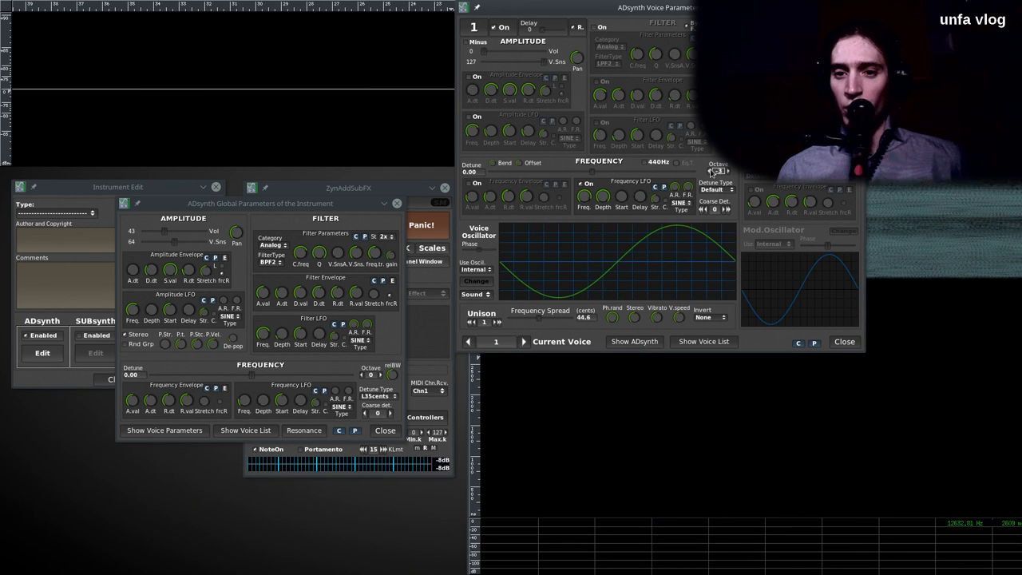
pyautogui.click(523, 342)
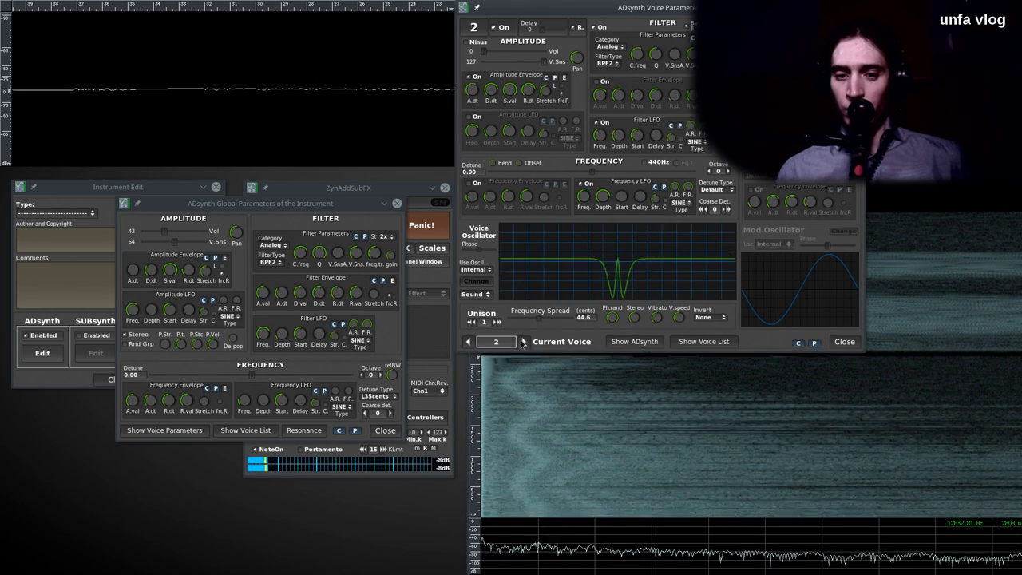
pyautogui.click(523, 341)
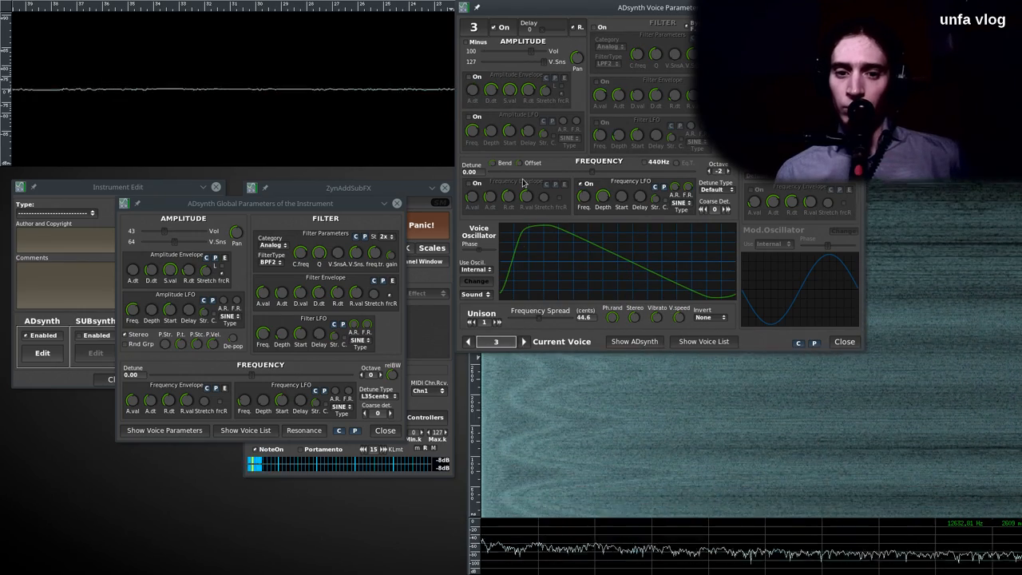
pyautogui.click(469, 341)
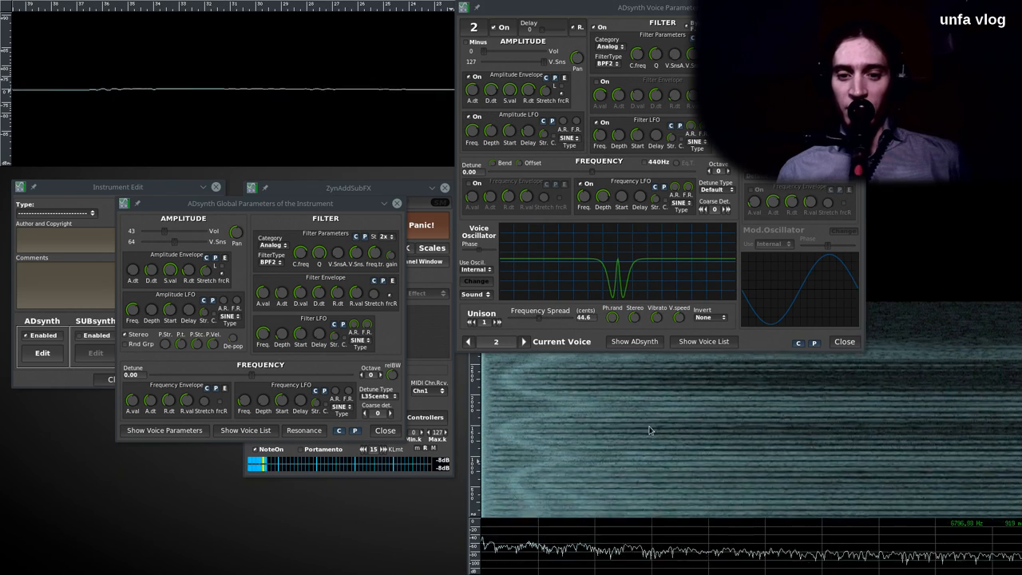
# Switch voice 2's Amplitude LFO on with a square (SQR) wave
pyautogui.click(468, 115)
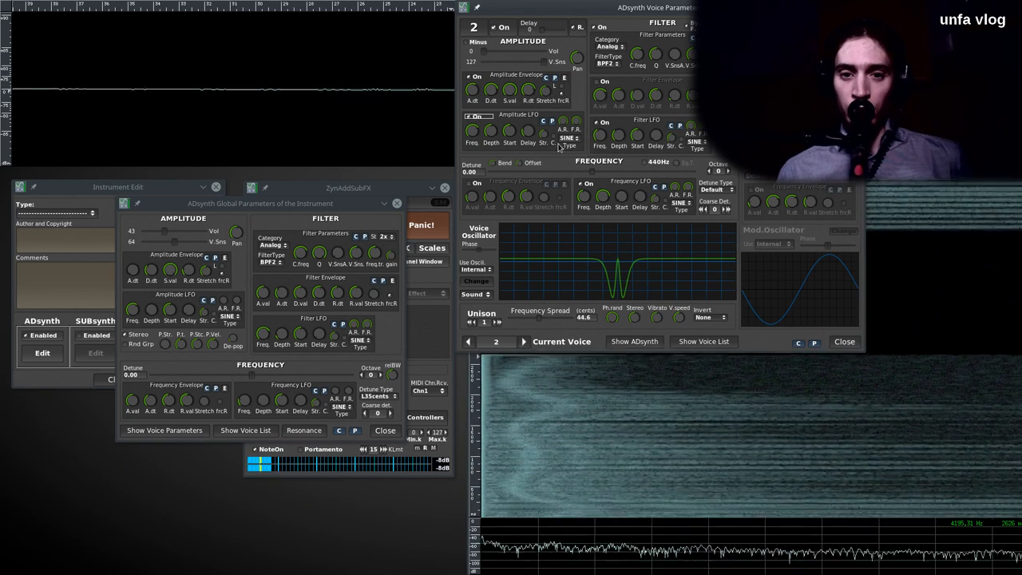
pyautogui.click(566, 137)
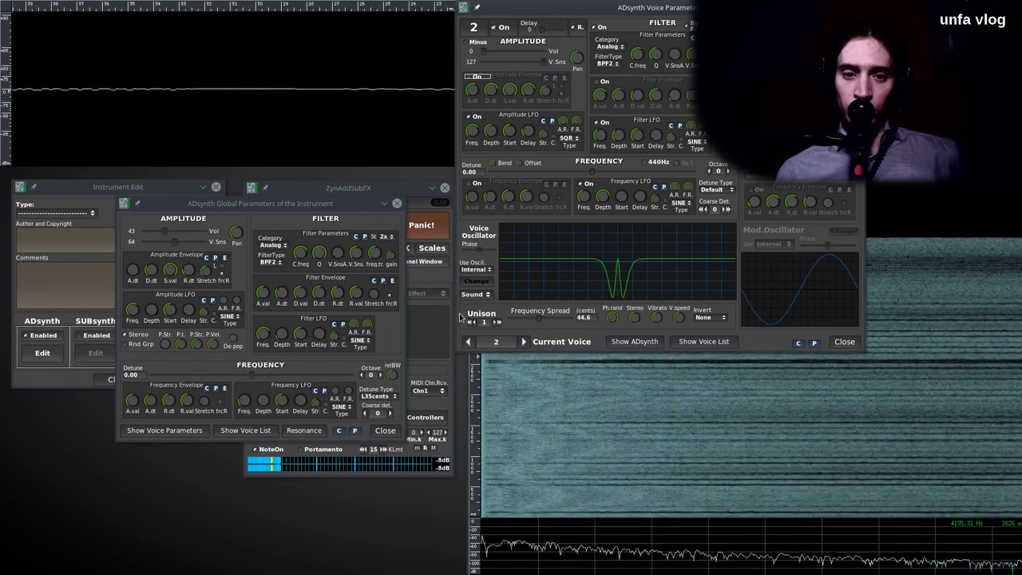
# Switch voice 1's Amplitude LFO on with a triangle (TRI) wave
pyautogui.click(468, 341)
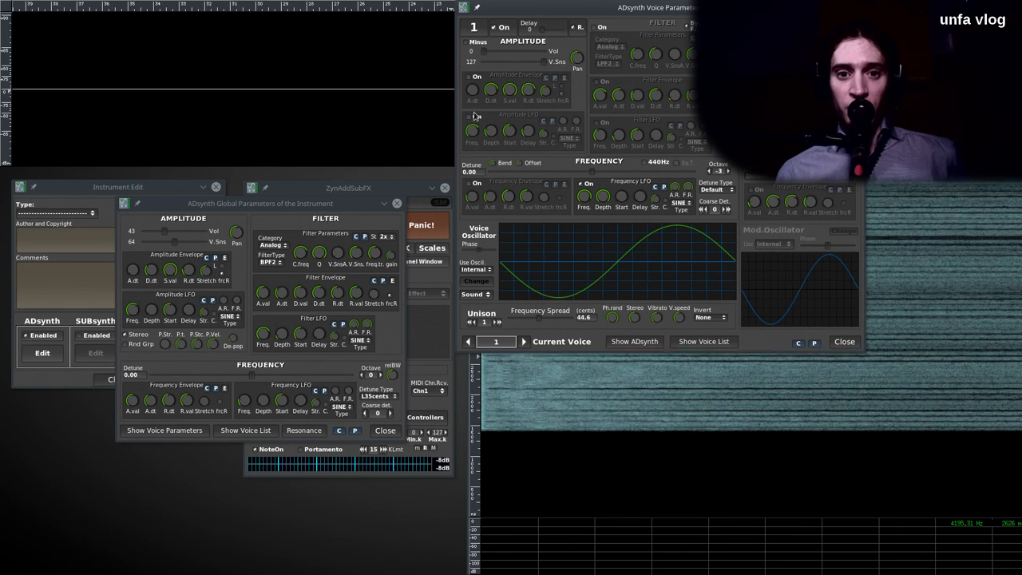
pyautogui.click(472, 117)
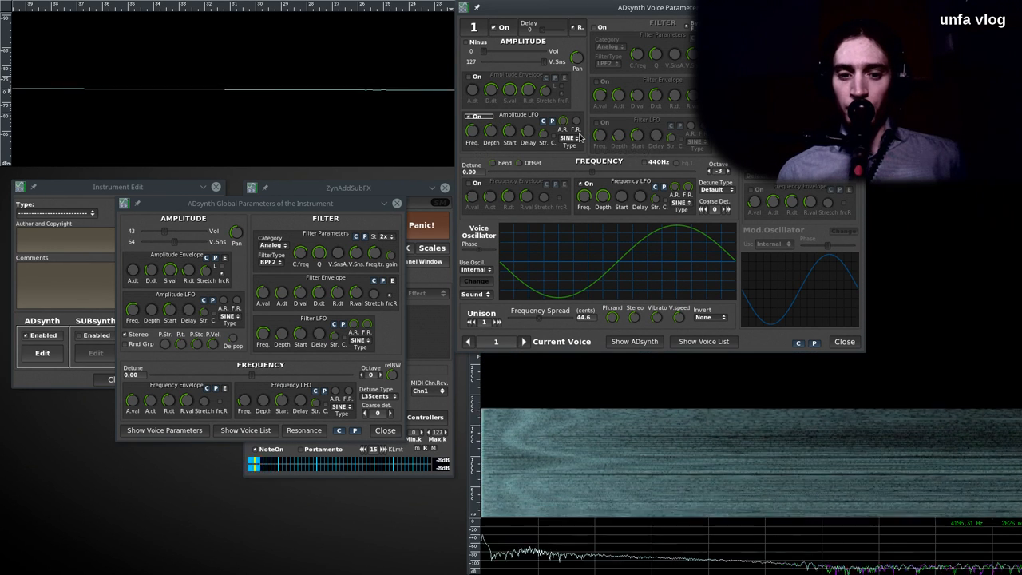
pyautogui.click(567, 138)
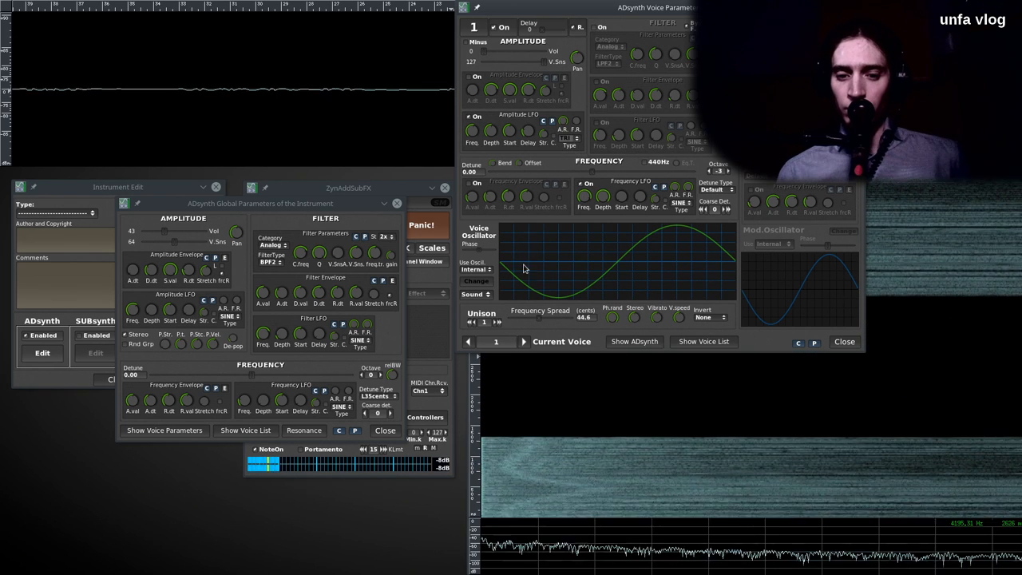
# Step to voice 3, the ramp-oscillator voice
pyautogui.click(522, 341)
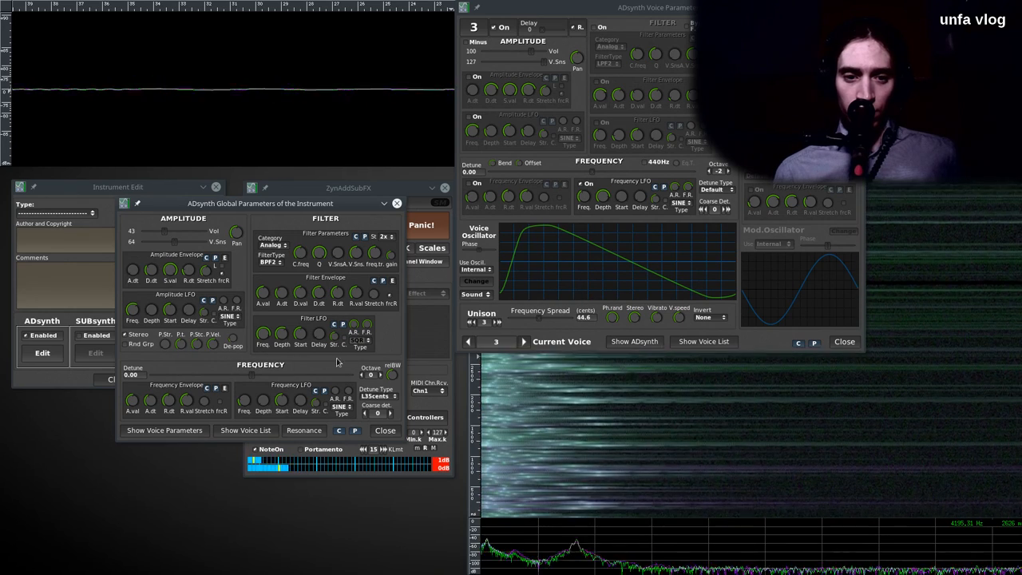
# Set the global Filter LFO to SQR and the global filter to 1x stage
pyautogui.click(358, 324)
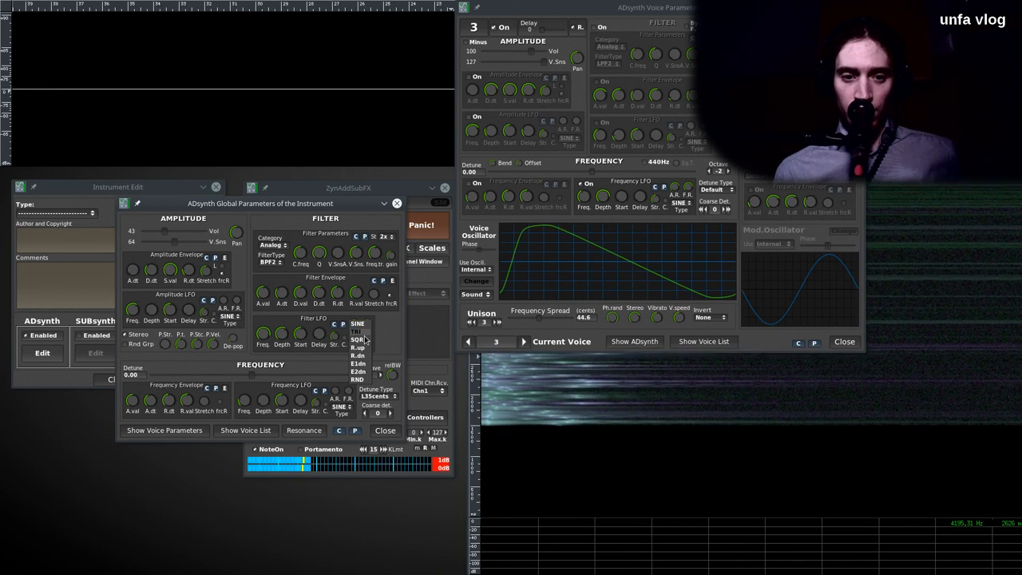
pyautogui.click(358, 323)
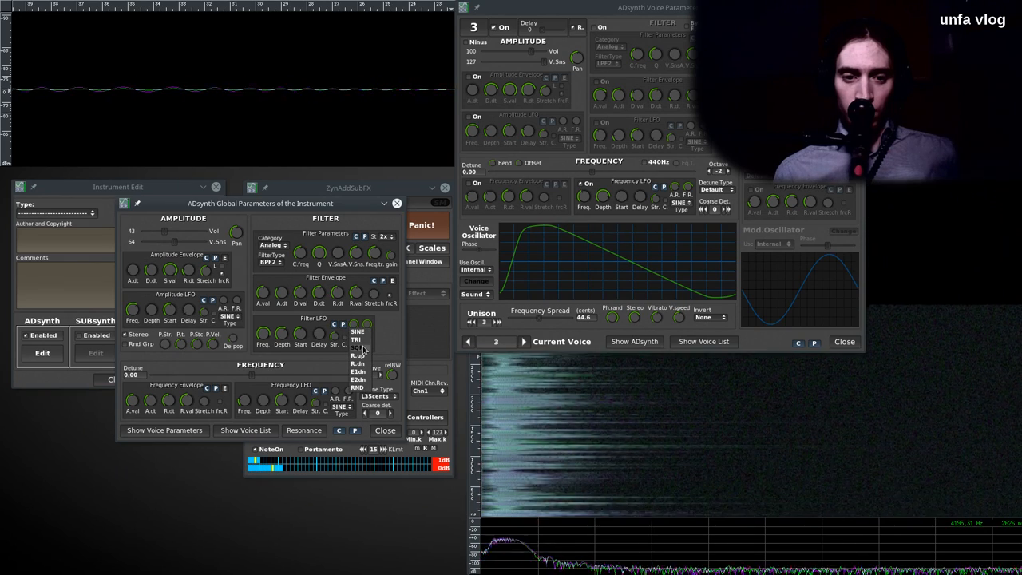
pyautogui.click(358, 339)
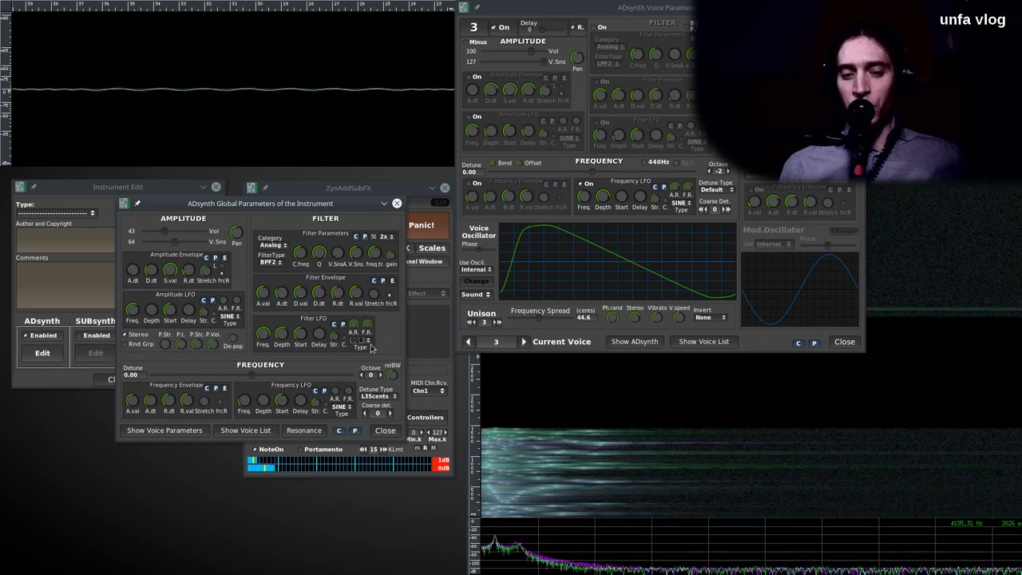
pyautogui.click(384, 235)
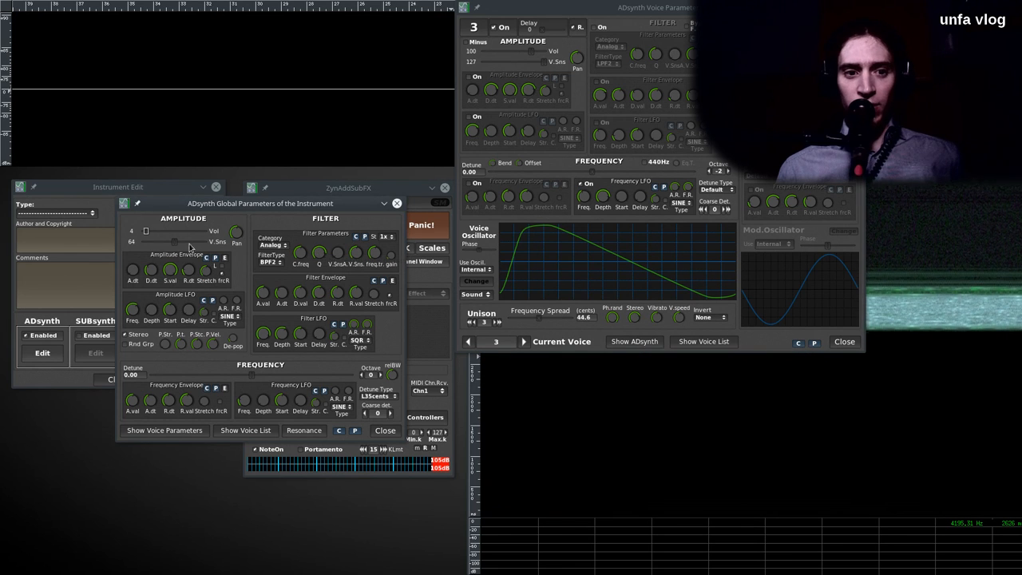
pyautogui.moveTo(318, 262)
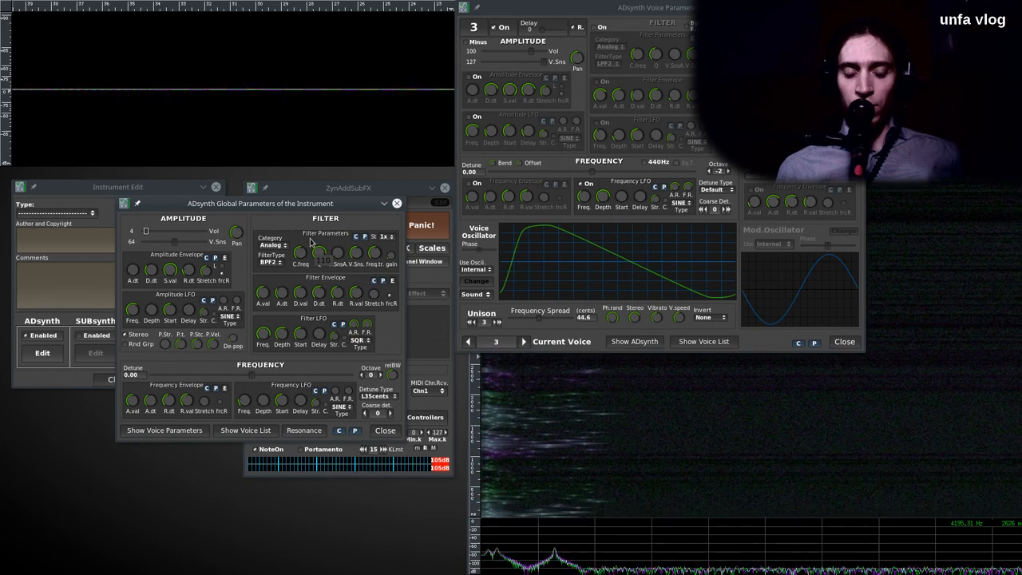
pyautogui.moveTo(393, 263)
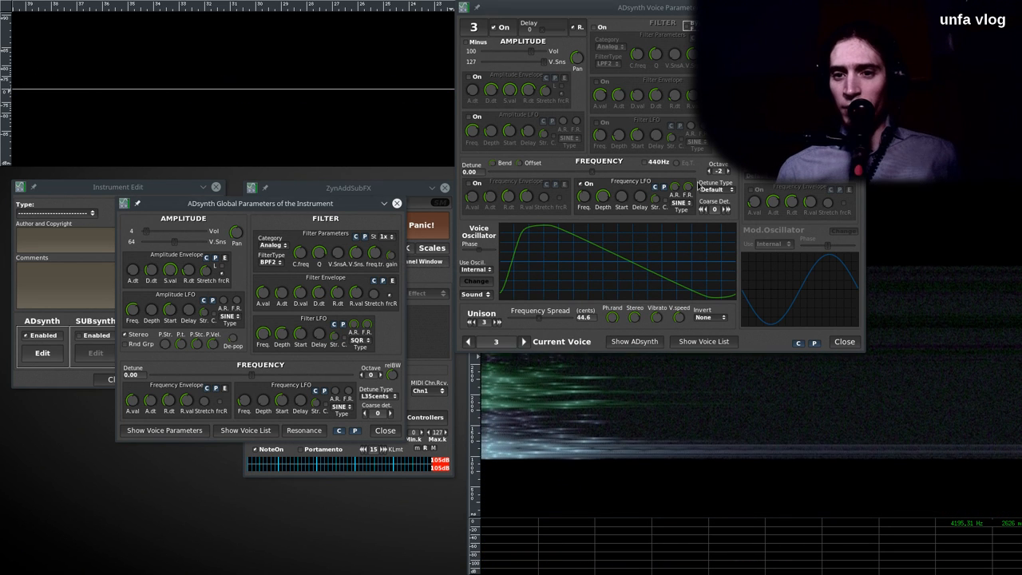
# After checking voice 2, restore the global filter to 2x stages and set Vol to 67
pyautogui.click(469, 342)
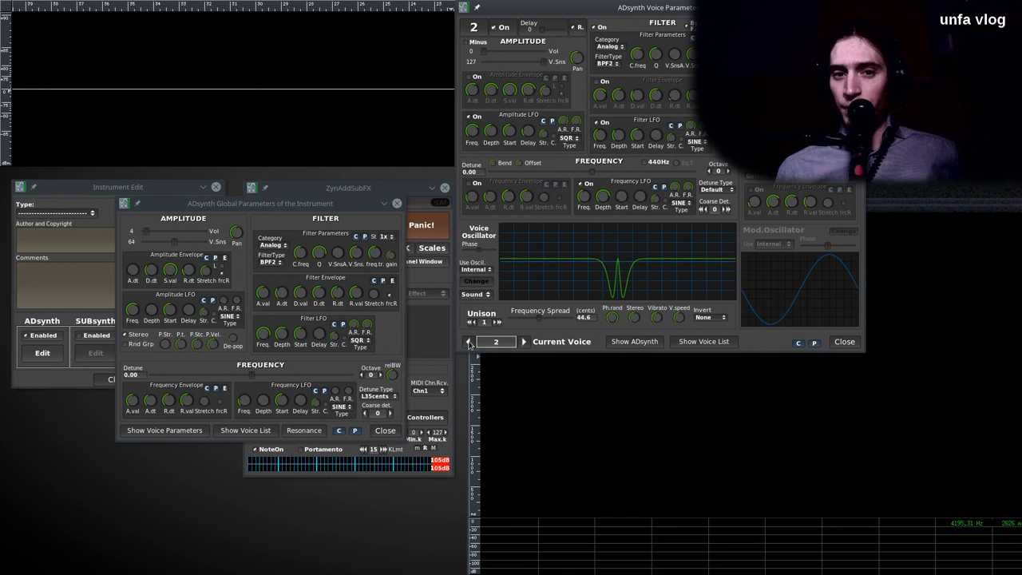
pyautogui.click(469, 341)
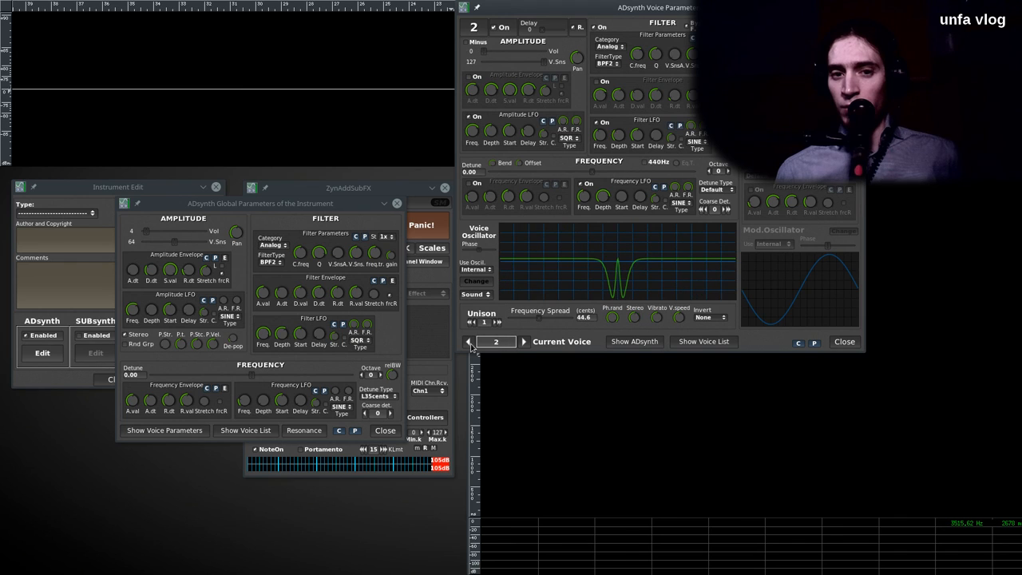
pyautogui.moveTo(525, 344)
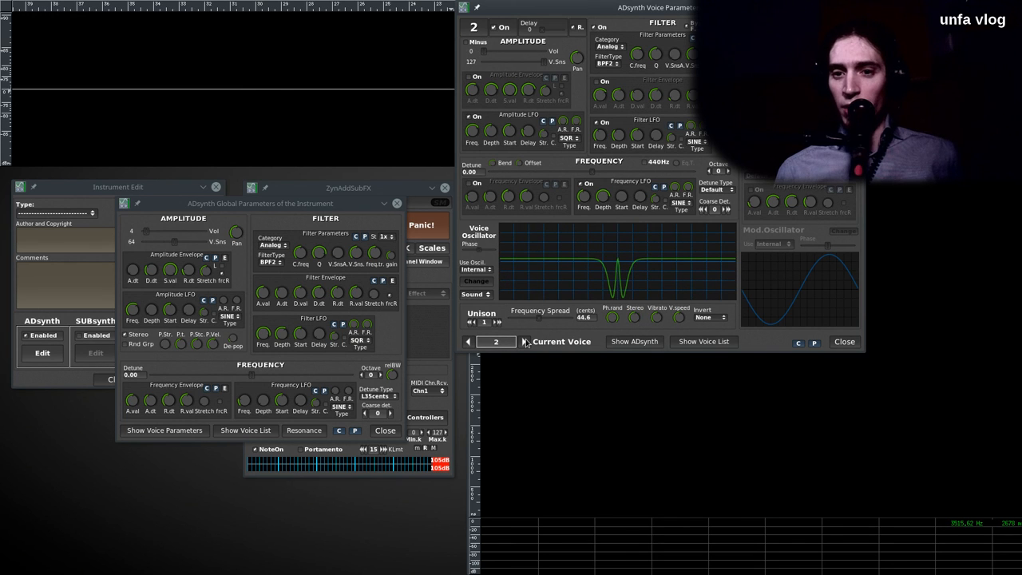
pyautogui.click(523, 341)
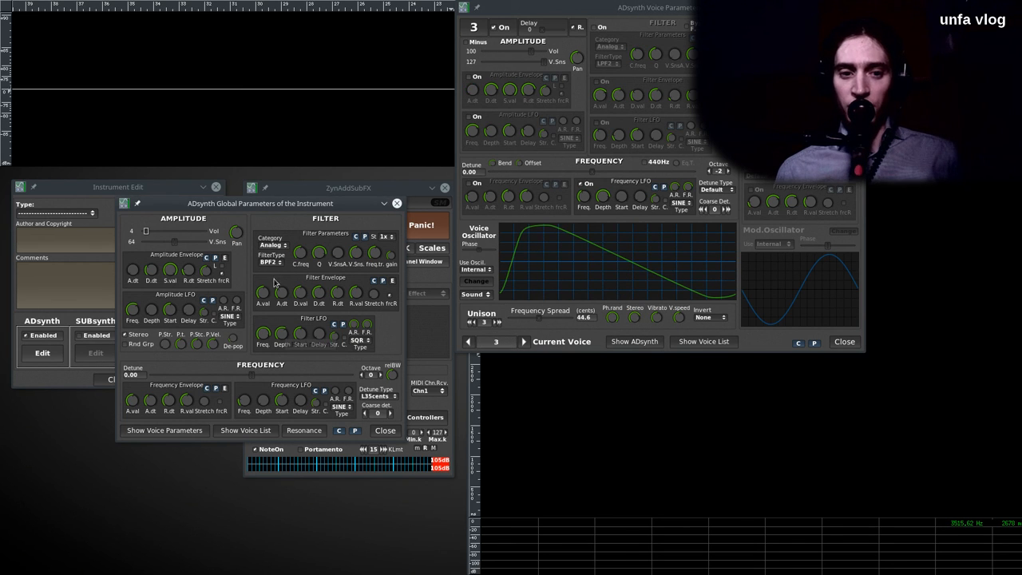
pyautogui.click(384, 236)
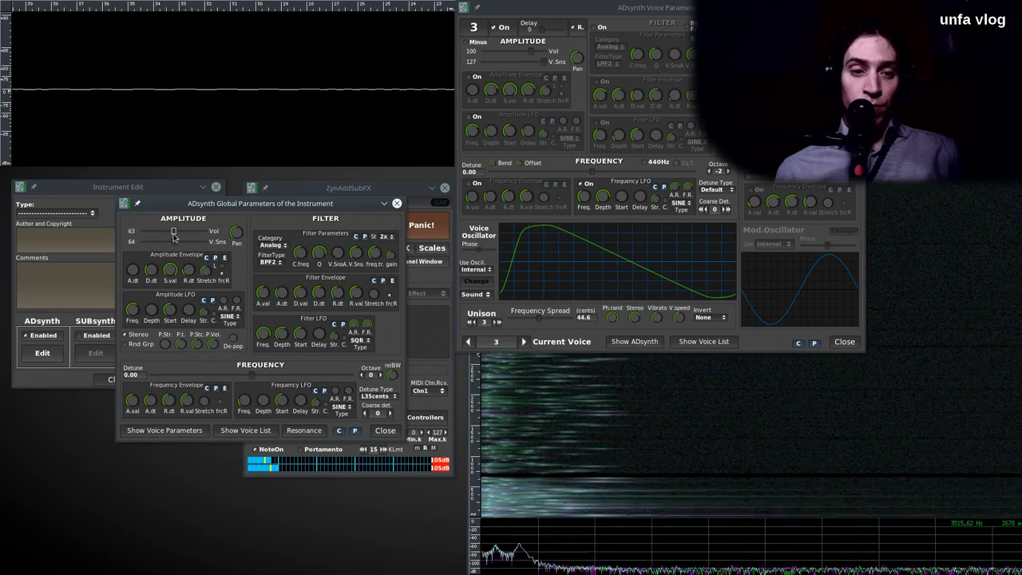
pyautogui.moveTo(174, 232); pyautogui.dragTo(181, 232)
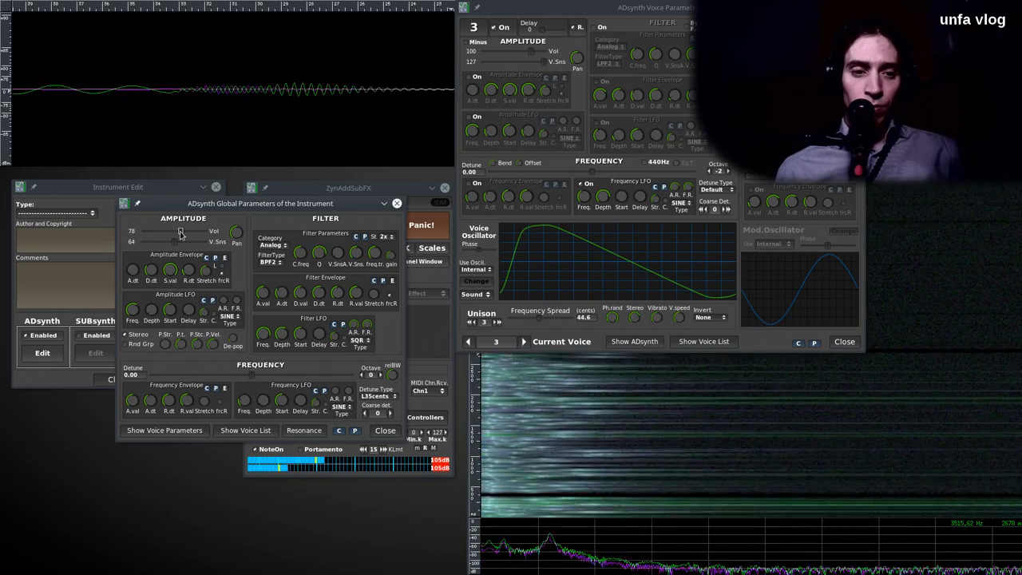
pyautogui.moveTo(180, 231); pyautogui.dragTo(174, 232)
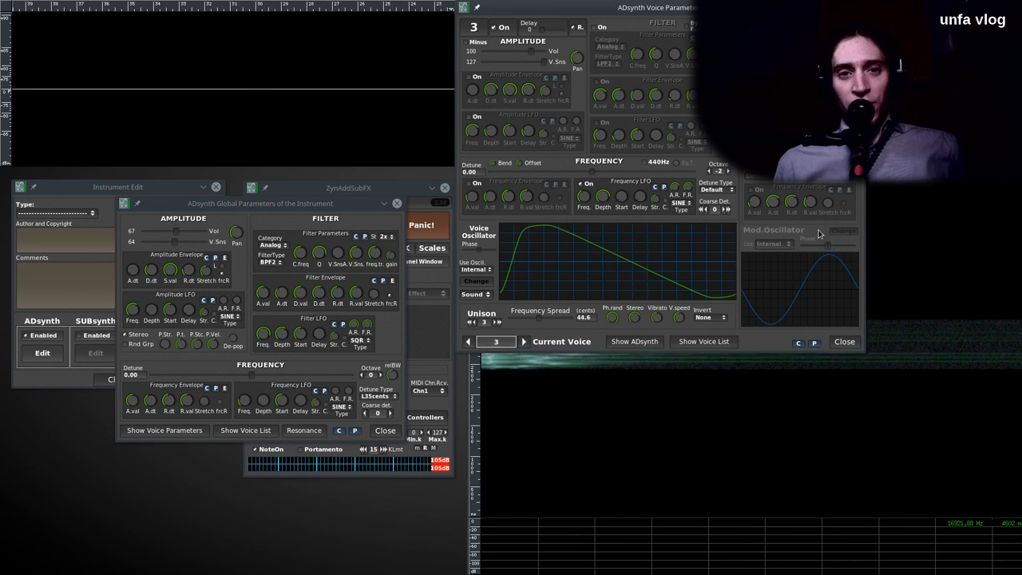
# Close the ADsynth Voice Parameters window, returning to the global parameters
pyautogui.click(843, 341)
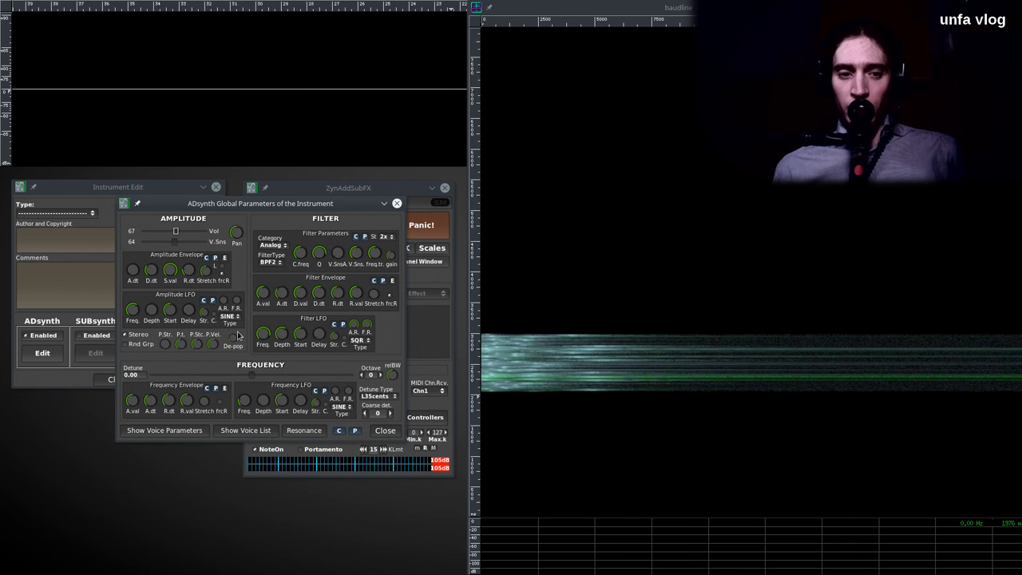
pyautogui.moveTo(237, 232)
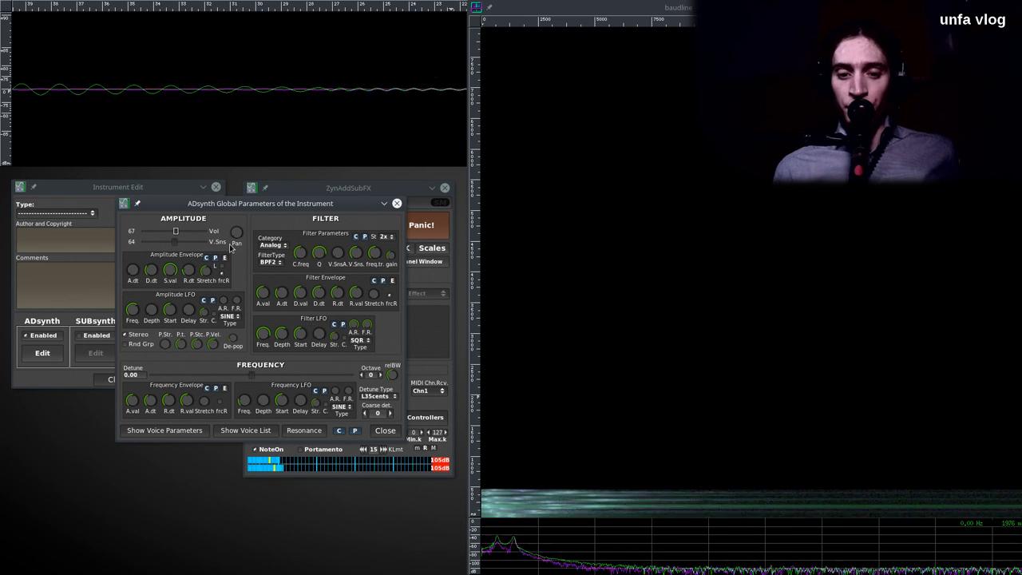
pyautogui.moveTo(237, 232)
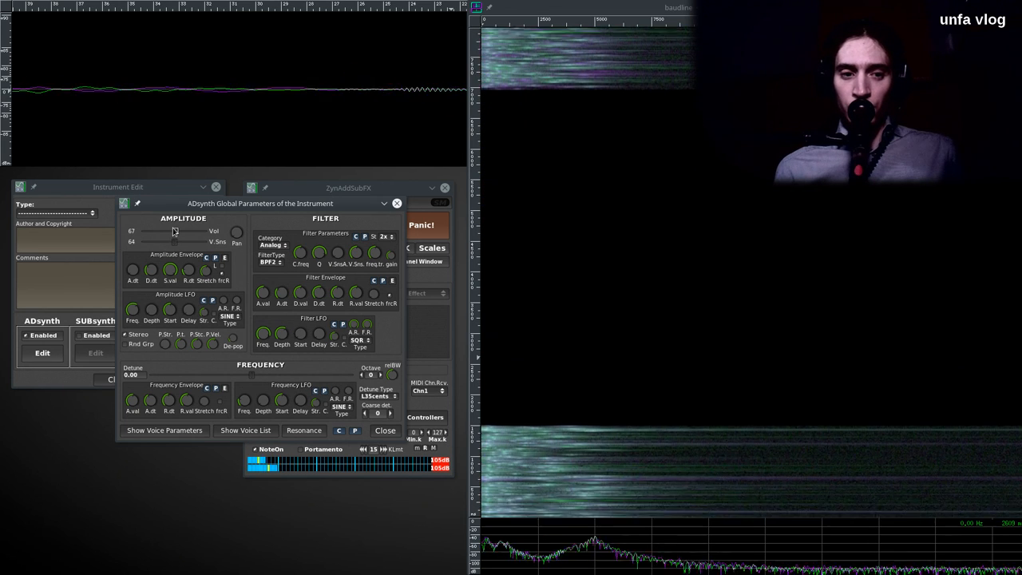
pyautogui.moveTo(174, 232); pyautogui.dragTo(162, 232)
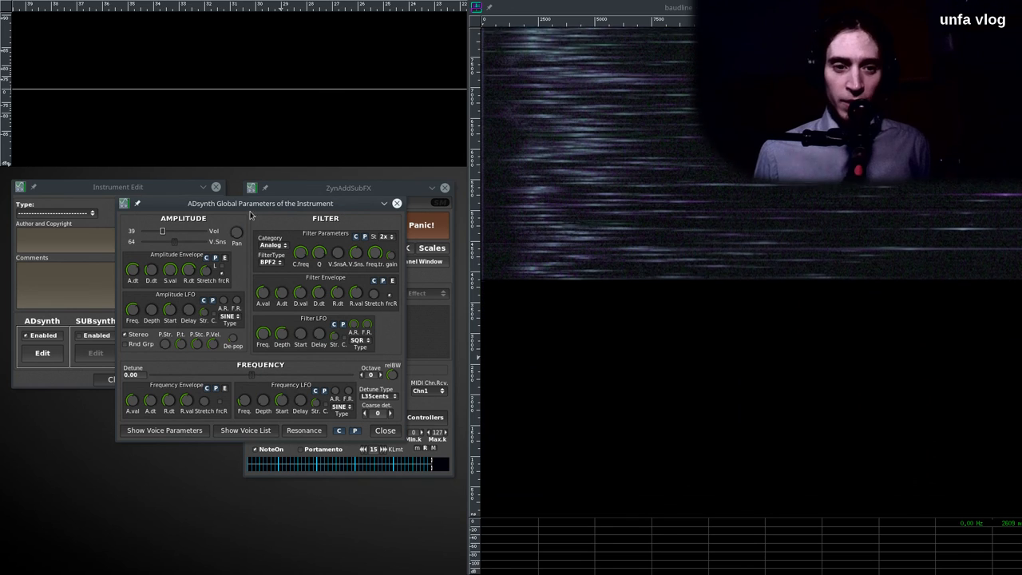
pyautogui.moveTo(237, 210)
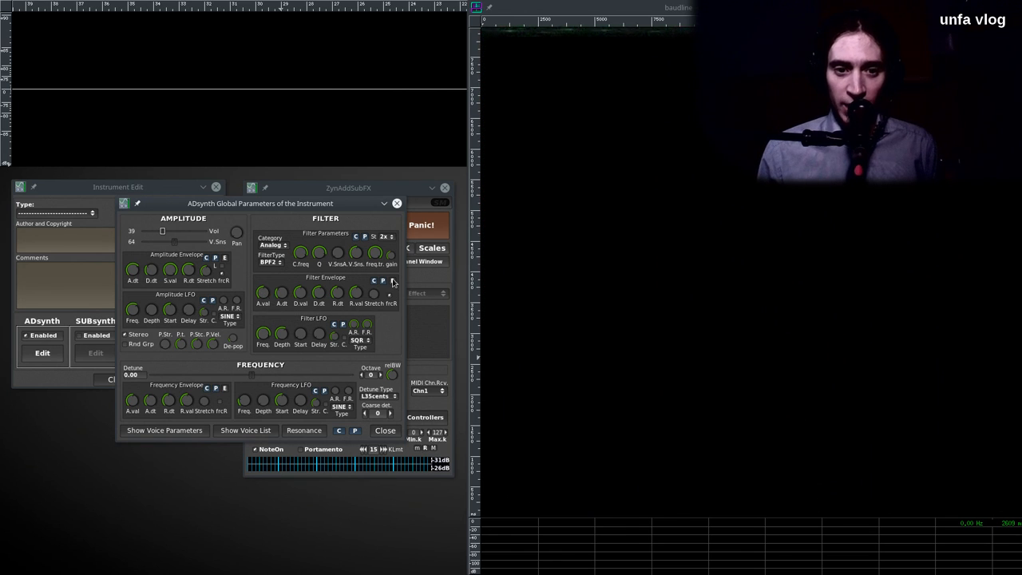
# Convert the filter envelope to free mode and drag its points into a dip-then-rise curve
pyautogui.click(392, 281)
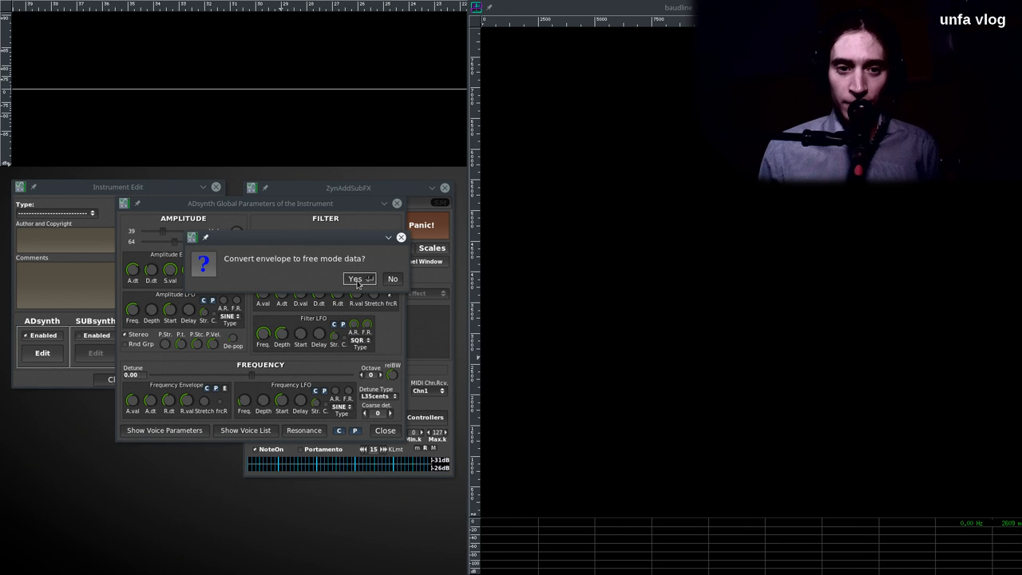
pyautogui.click(355, 279)
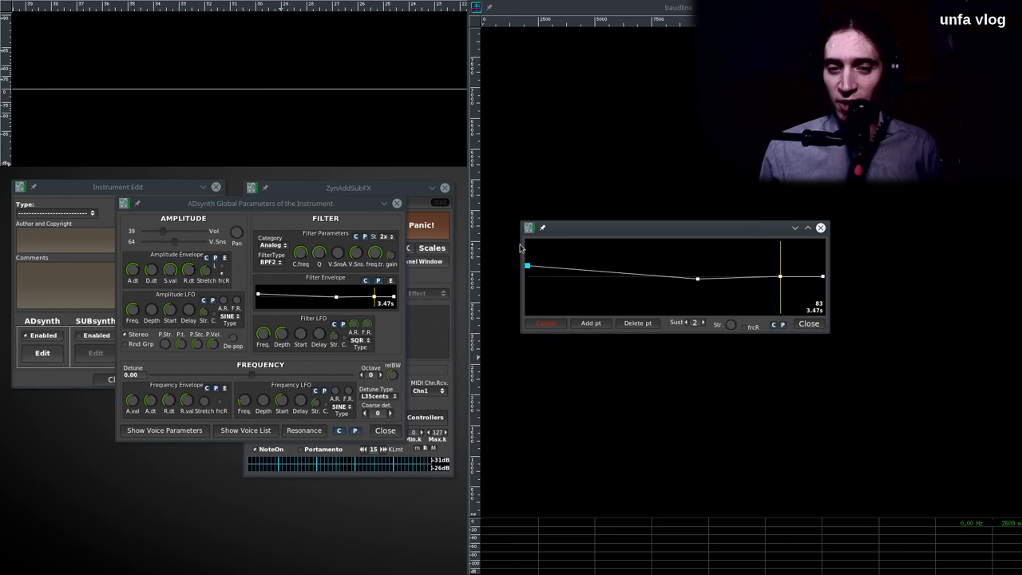
pyautogui.moveTo(527, 266); pyautogui.dragTo(528, 257)
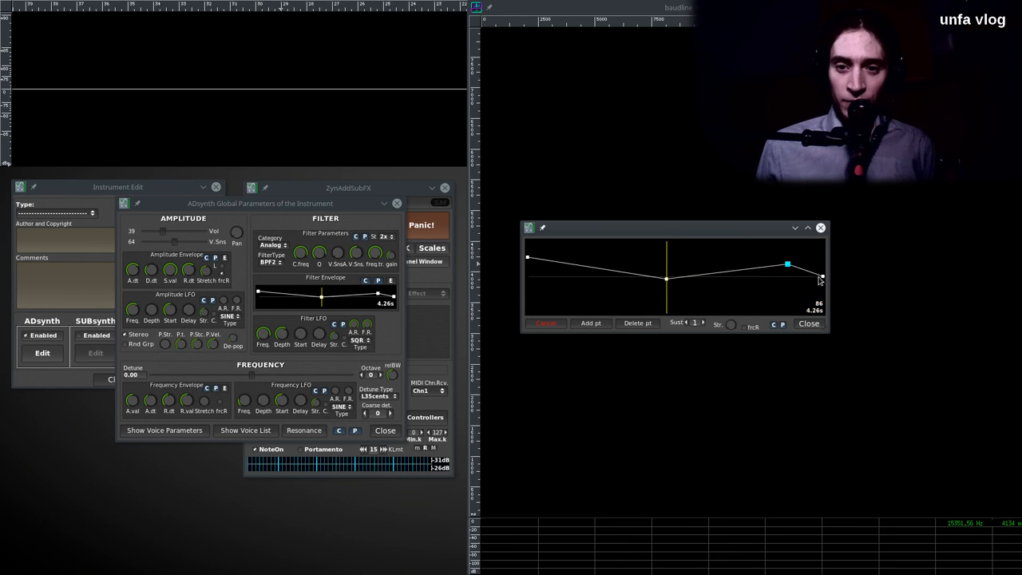
pyautogui.moveTo(820, 281); pyautogui.dragTo(787, 264)
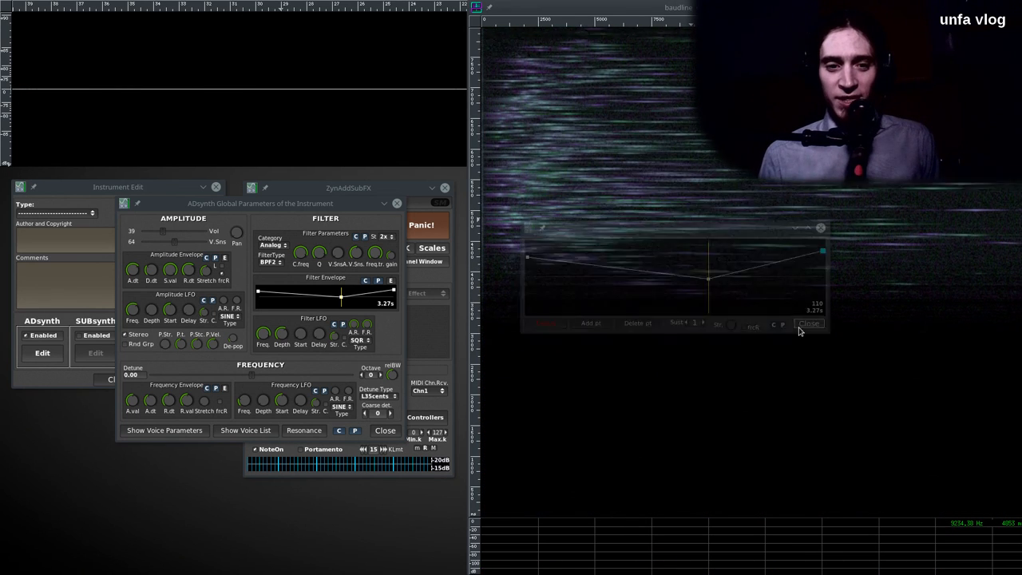
# Leave the ADsynth editors and assign insertion effect 1 to Part 1 as an Echo
pyautogui.click(809, 323)
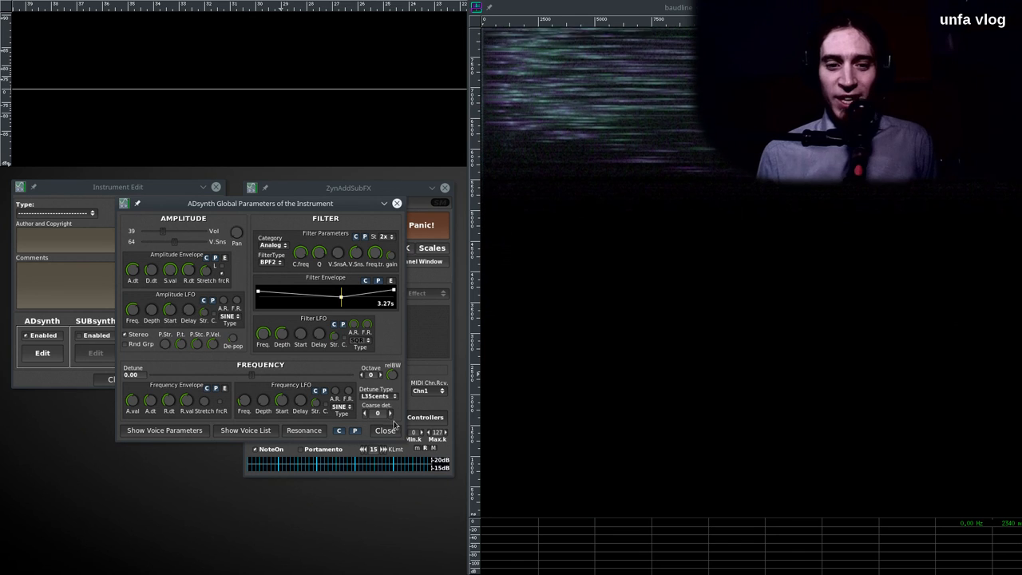
pyautogui.click(385, 430)
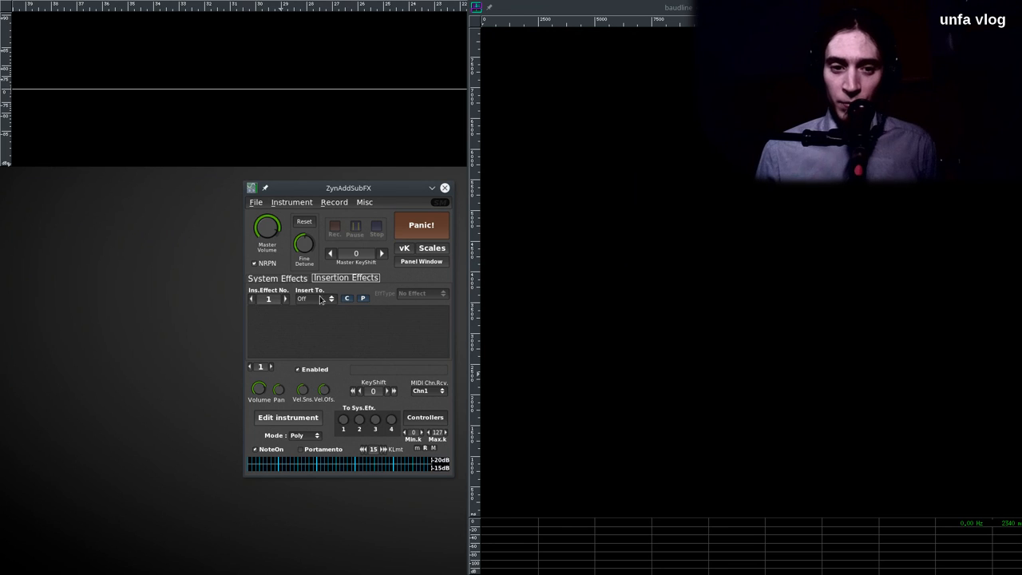
pyautogui.click(421, 293)
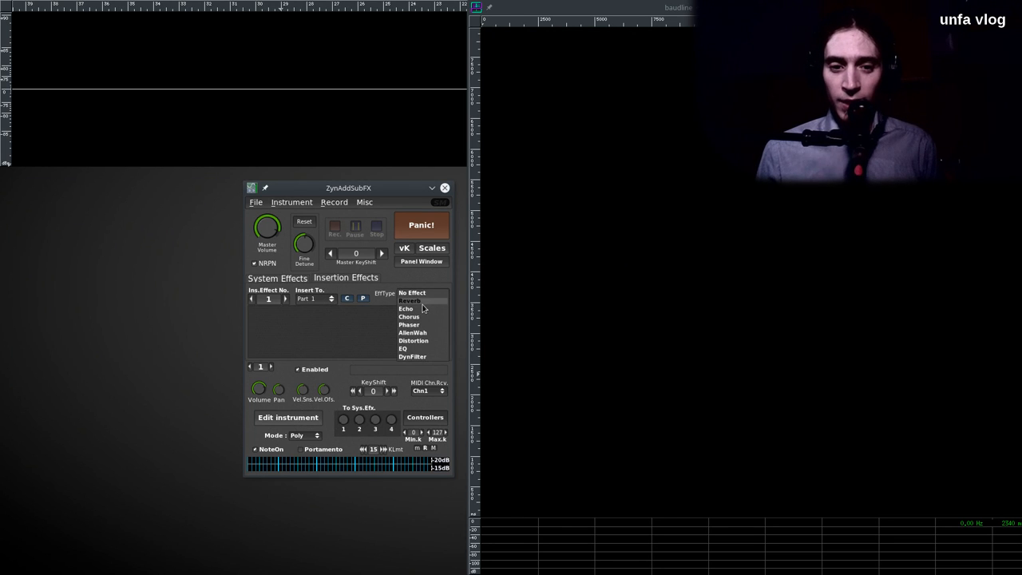
pyautogui.moveTo(421, 310)
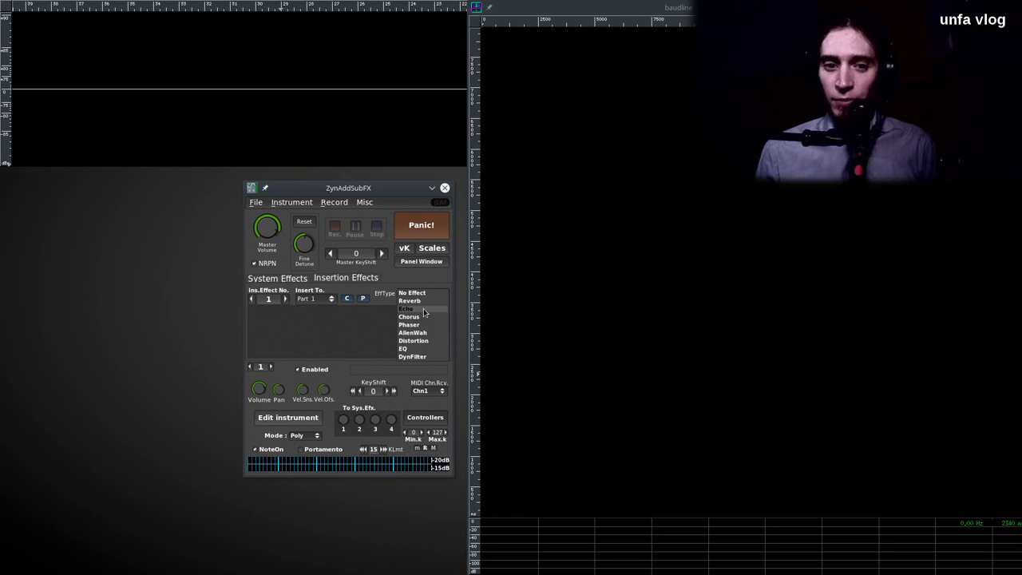
pyautogui.click(407, 309)
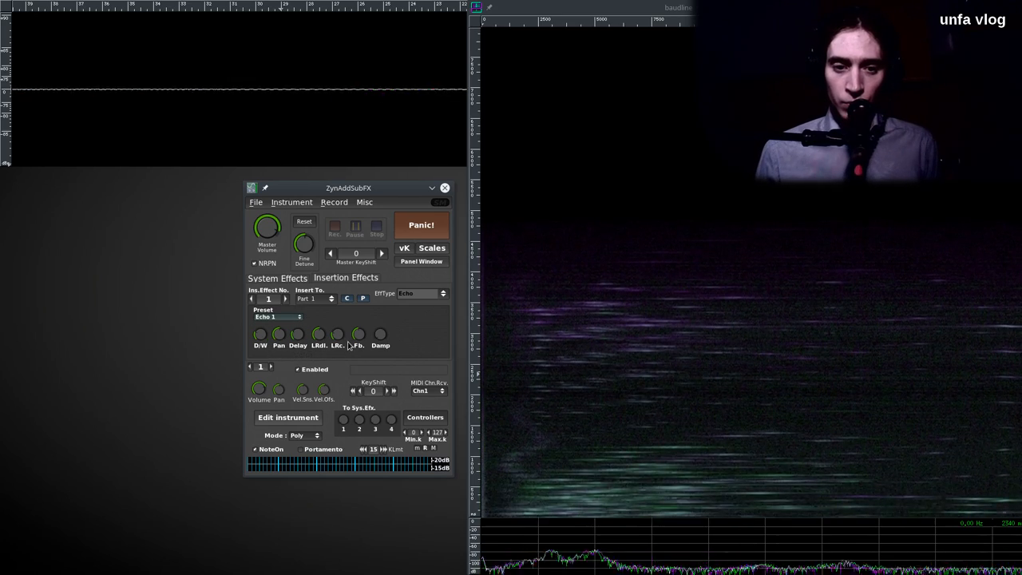
pyautogui.moveTo(339, 333)
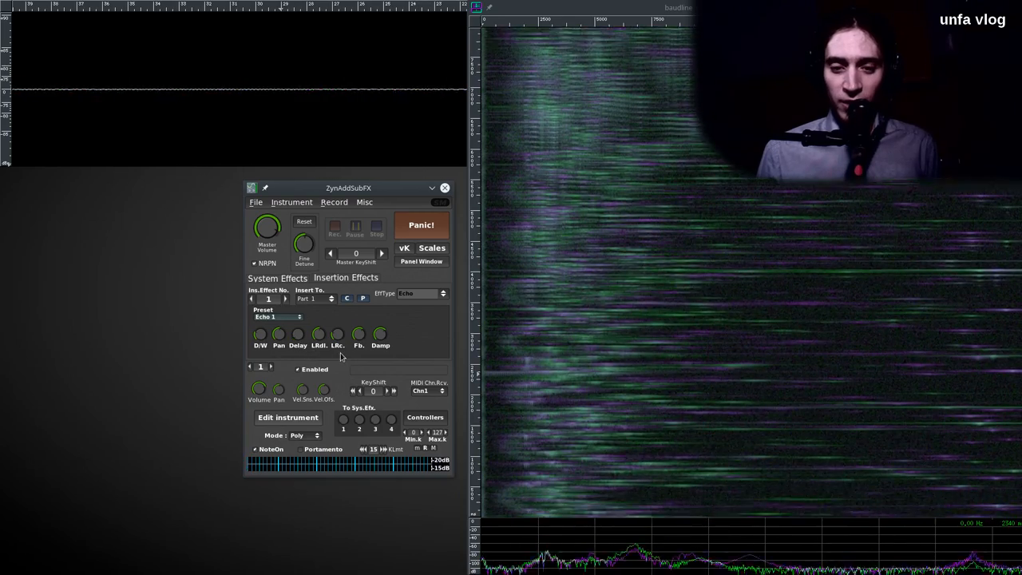
# Adjust the Echo effect slot and reopen the instrument editing window
pyautogui.click(363, 298)
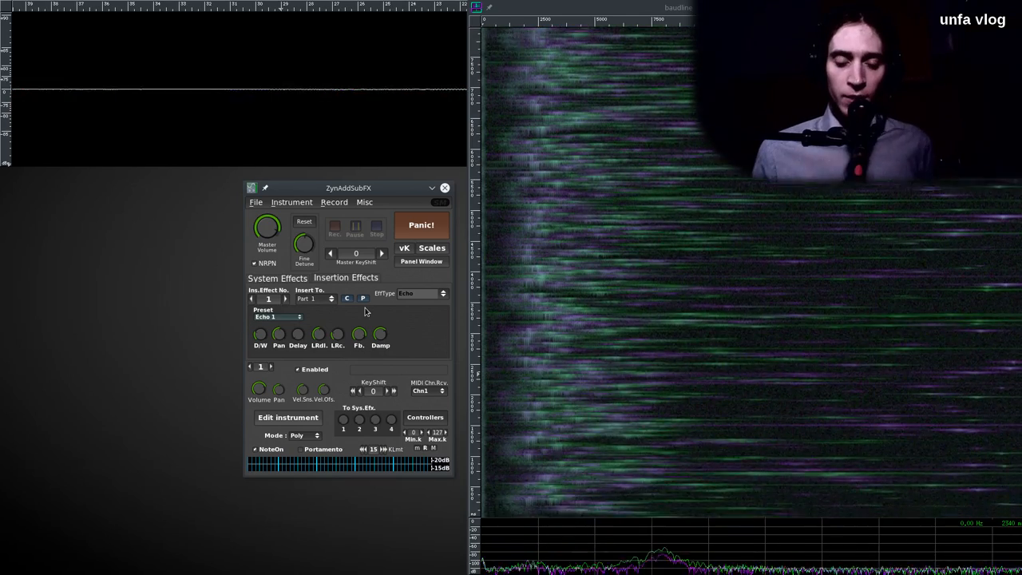
pyautogui.click(287, 417)
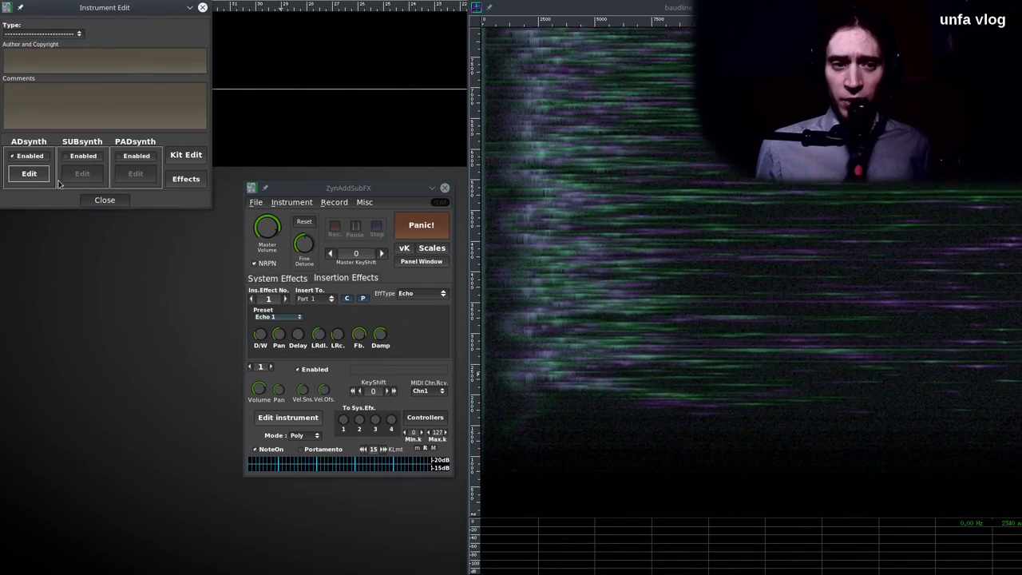
pyautogui.click(28, 173)
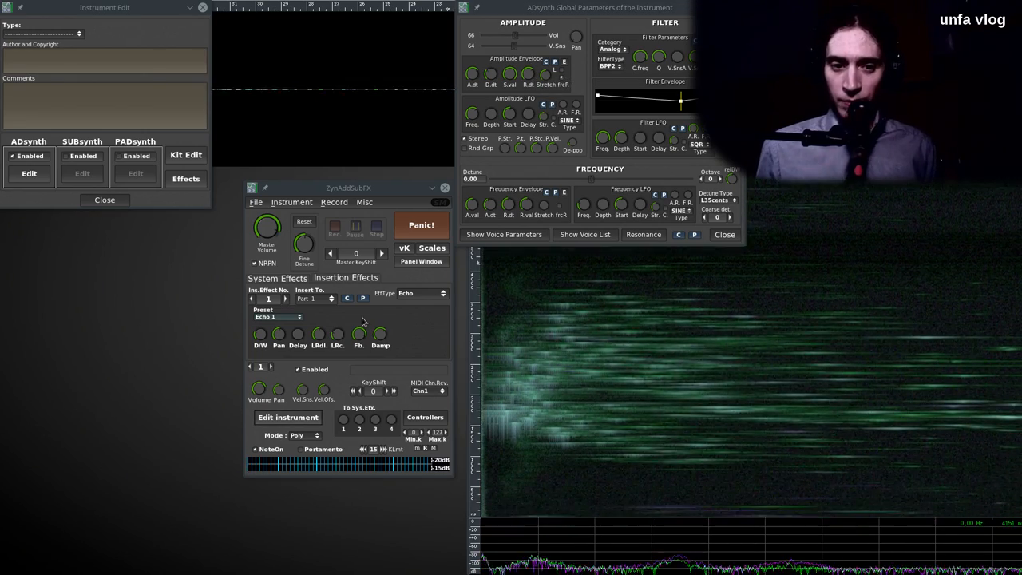
pyautogui.moveTo(317, 333)
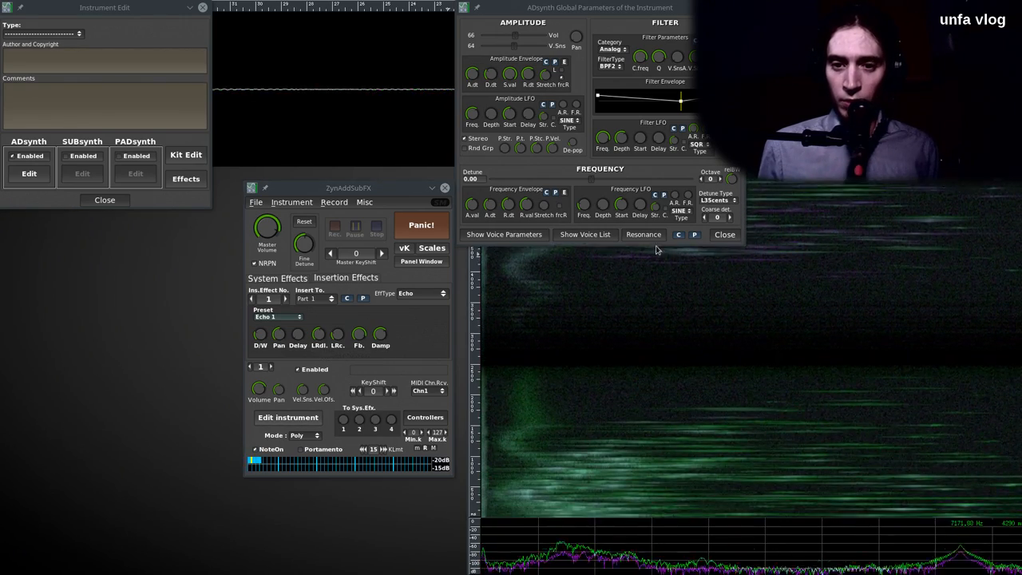
pyautogui.click(723, 234)
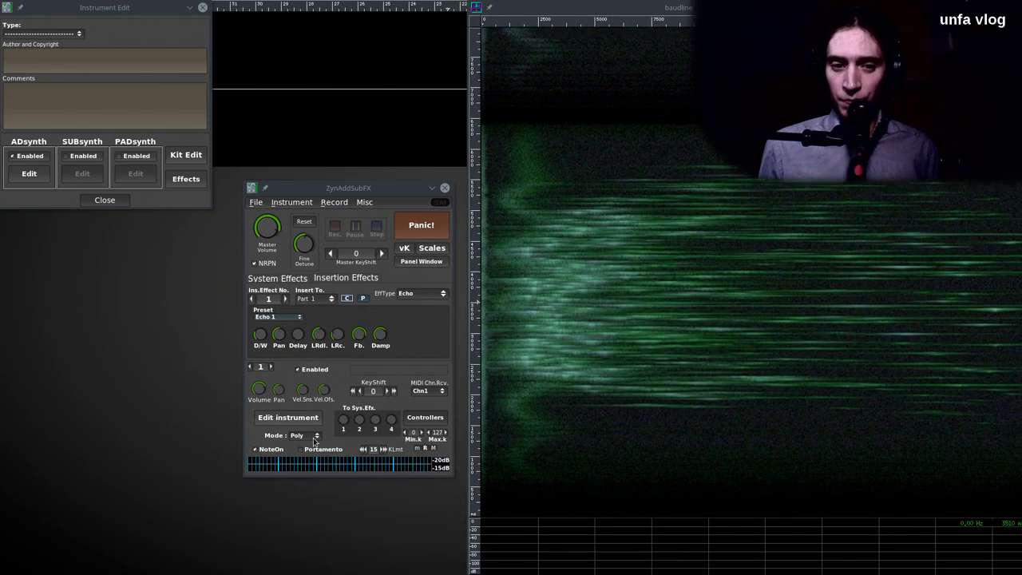
# Paste the copied Echo into insertion effect slot 2, then move on to slot 3
pyautogui.click(285, 297)
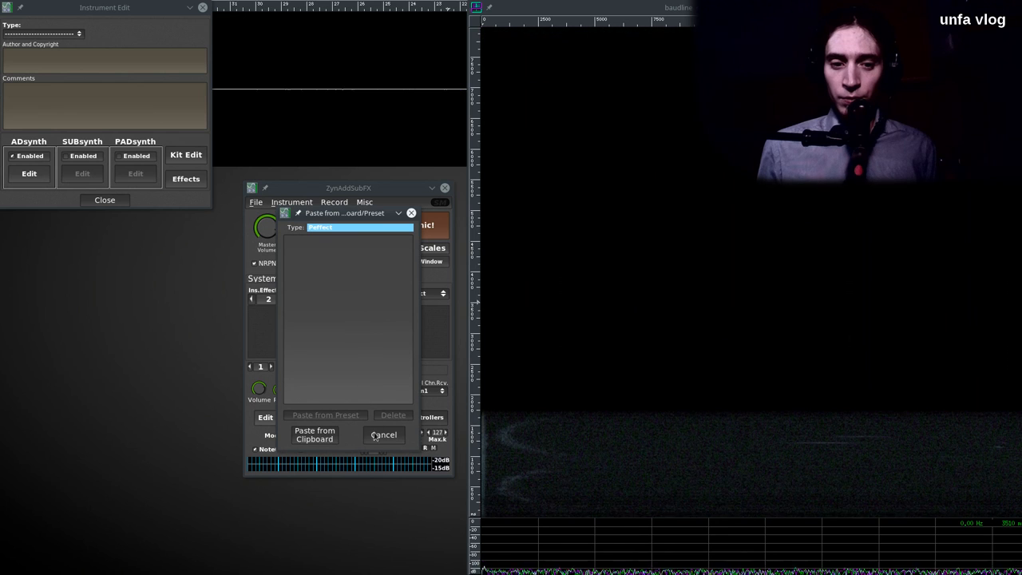
pyautogui.click(383, 434)
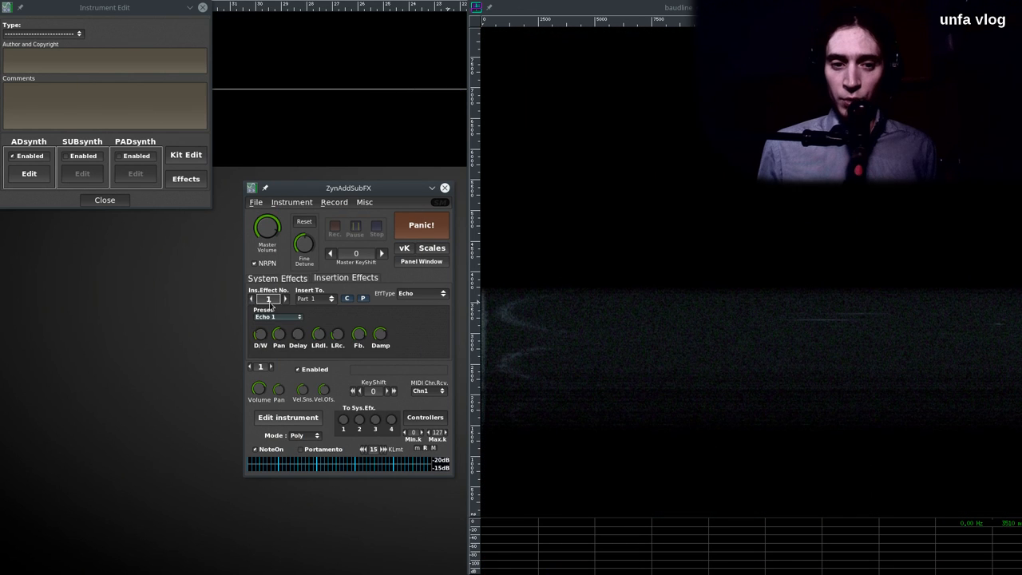
pyautogui.click(285, 298)
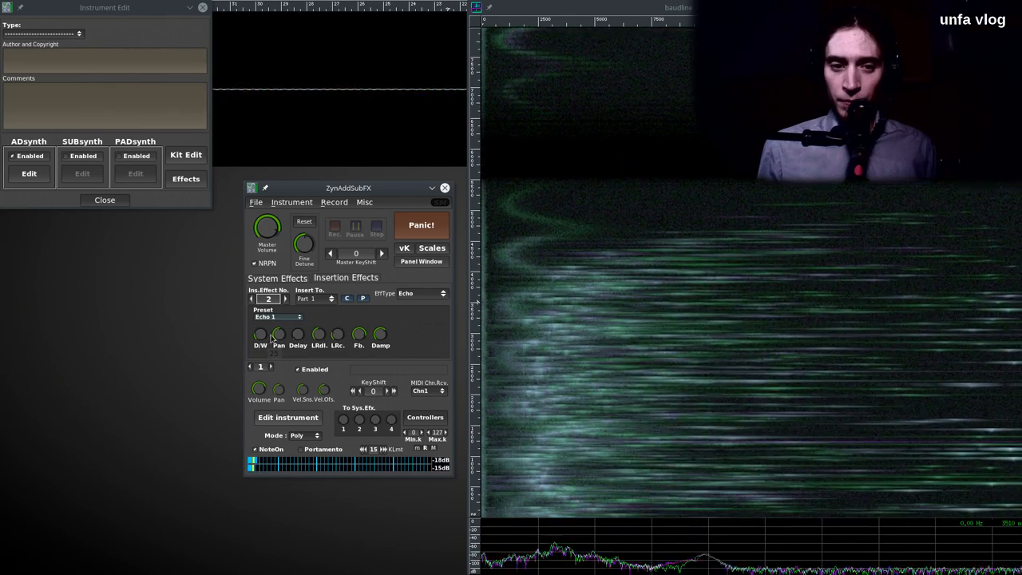
pyautogui.click(252, 298)
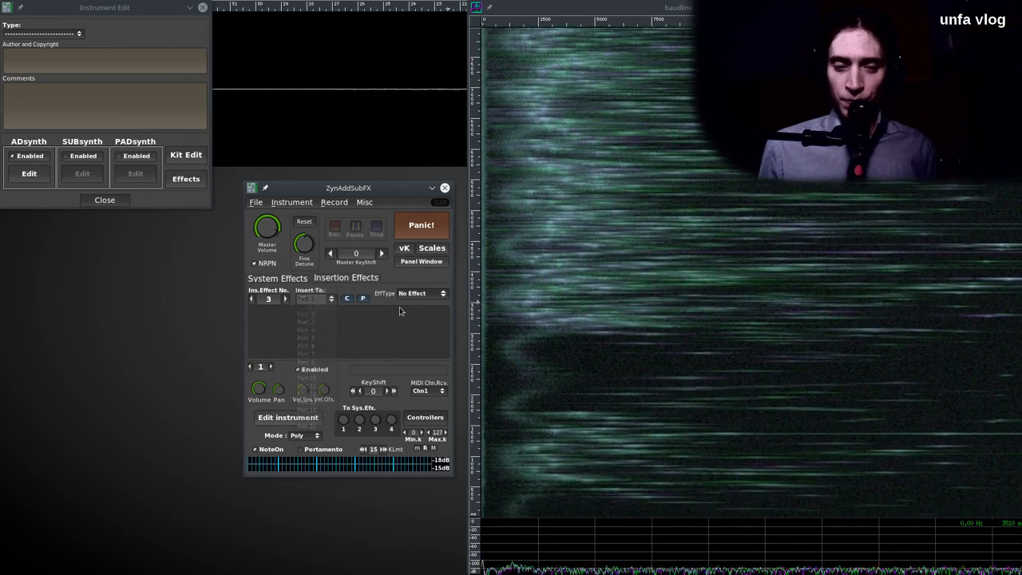
# Route insertion effect 3 to Part 1 for the Cathedral 1 reverb
pyautogui.click(422, 293)
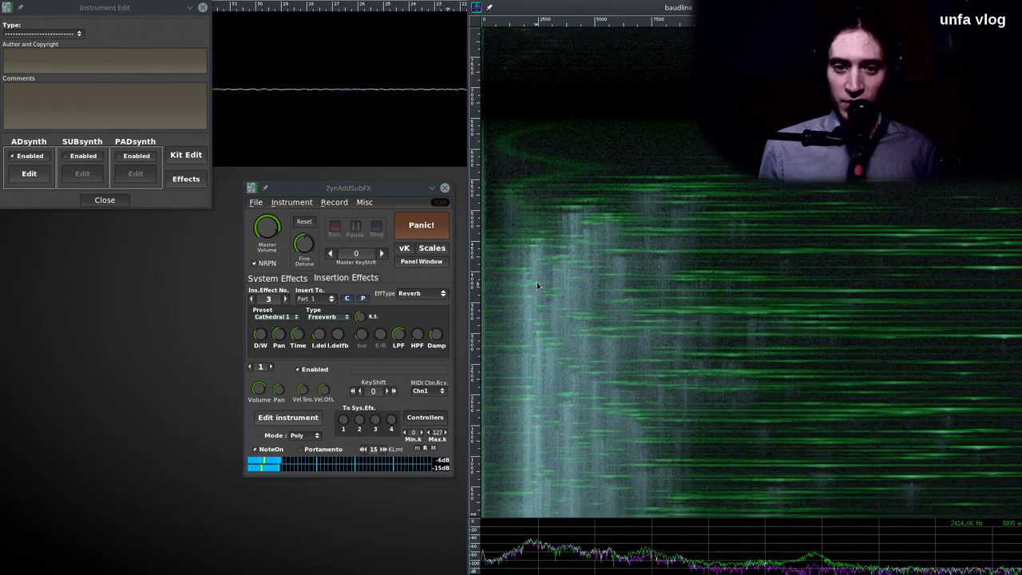
pyautogui.moveTo(630, 346)
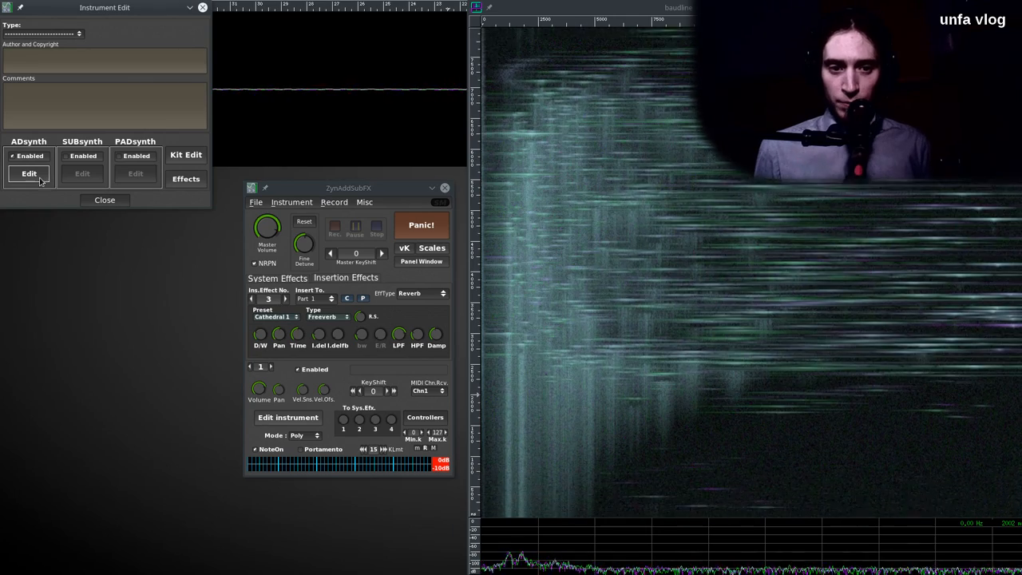
# Reopen the ADsynth global parameters and voice 3's settings from Instrument Edit
pyautogui.click(29, 173)
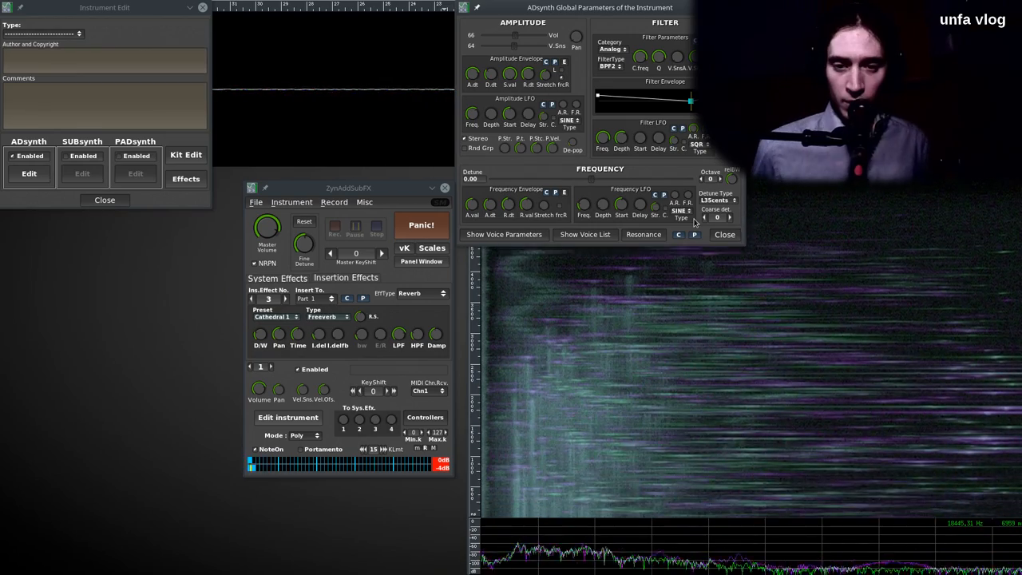
pyautogui.click(503, 234)
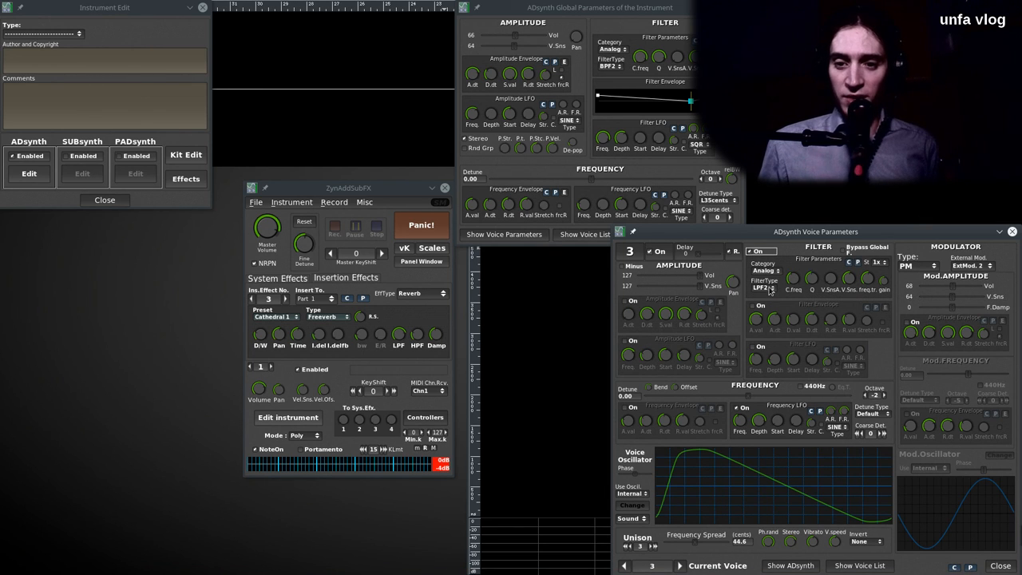
# Switch voice 3's filter type from LPF2 to highpass HPF1
pyautogui.click(766, 270)
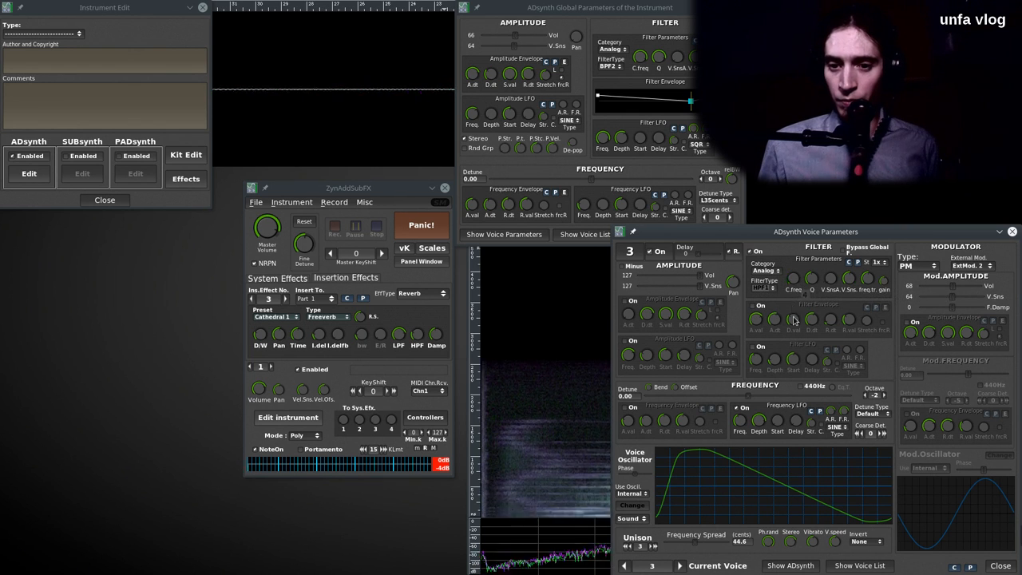
pyautogui.moveTo(882, 284)
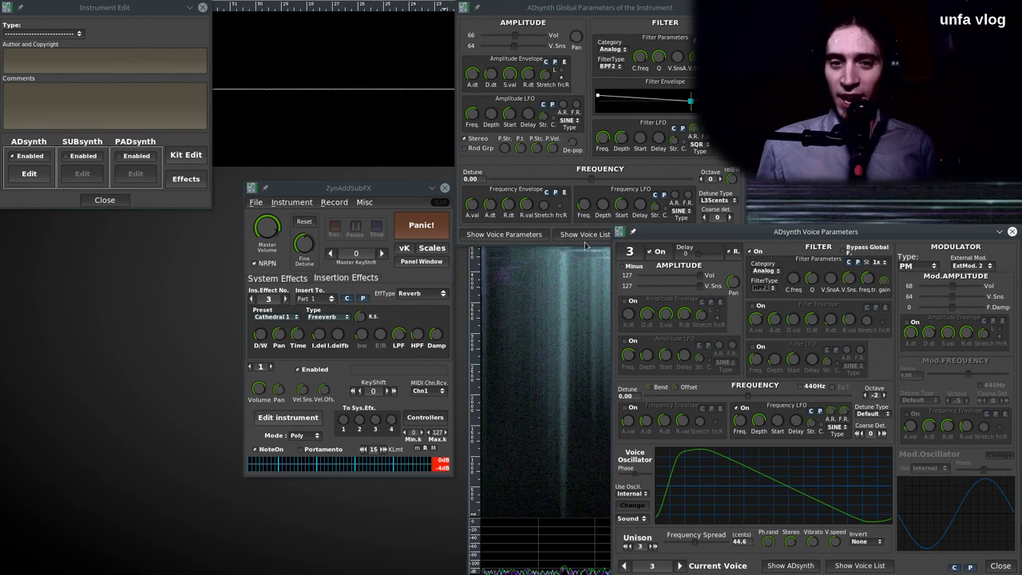
pyautogui.click(764, 287)
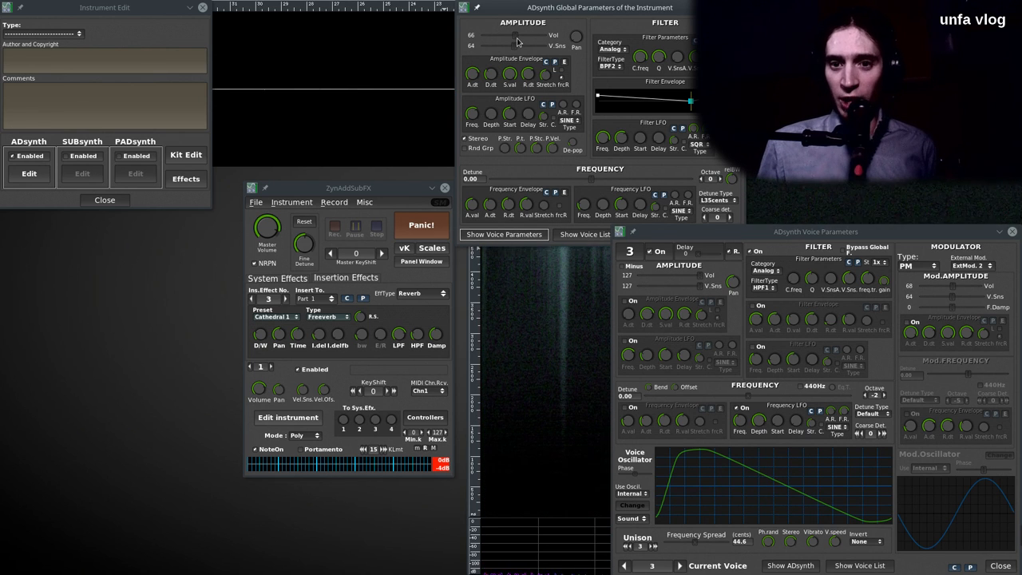